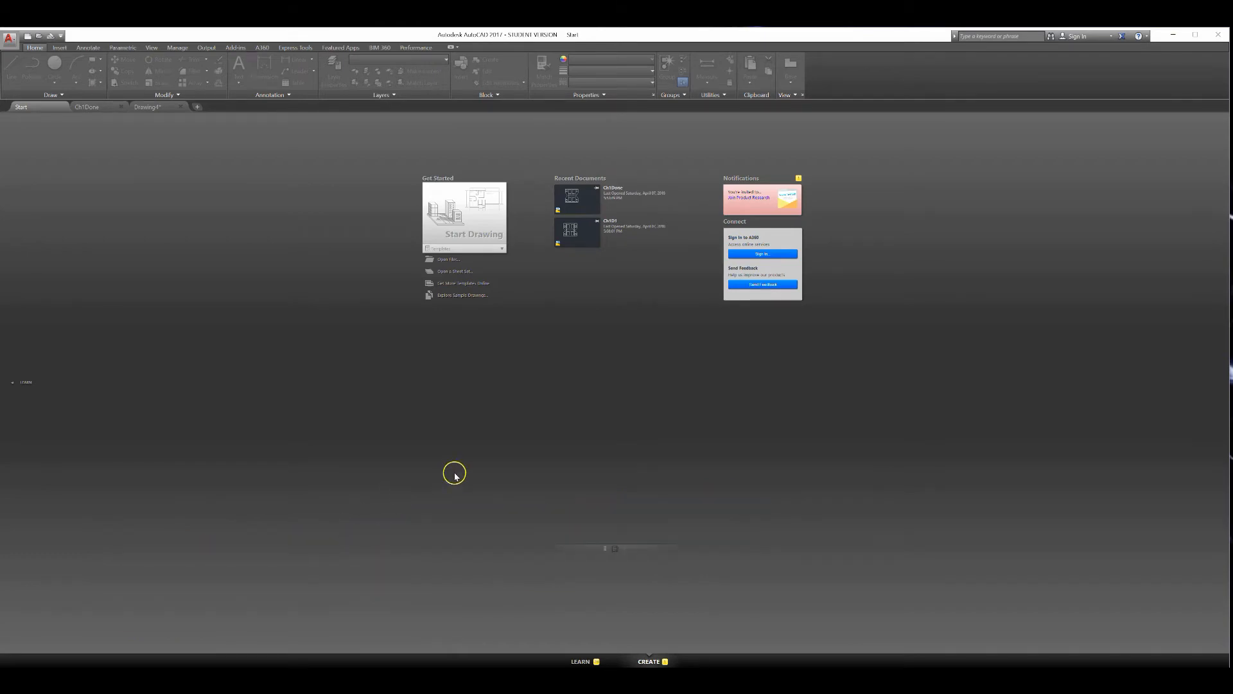
mouse_move(469, 386)
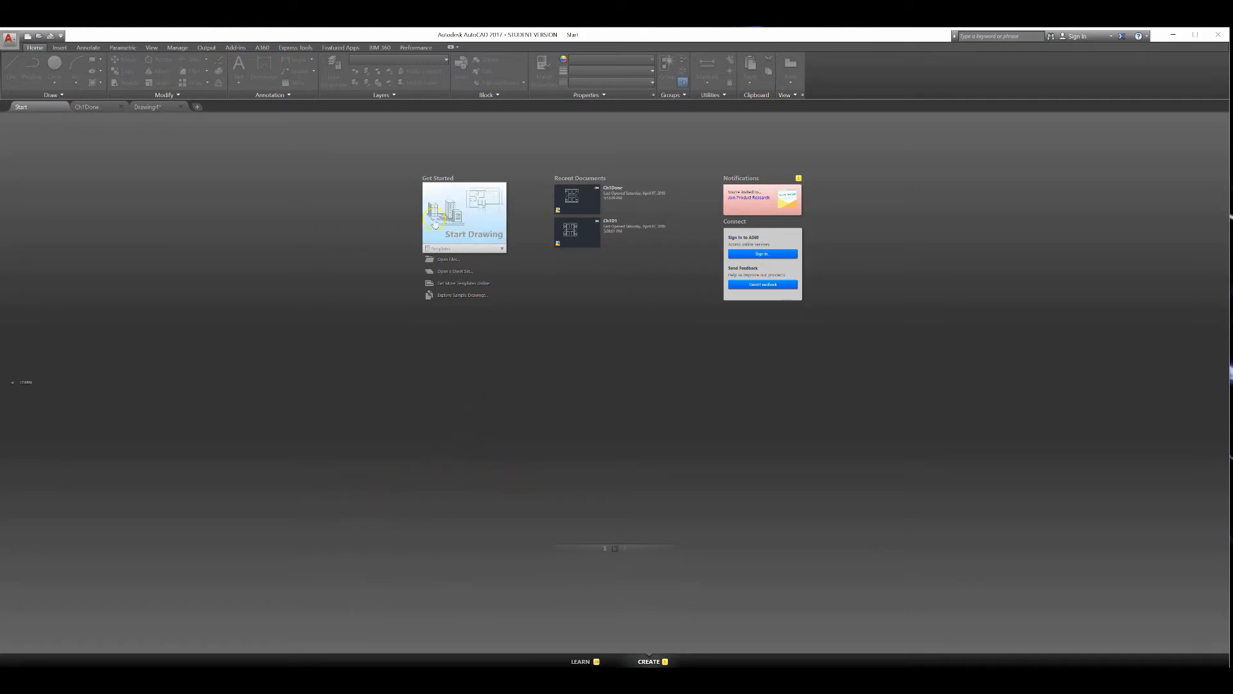
Step: Start a new blank drawing from the Start tab and exit the Pan command
left_click(148, 107)
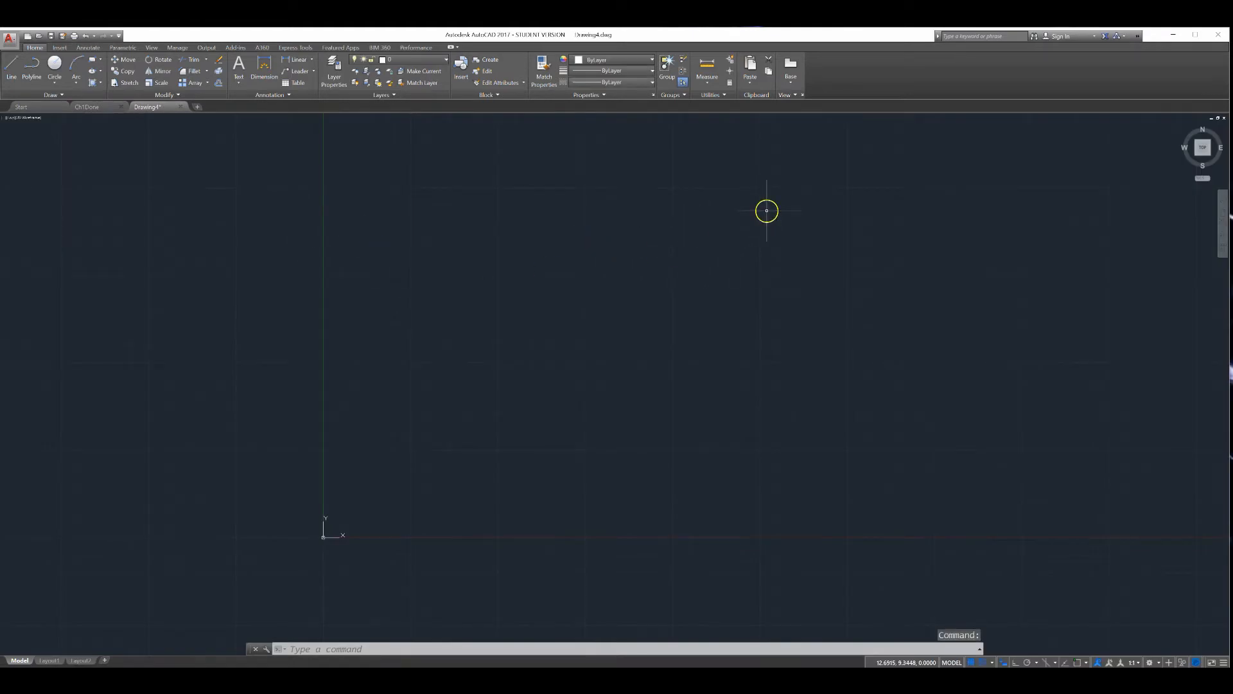
mouse_move(594, 360)
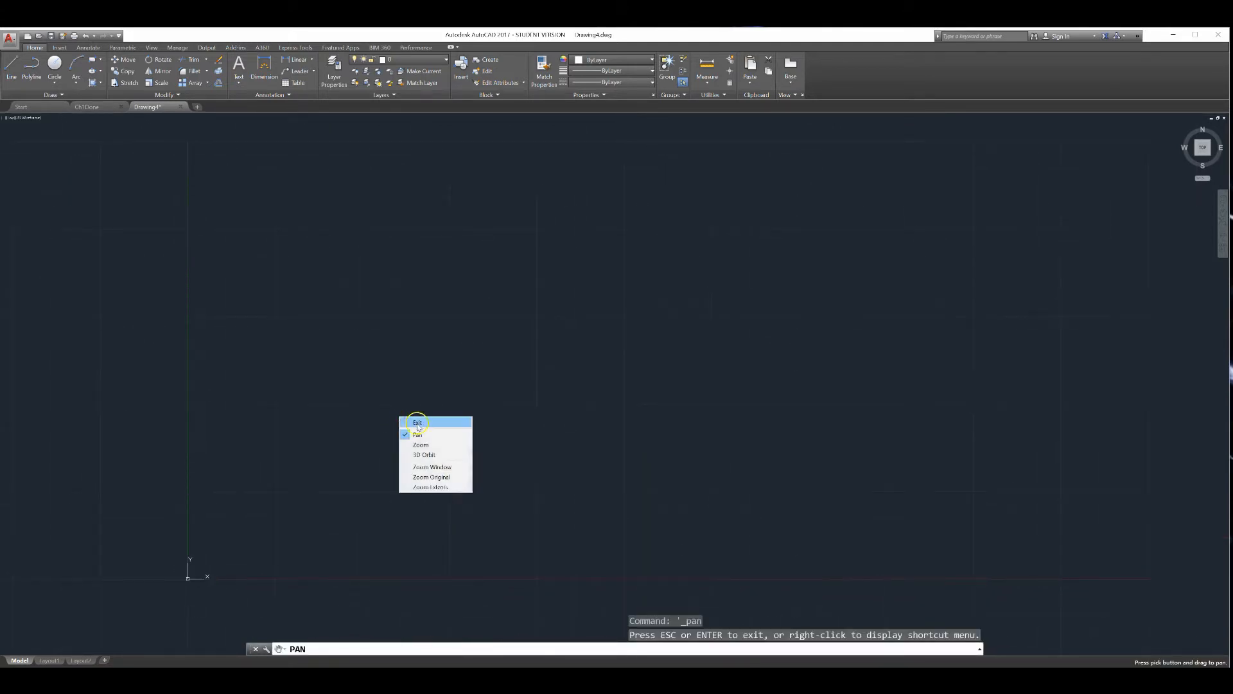
left_click(417, 422)
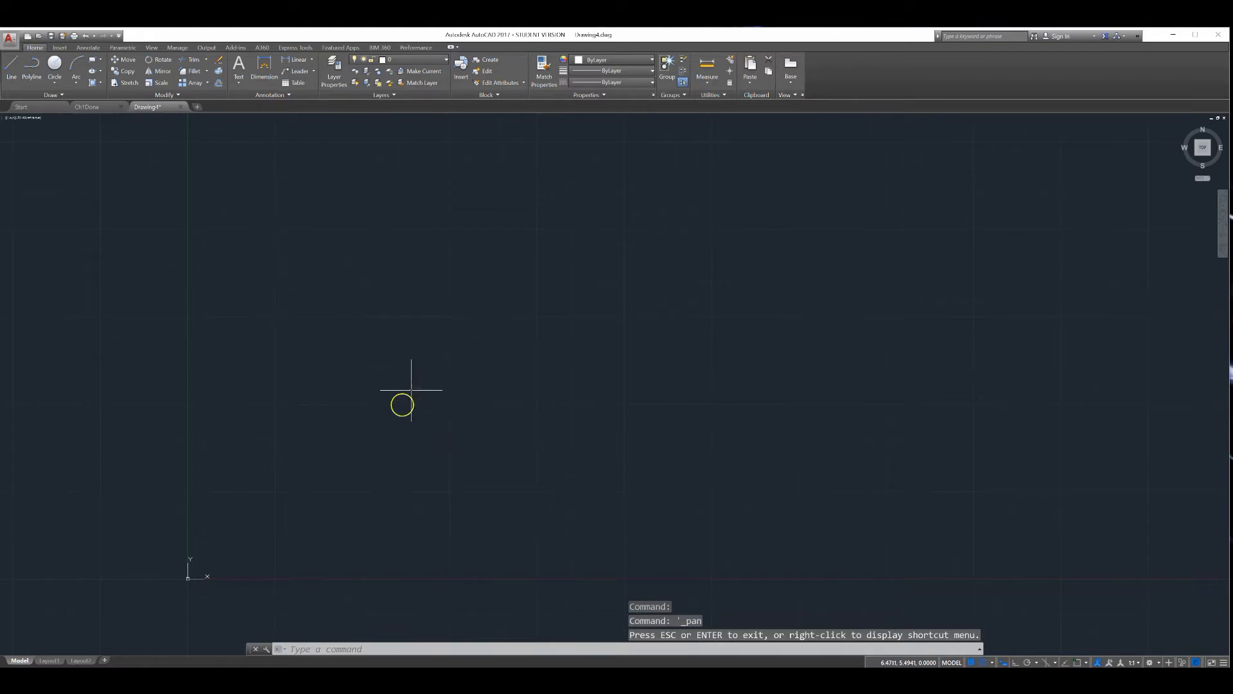
mouse_move(952, 660)
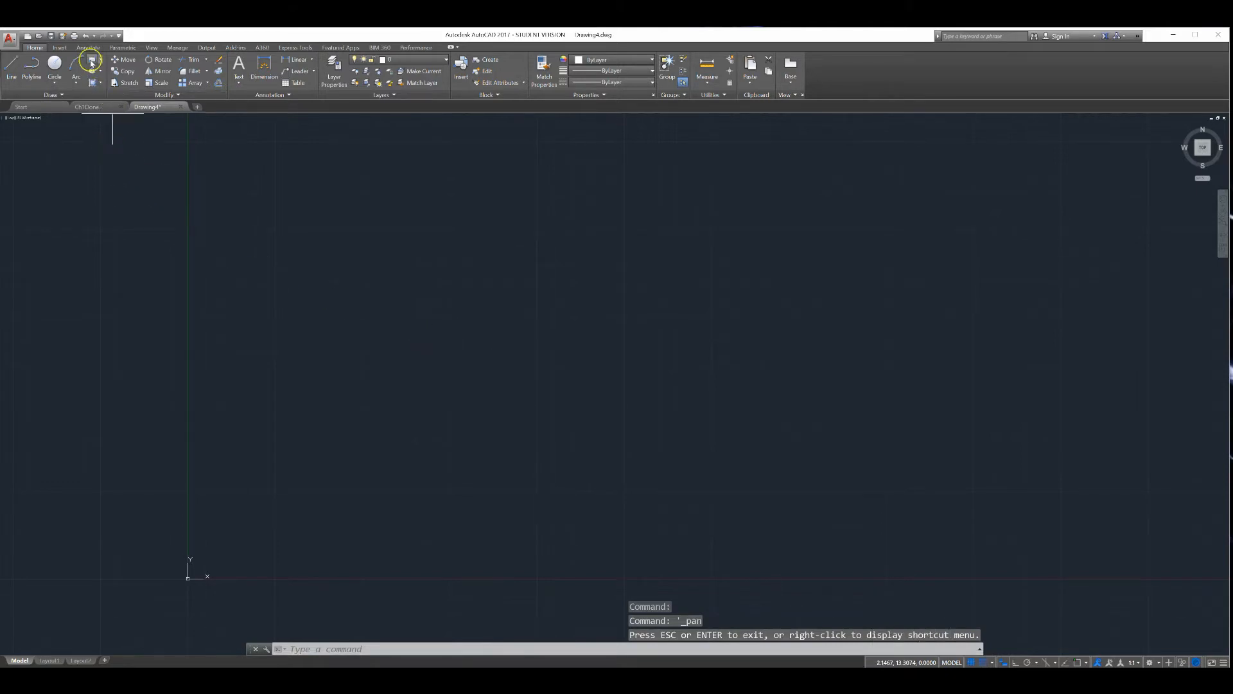
Step: Start the Rectangle tool from the Draw panel
left_click(92, 61)
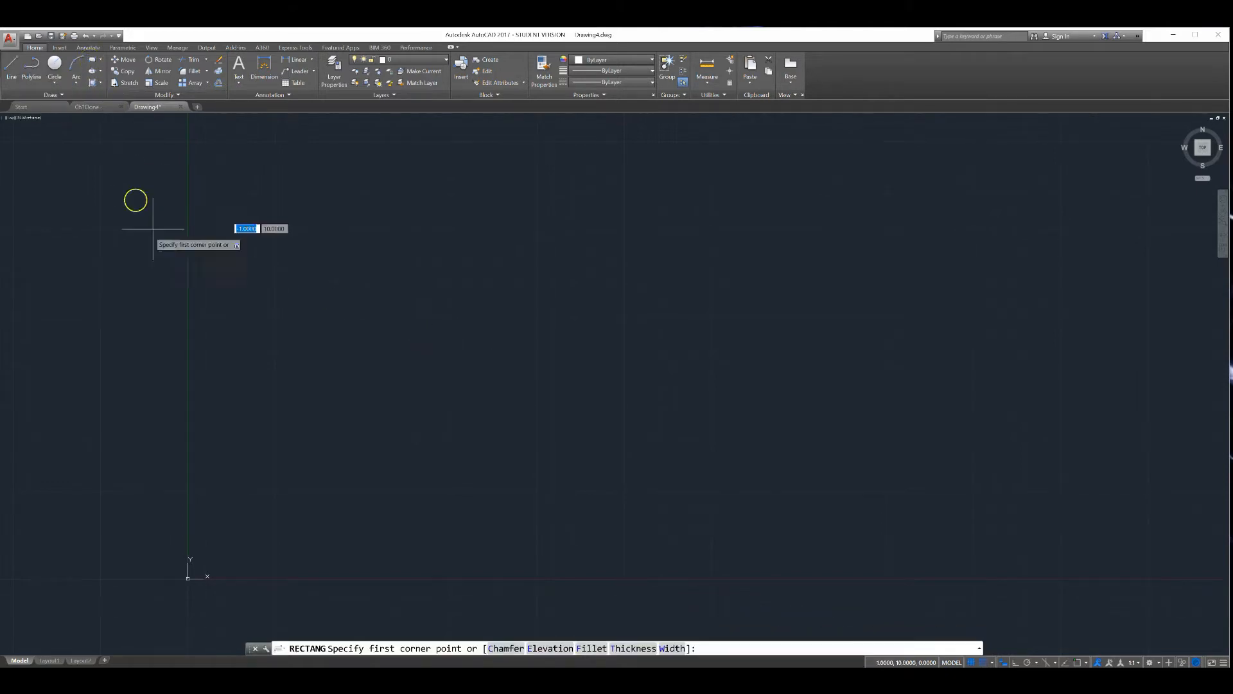
mouse_move(258, 438)
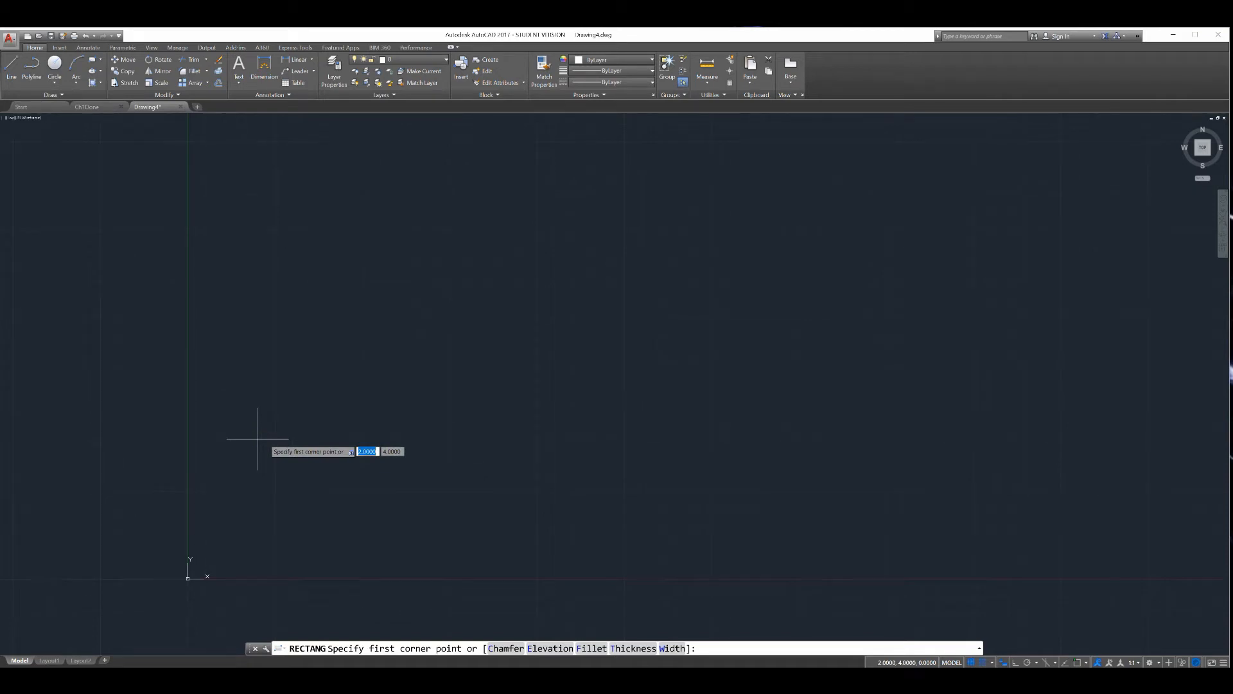
mouse_move(190, 564)
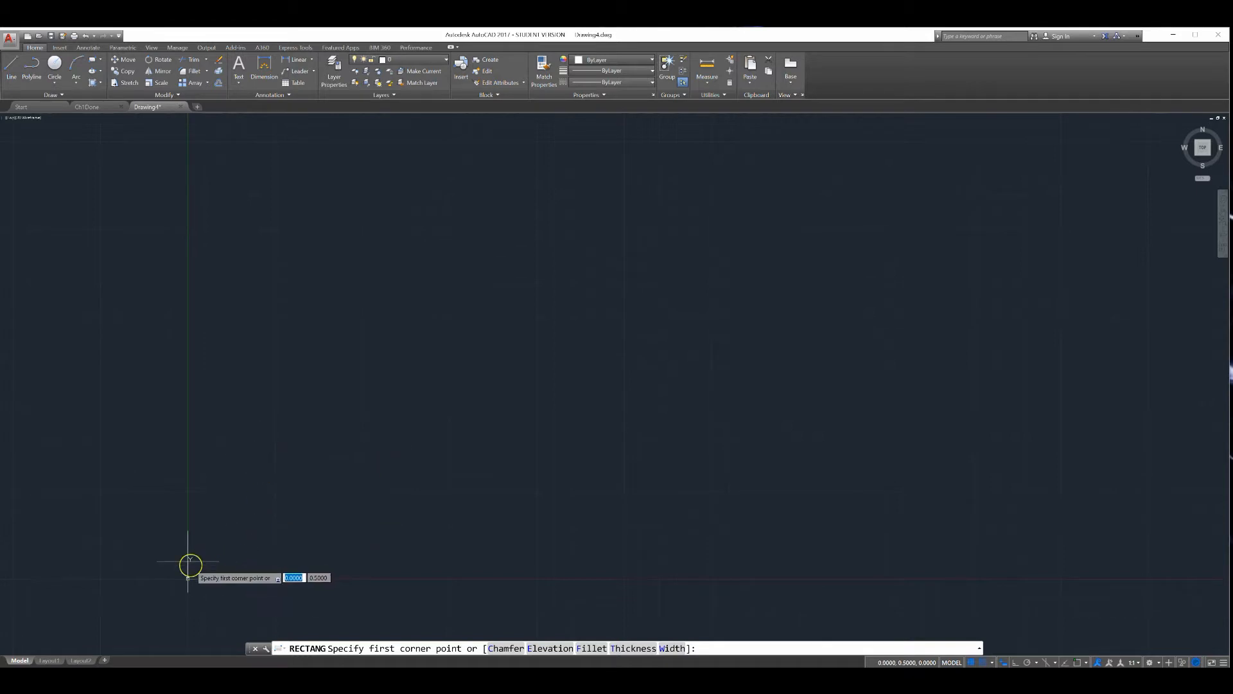
mouse_move(204, 565)
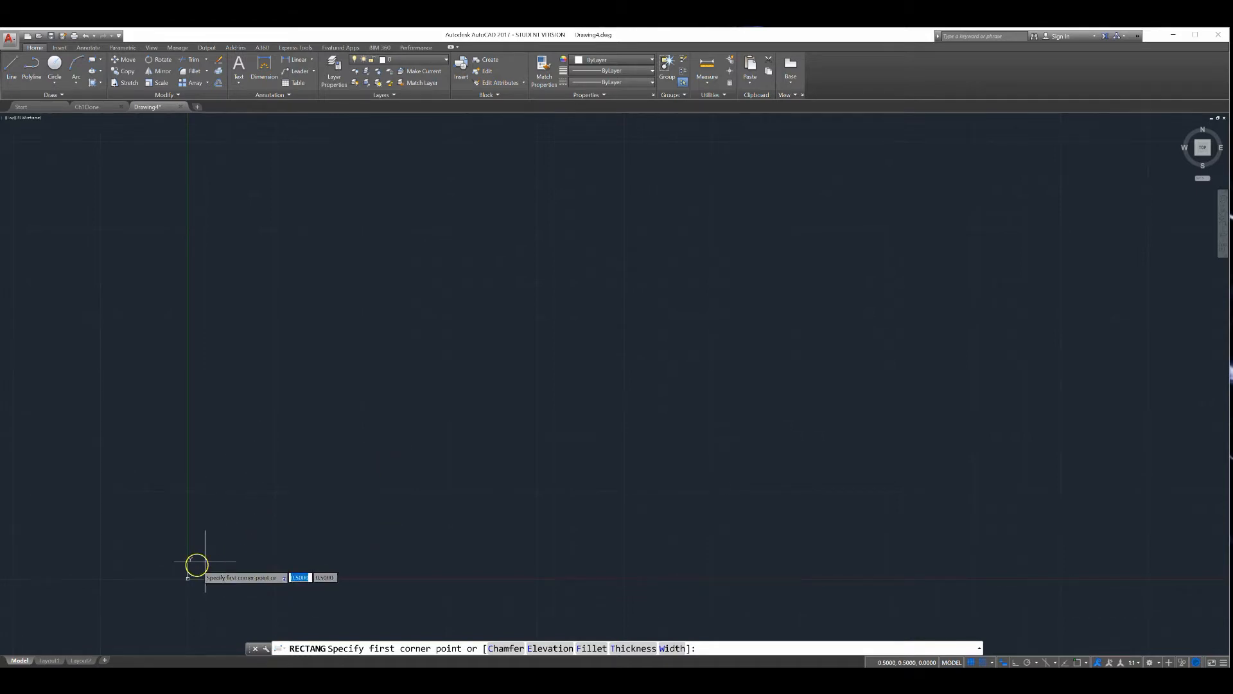
mouse_move(192, 578)
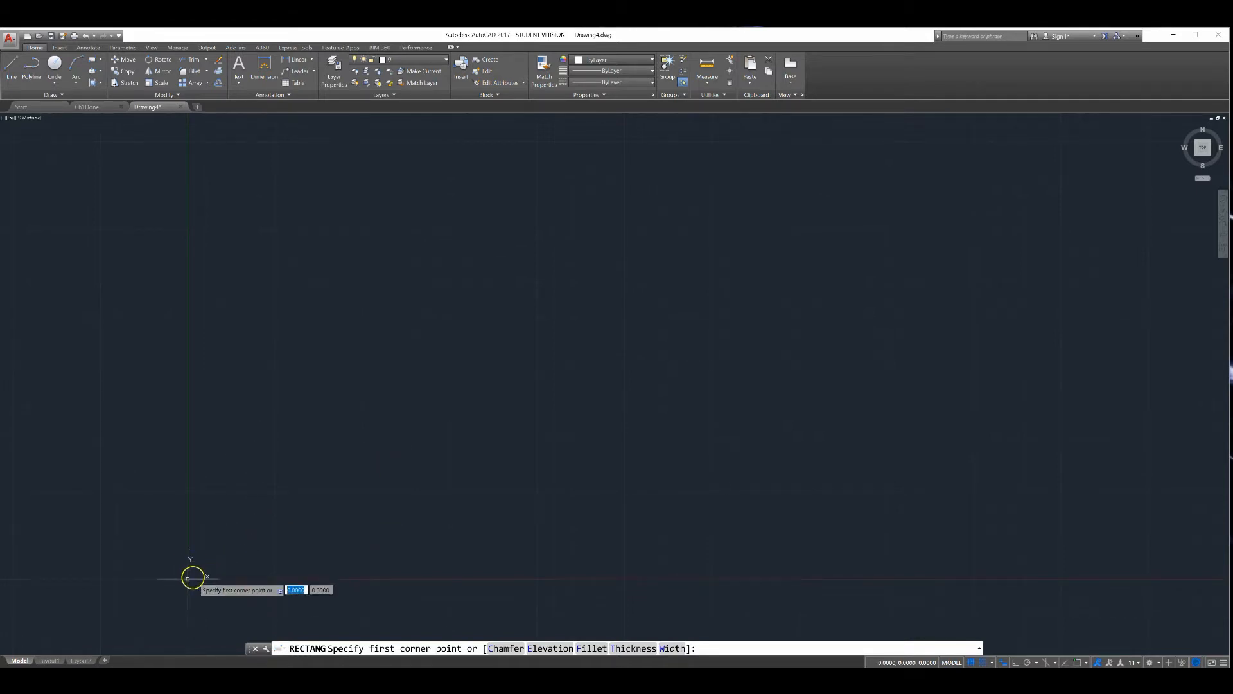
mouse_move(228, 581)
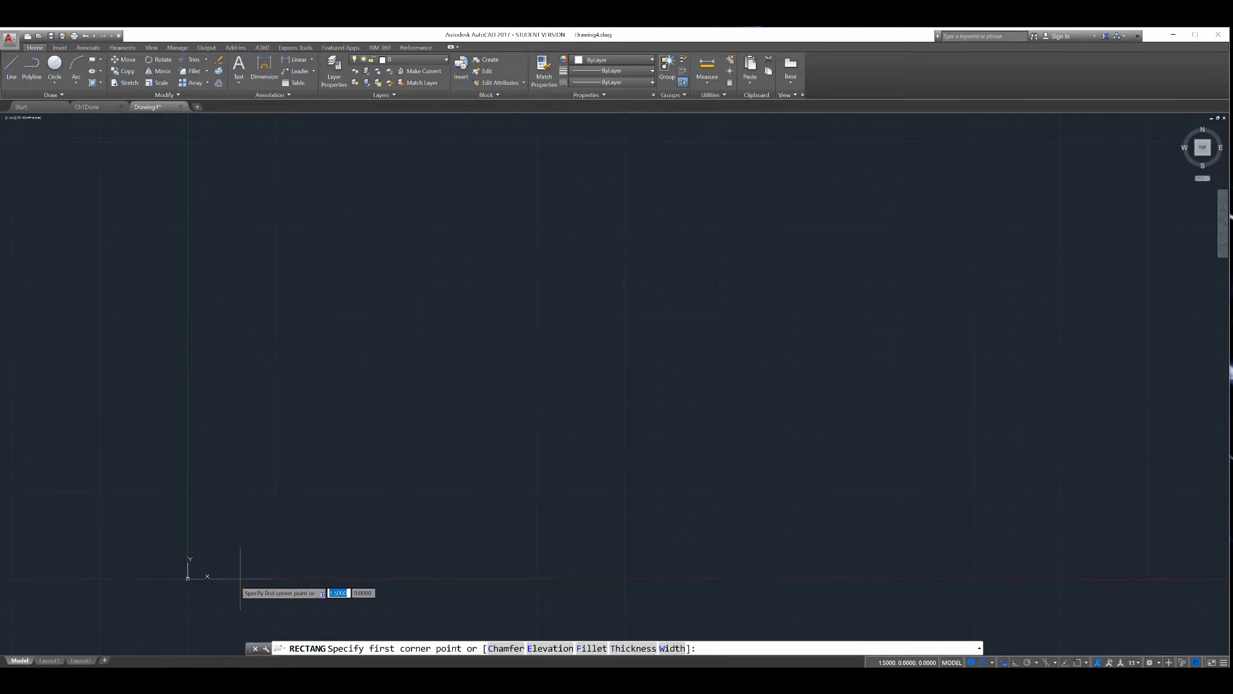
mouse_move(258, 578)
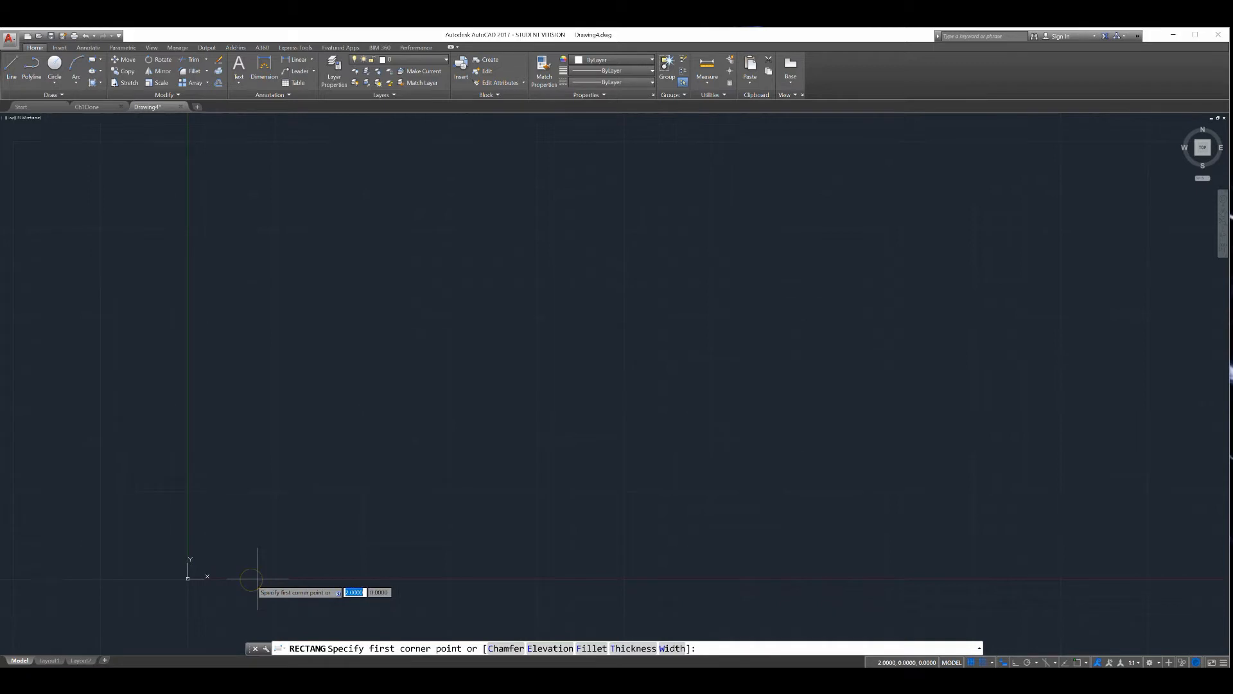
mouse_move(254, 548)
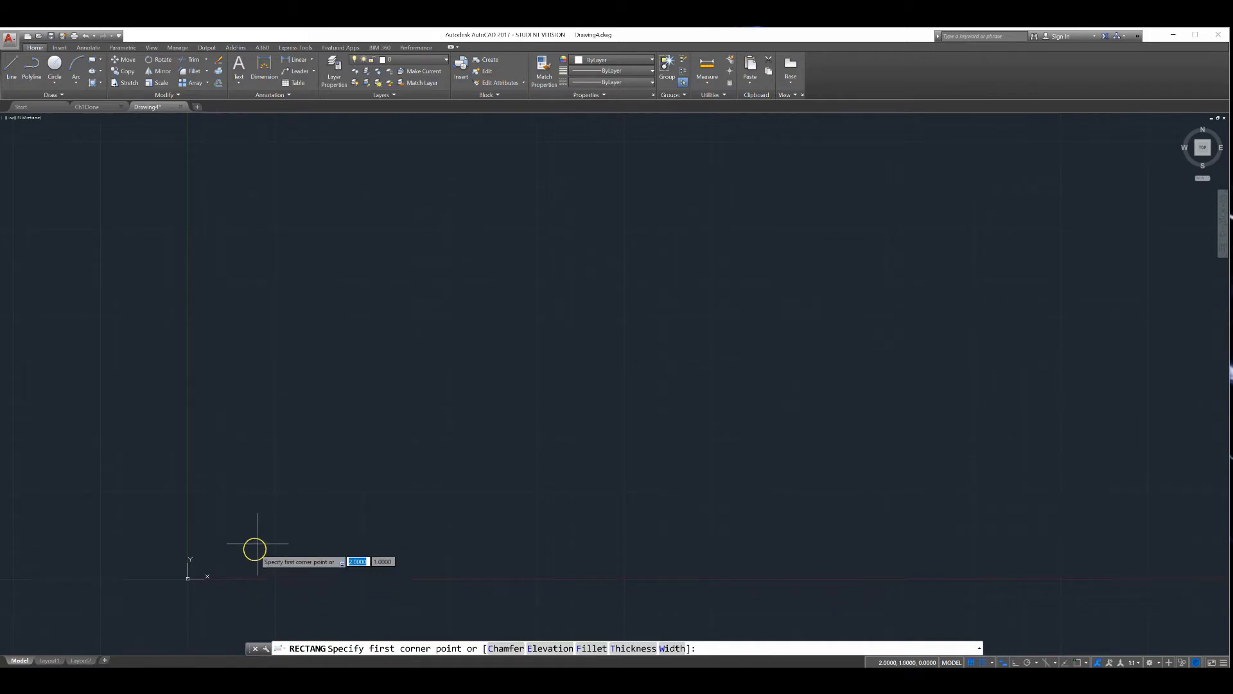
Step: Place the first corner of the large outer square
left_click(257, 547)
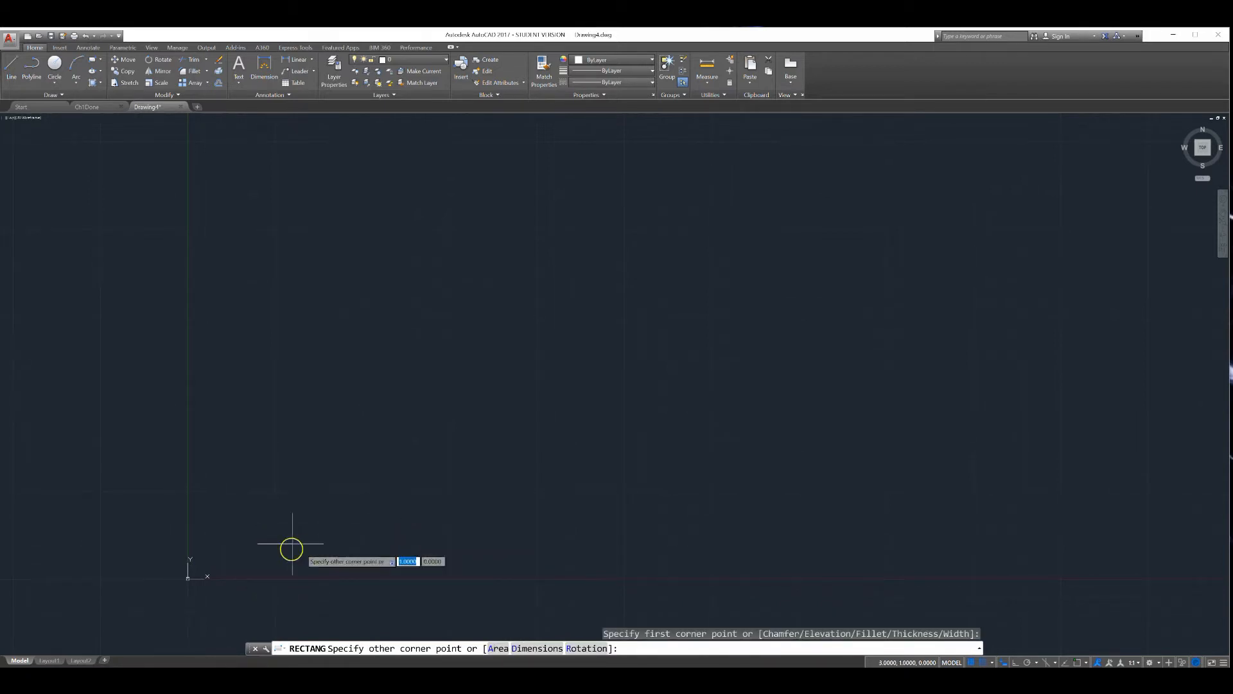
mouse_move(179, 542)
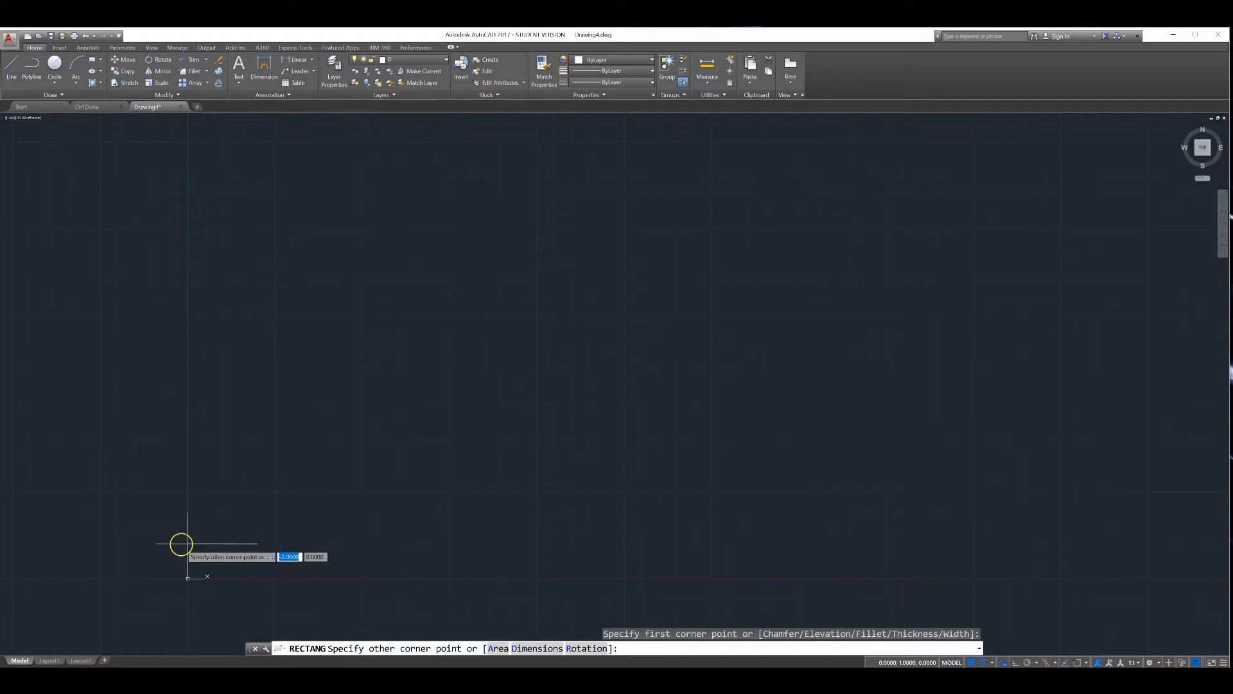
mouse_move(196, 566)
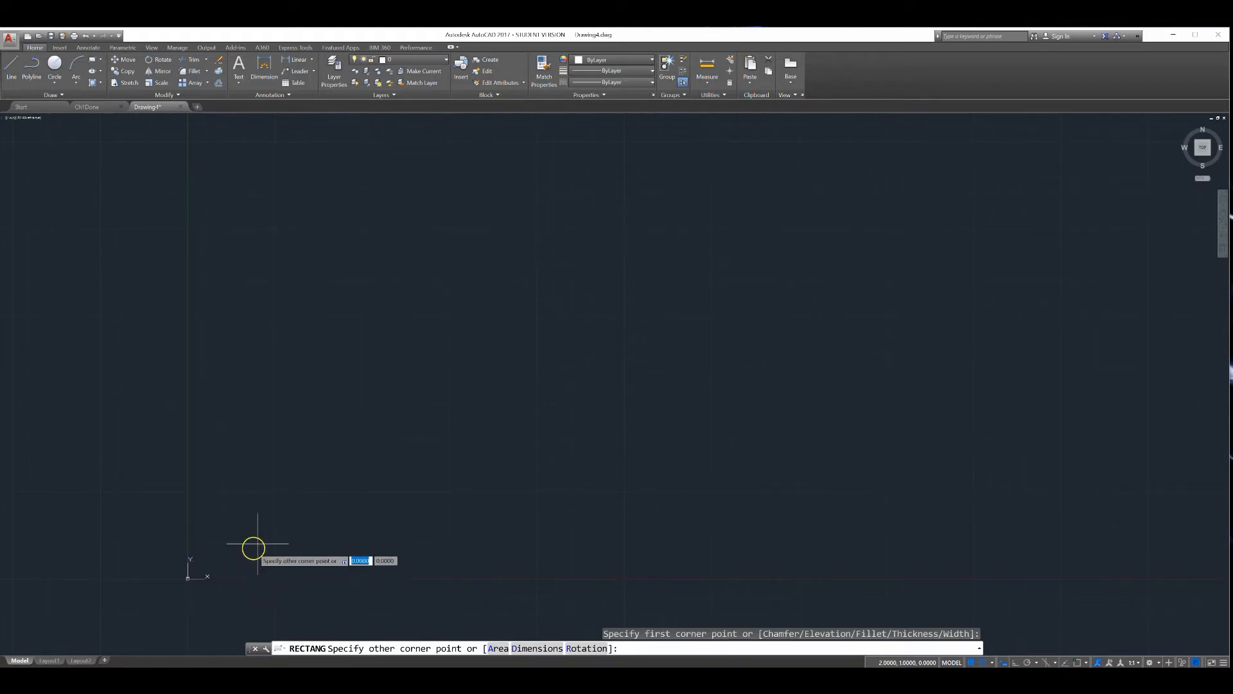
mouse_move(281, 510)
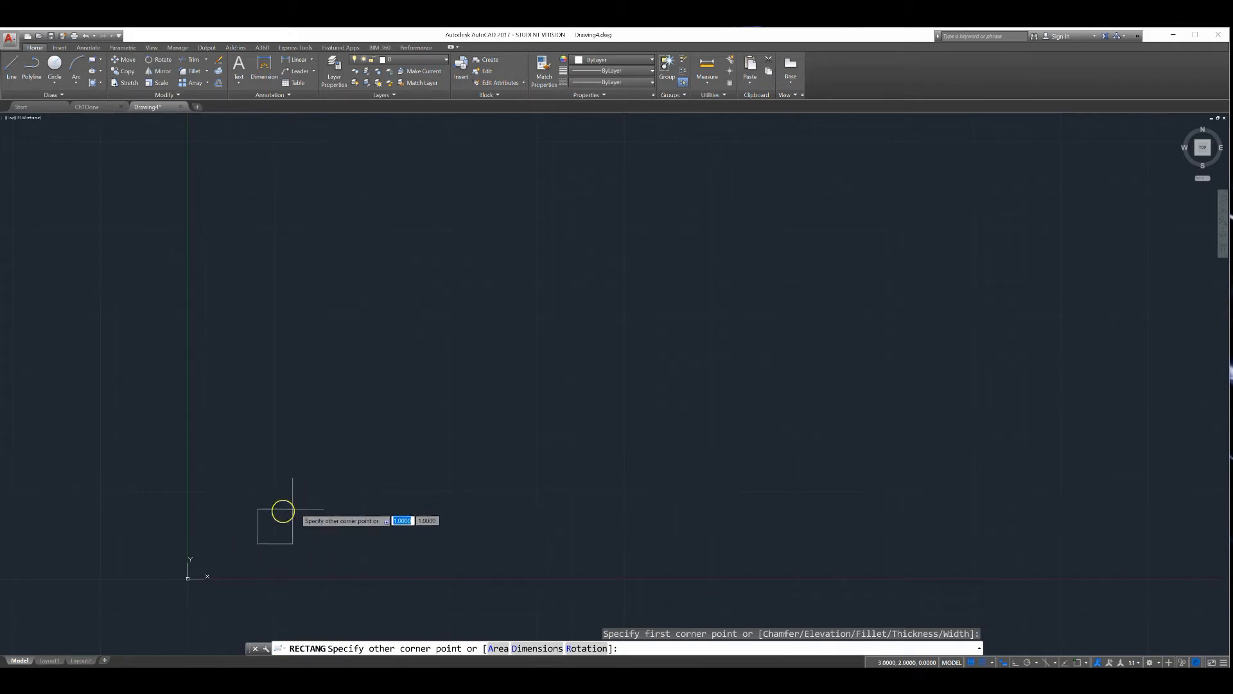
mouse_move(879, 564)
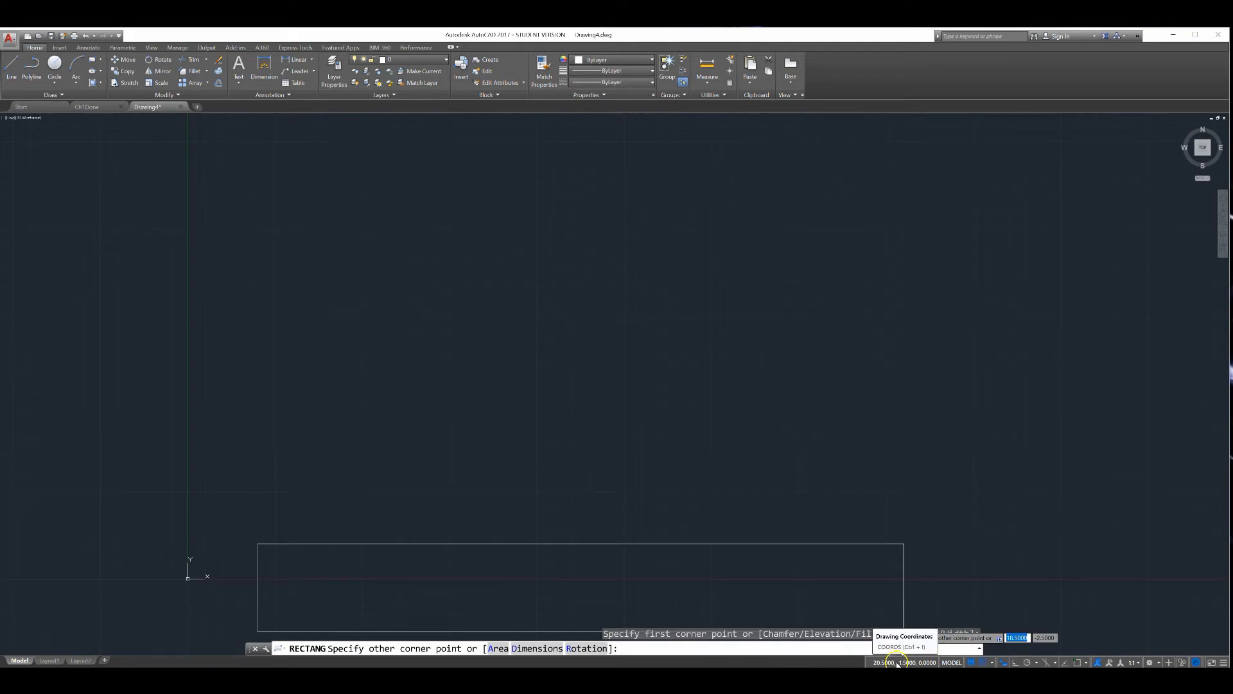
mouse_move(585, 470)
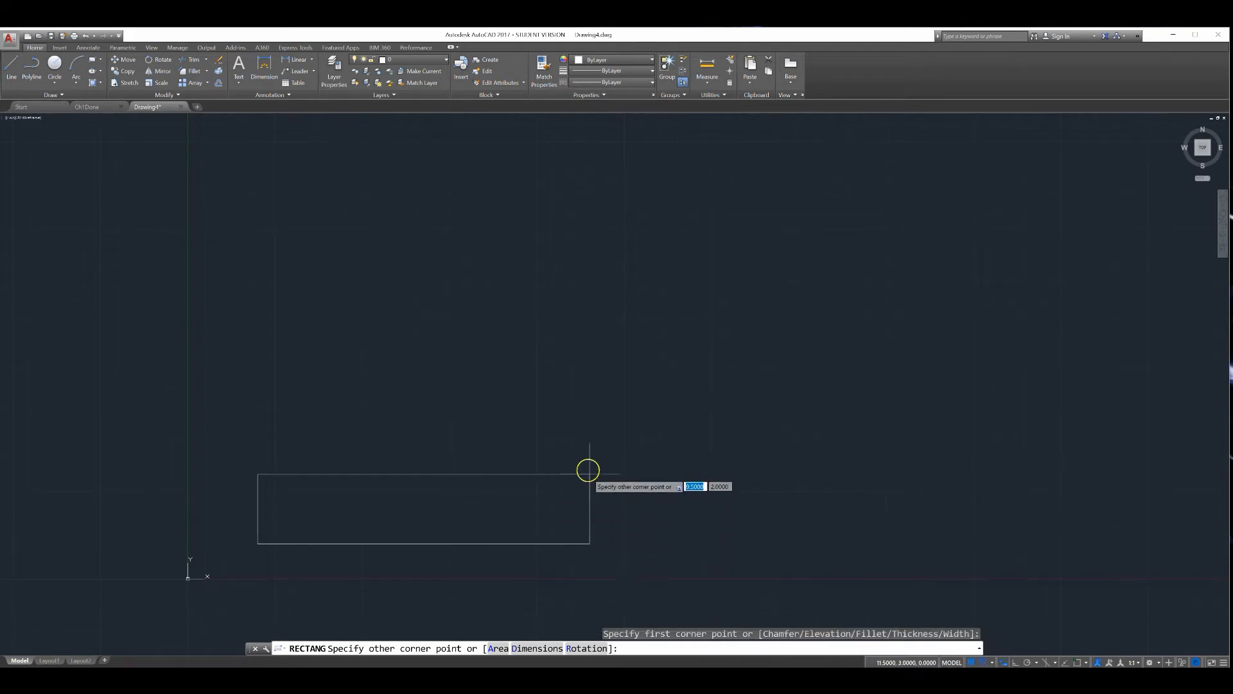
mouse_move(259, 542)
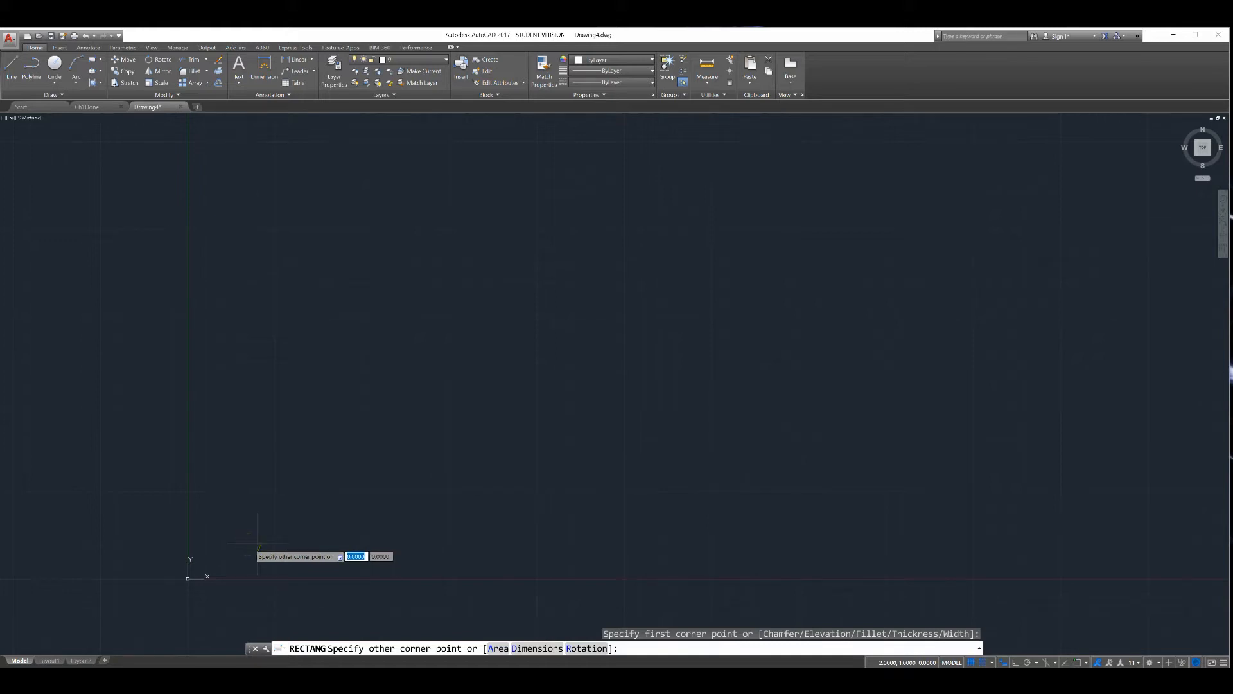
mouse_move(244, 544)
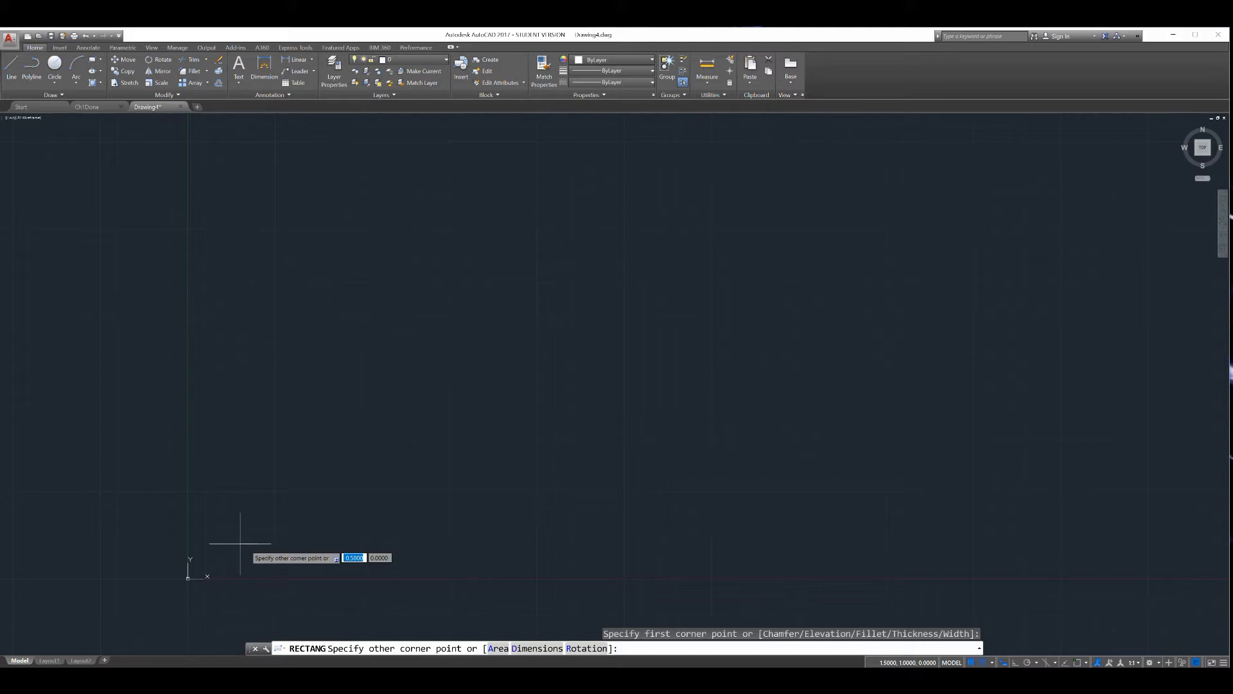
mouse_move(257, 542)
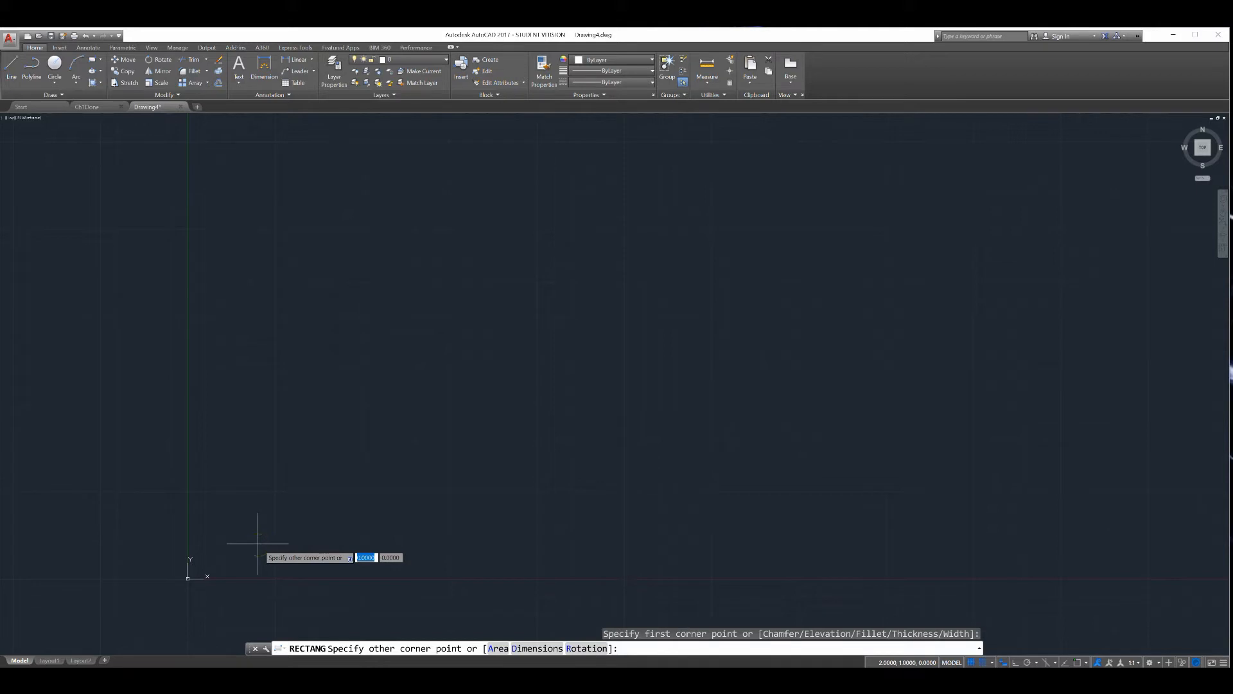
mouse_move(252, 352)
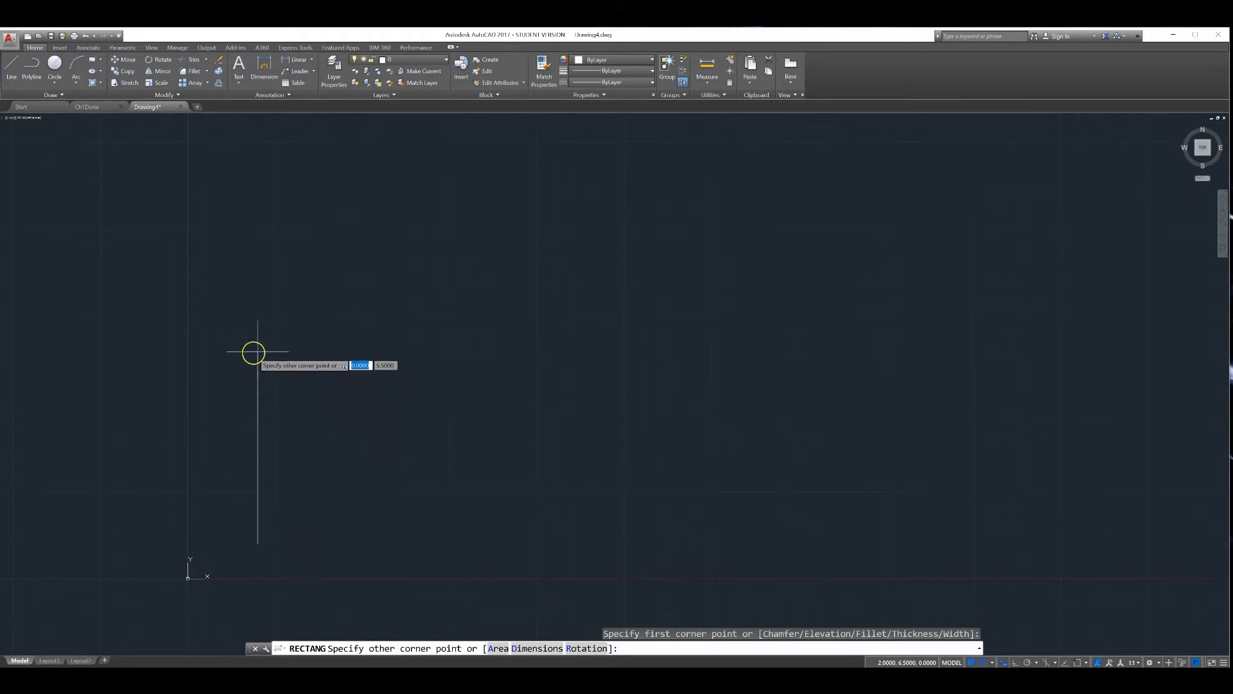
mouse_move(253, 300)
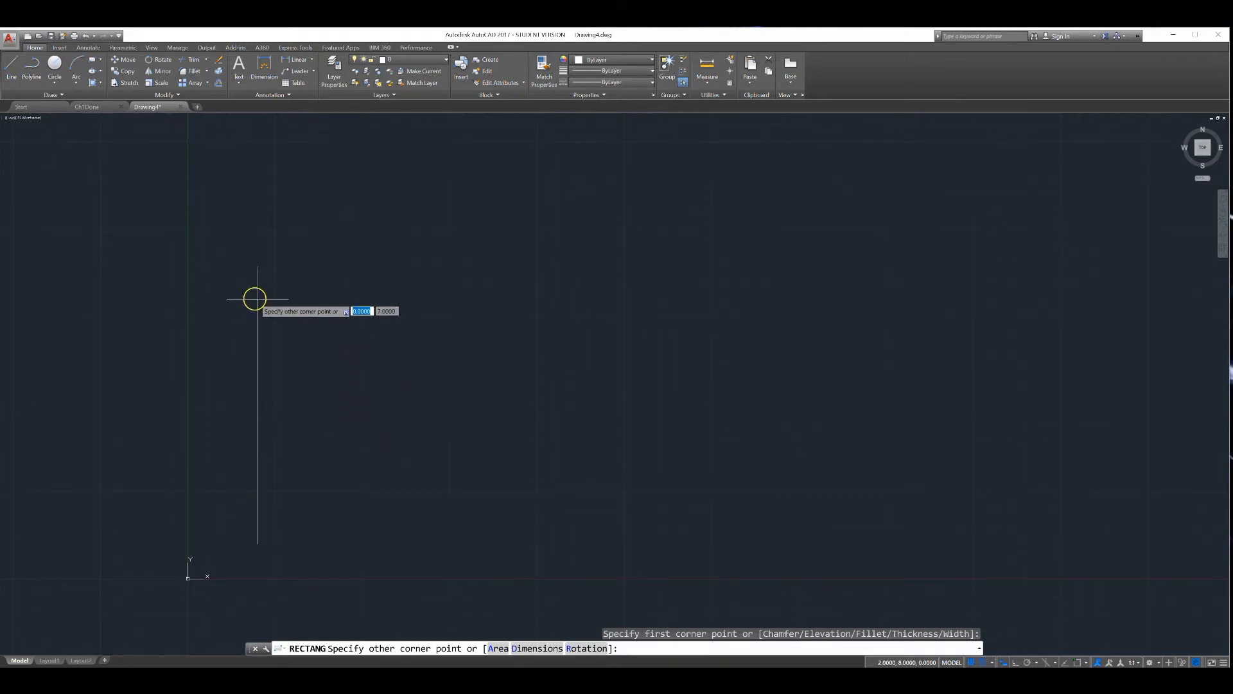
mouse_move(258, 281)
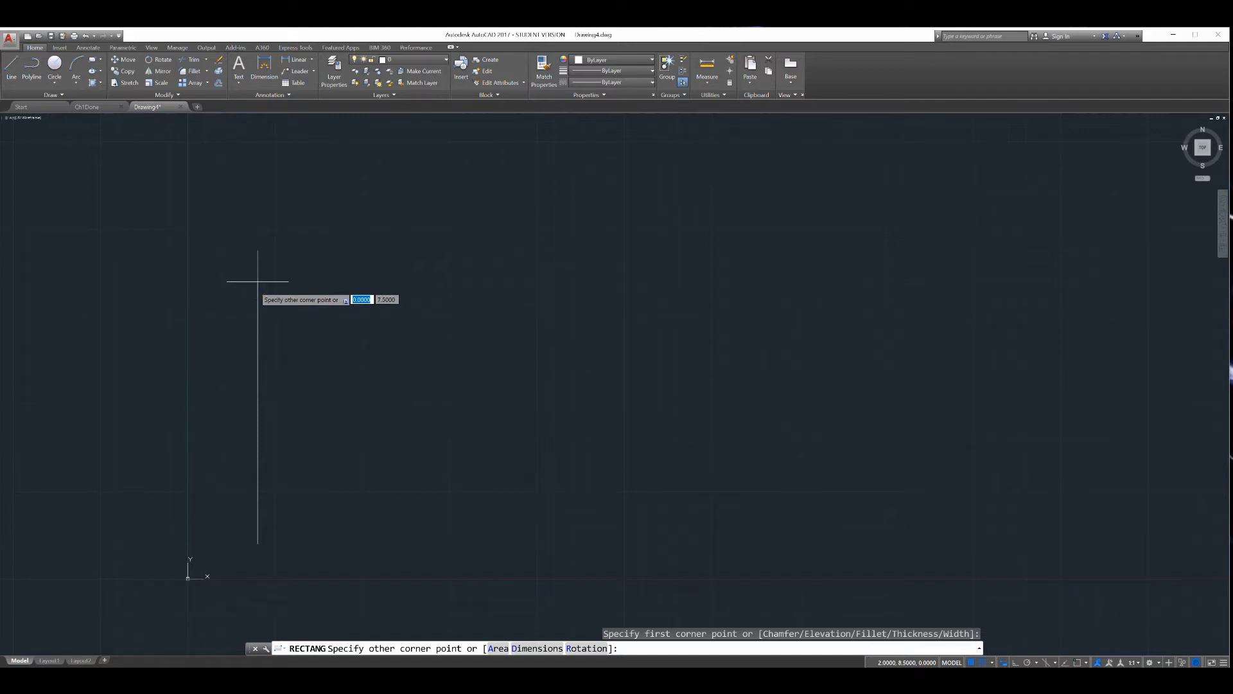
mouse_move(253, 260)
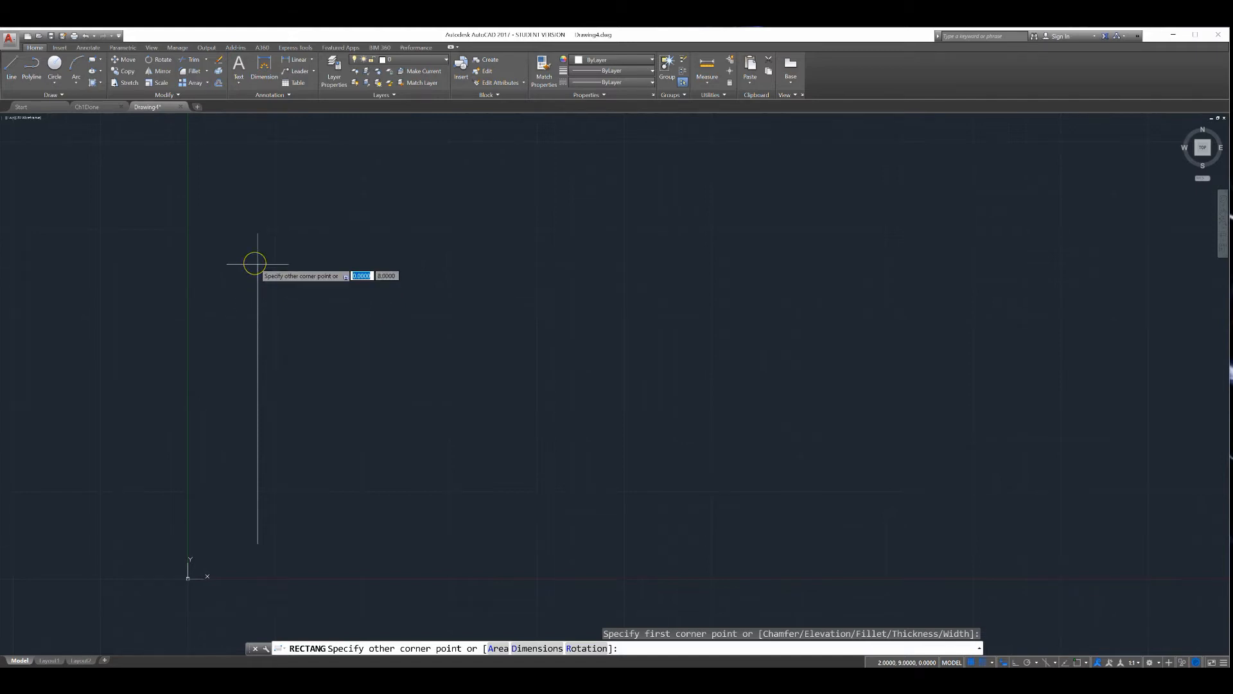
mouse_move(311, 268)
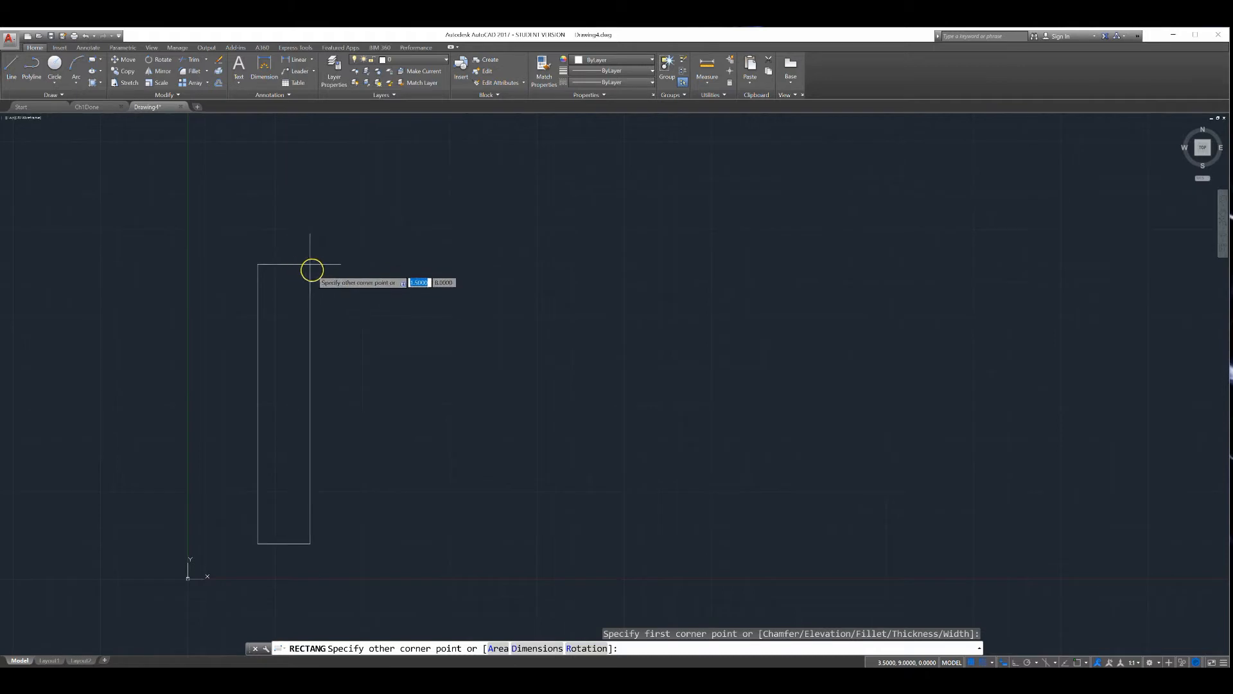
mouse_move(363, 262)
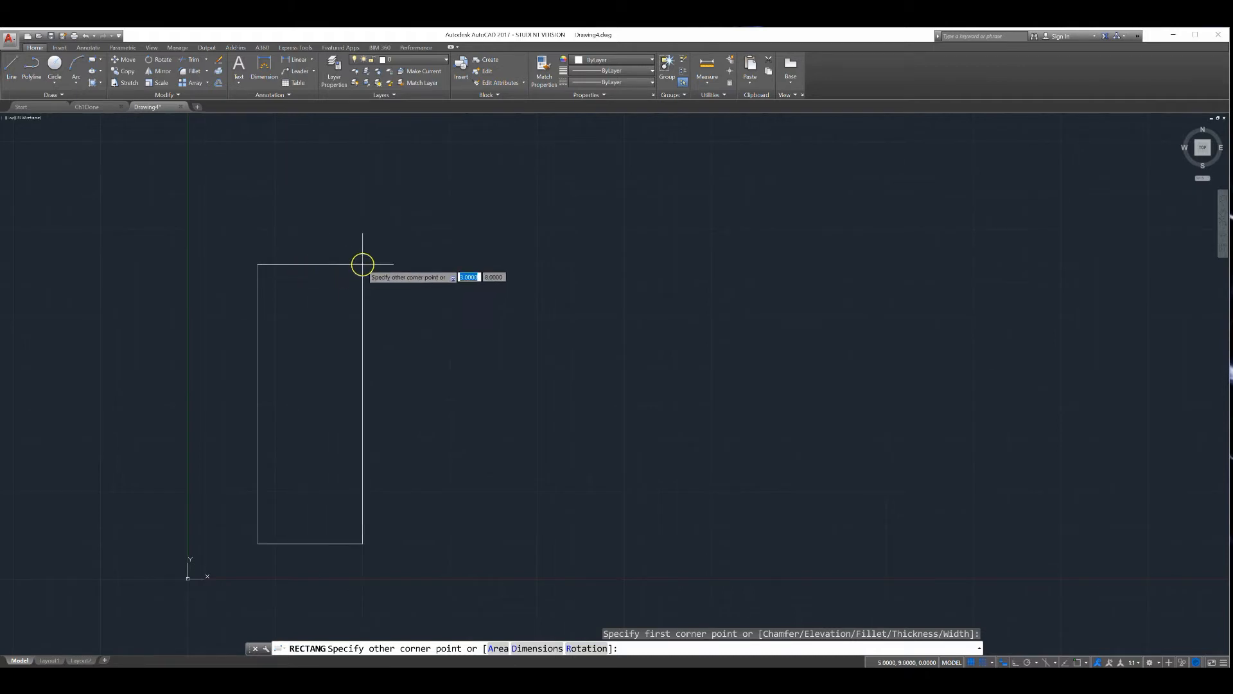
mouse_move(268, 278)
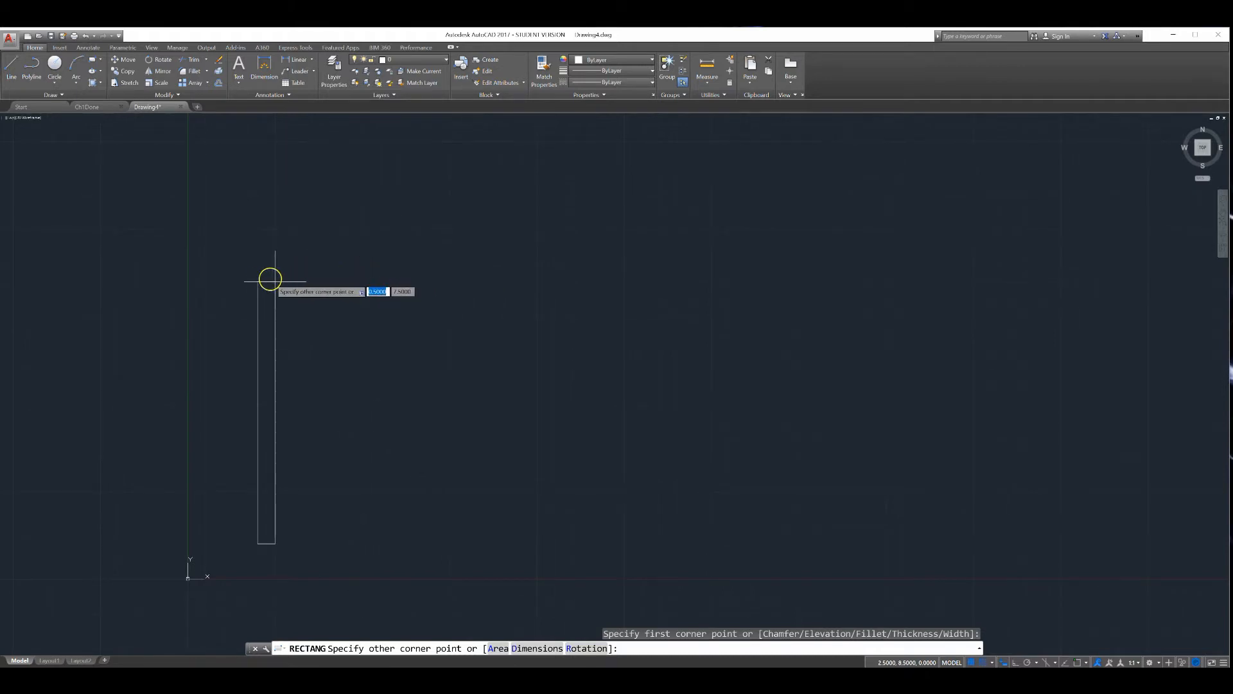
mouse_move(258, 281)
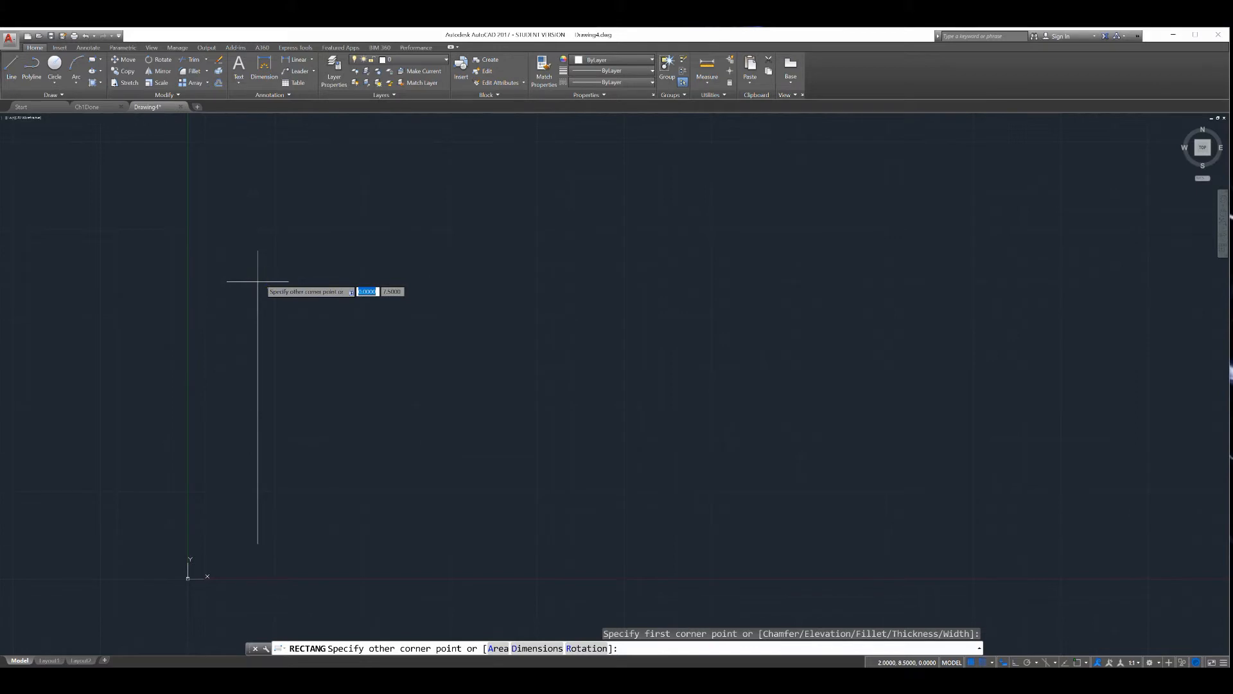
mouse_move(259, 272)
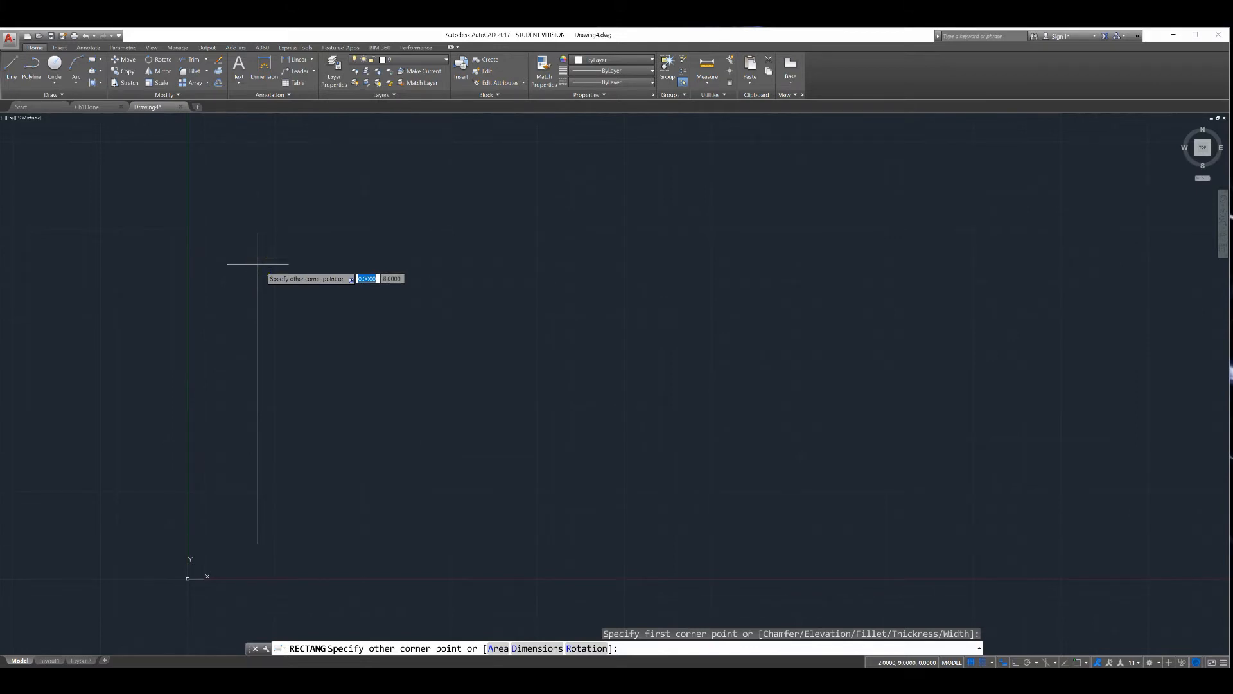
mouse_move(481, 273)
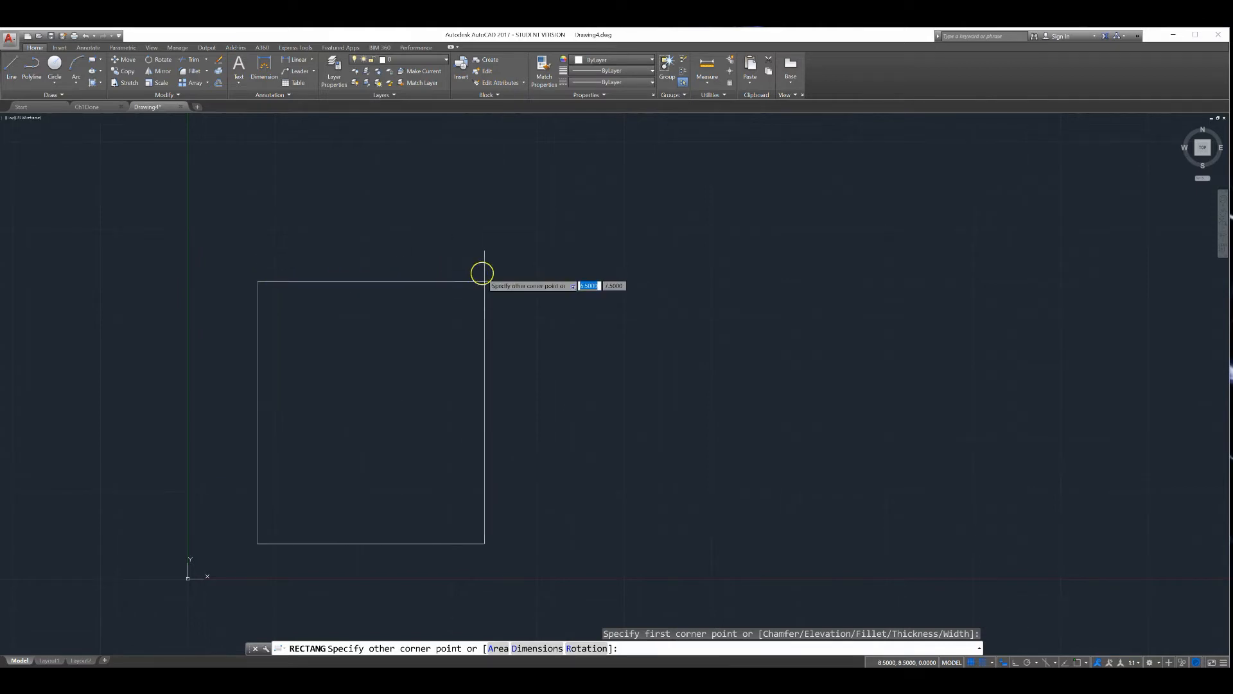
mouse_move(512, 267)
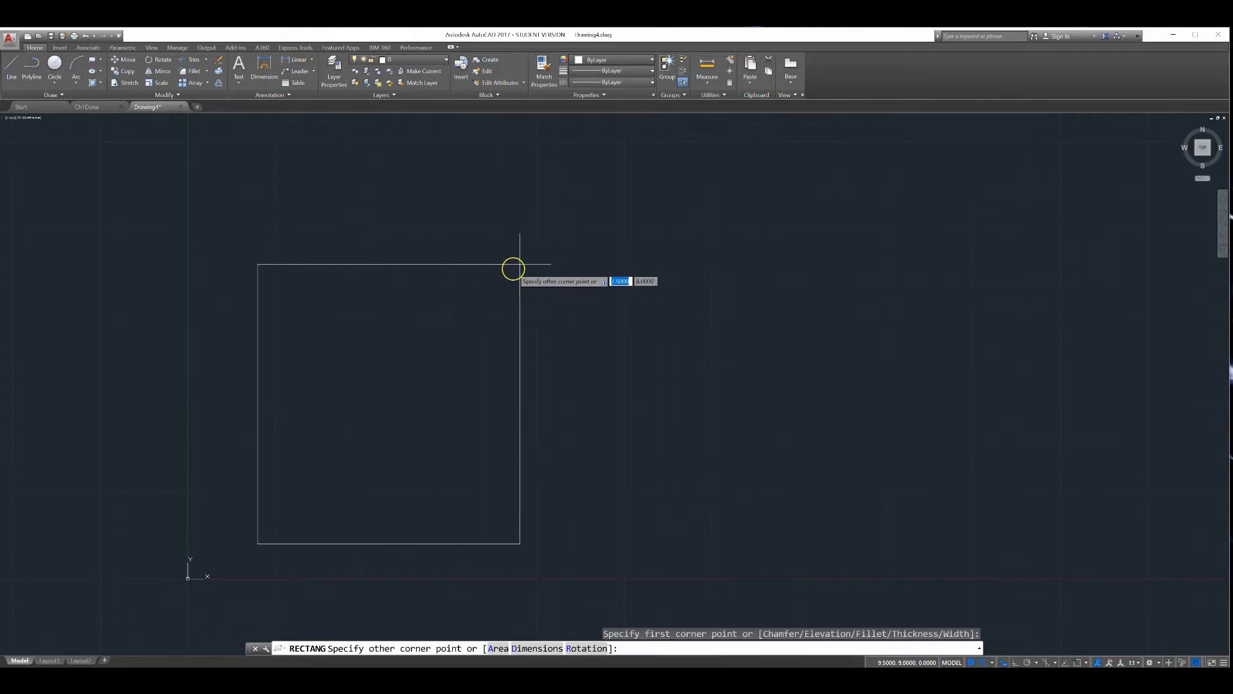
mouse_move(537, 267)
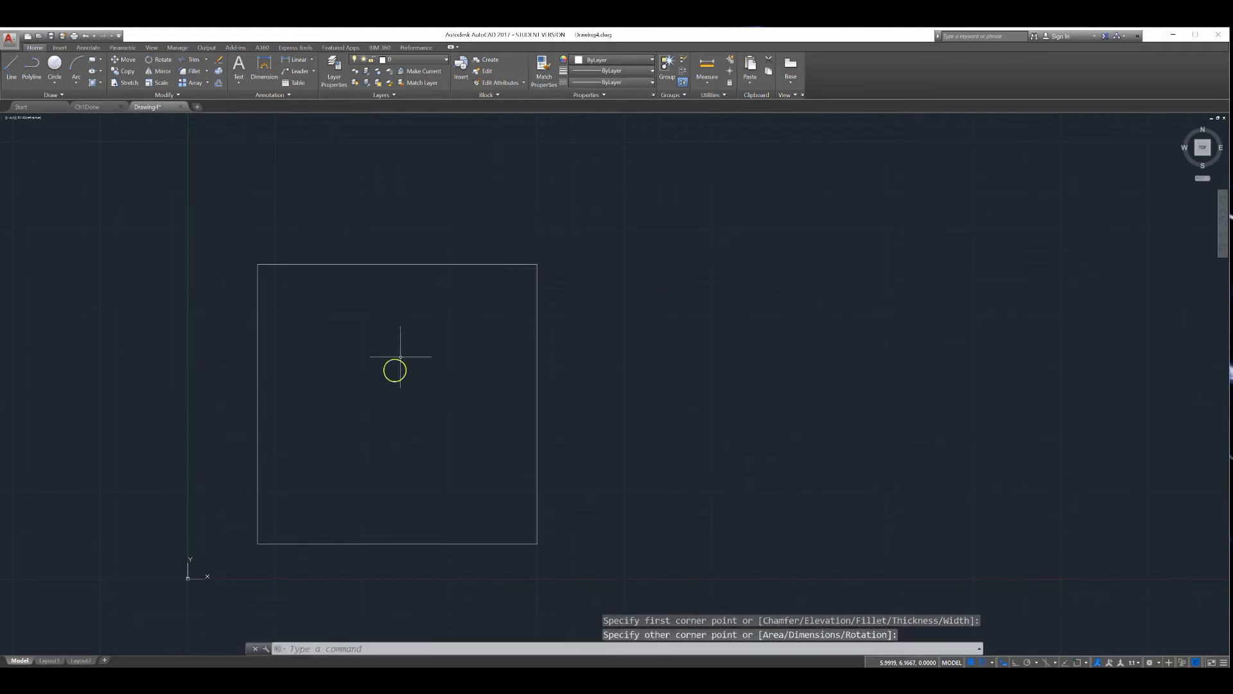
mouse_move(311, 523)
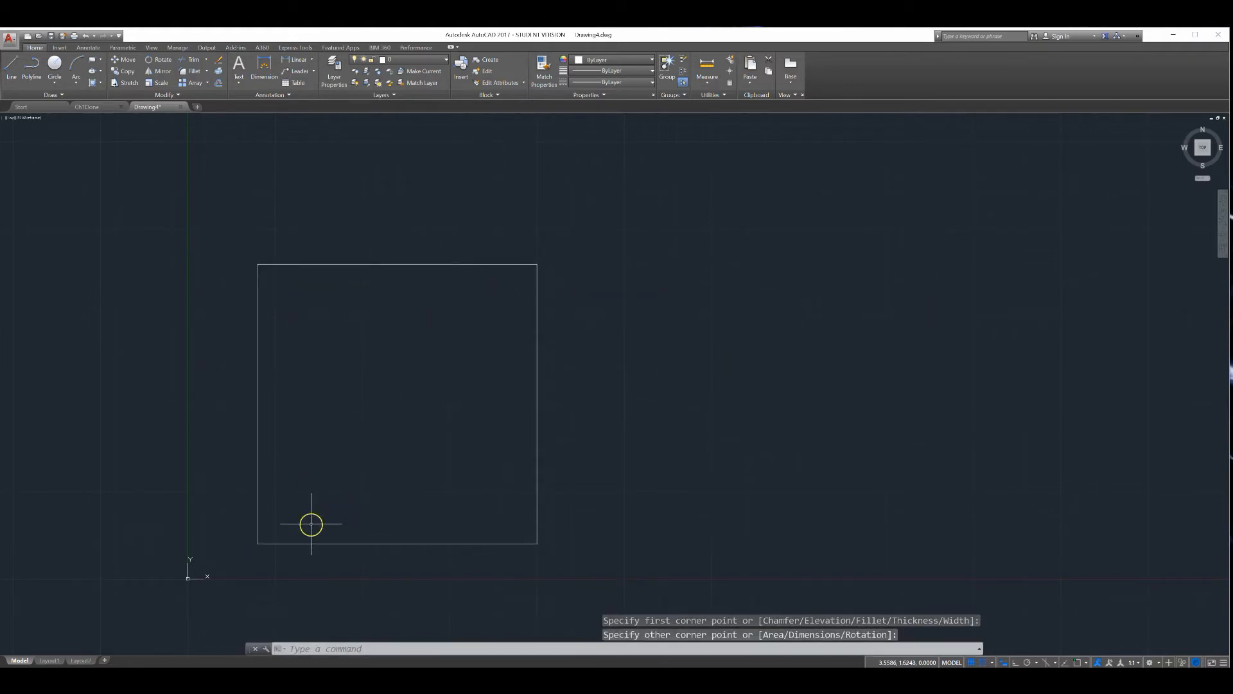
mouse_move(266, 486)
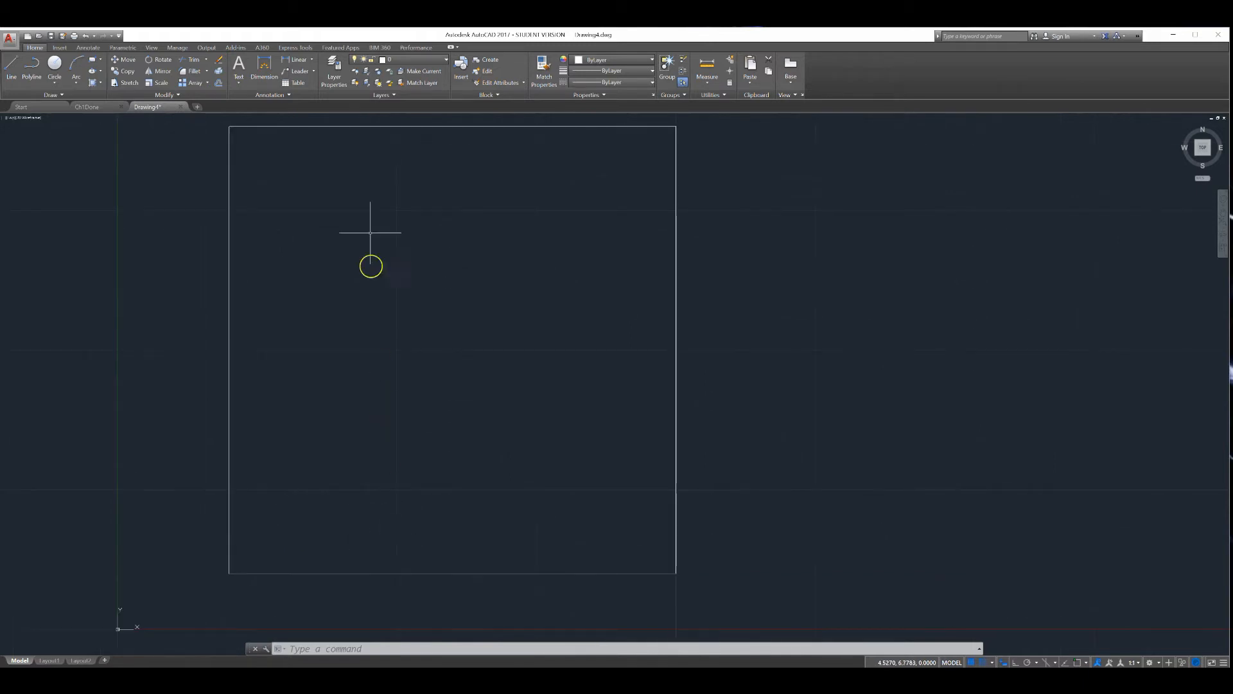
mouse_move(504, 348)
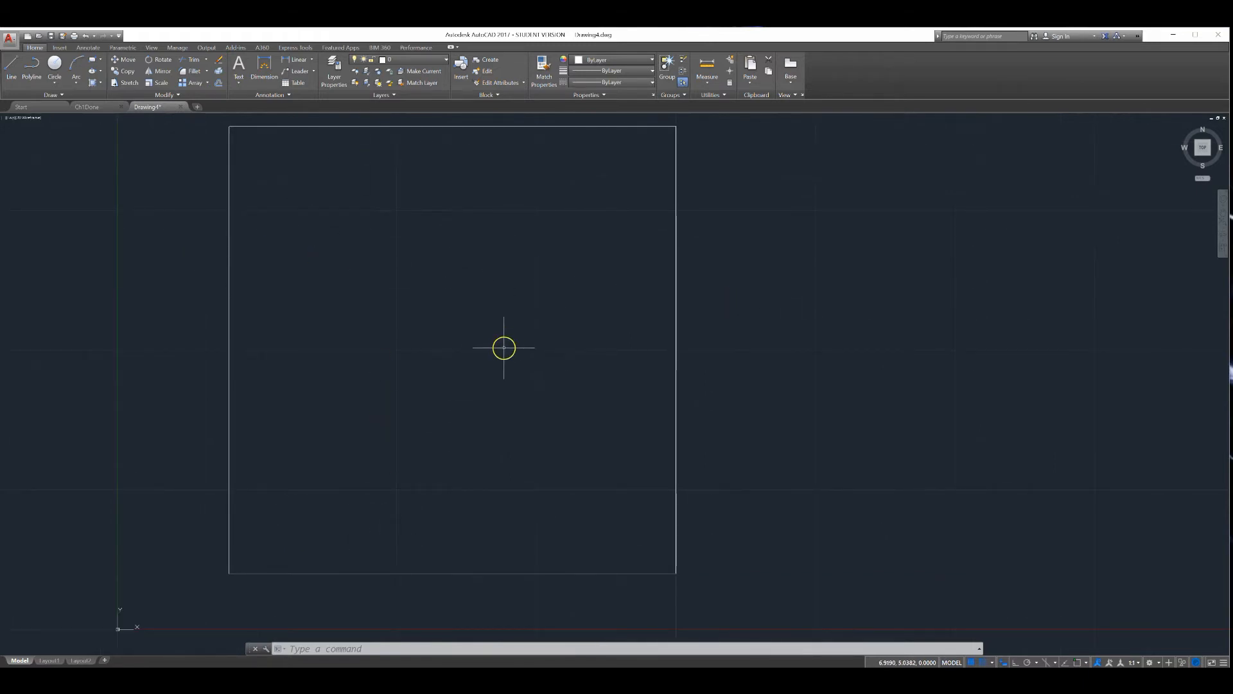
mouse_move(316, 592)
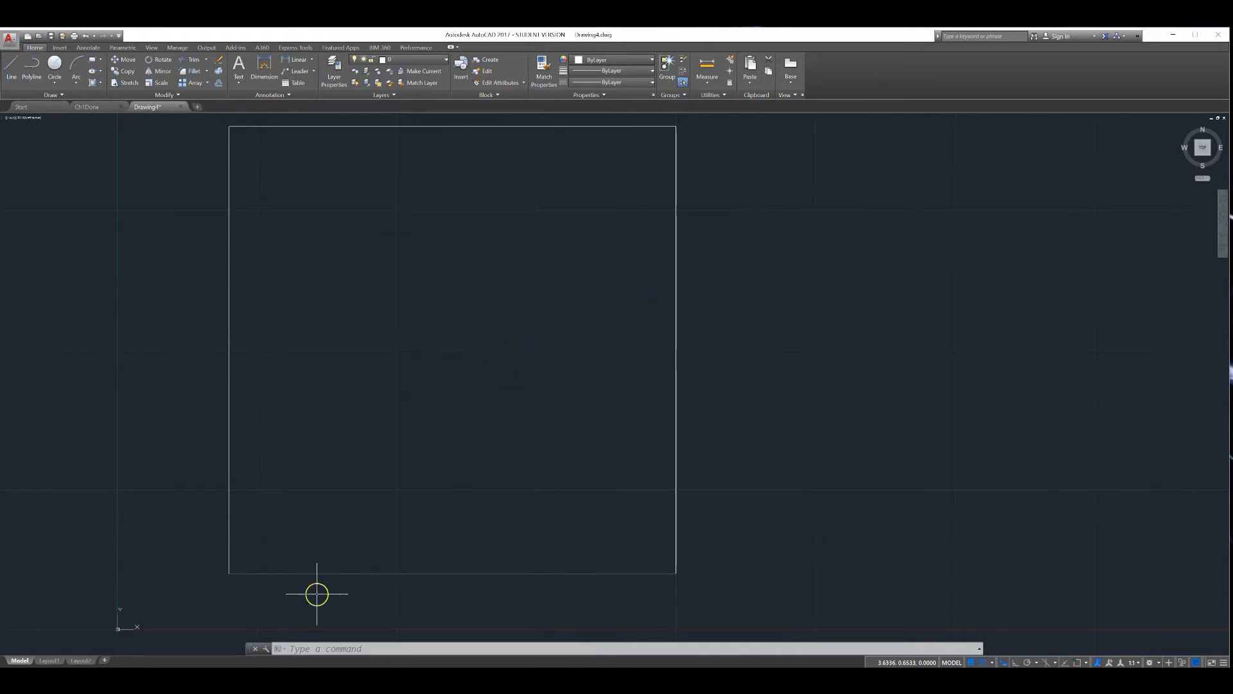
mouse_move(397, 355)
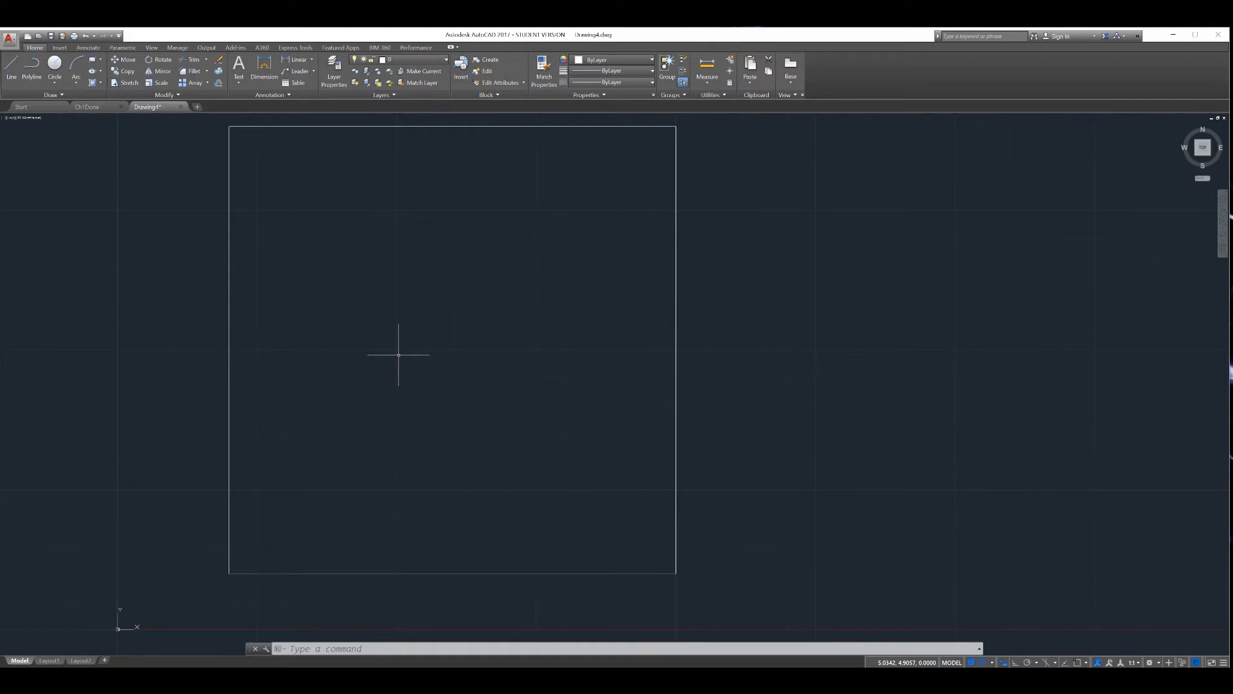
mouse_move(390, 359)
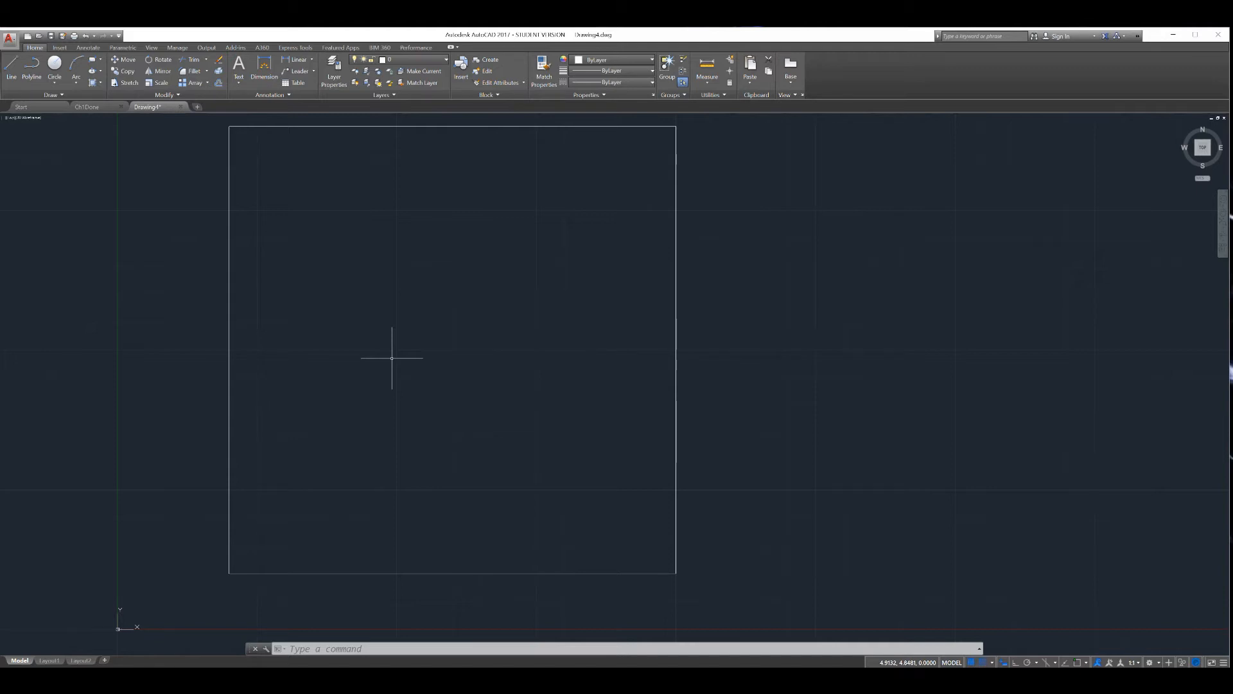
mouse_move(328, 542)
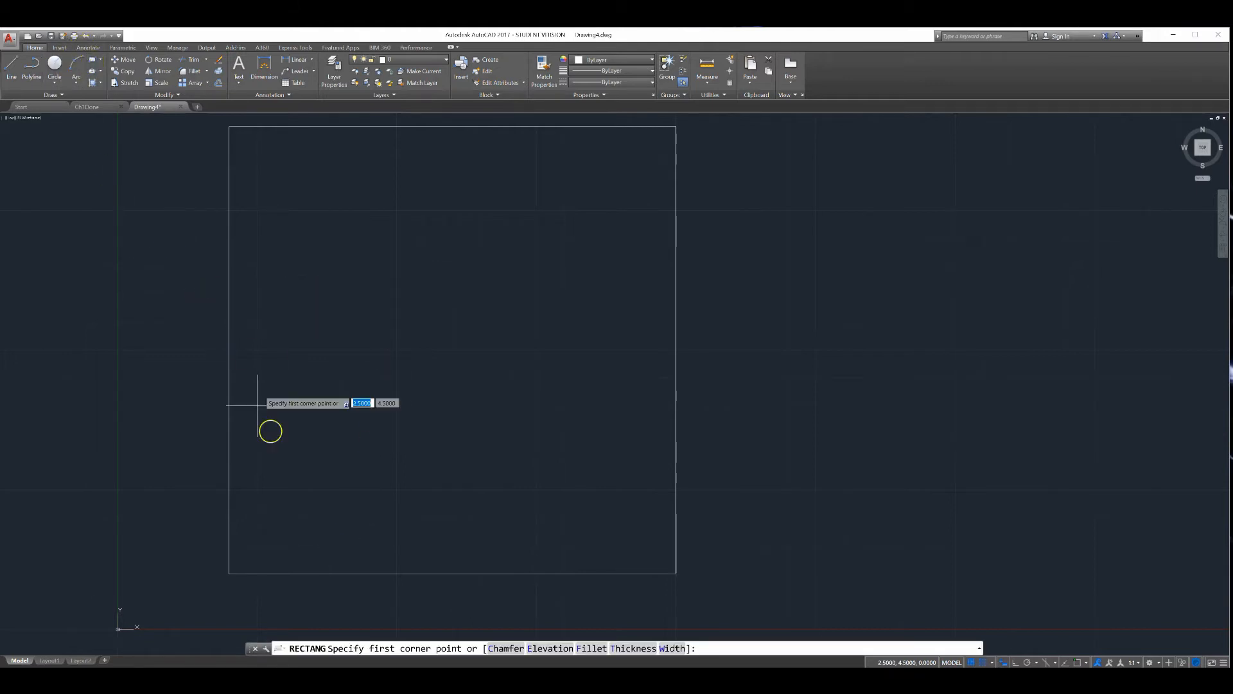
mouse_move(229, 547)
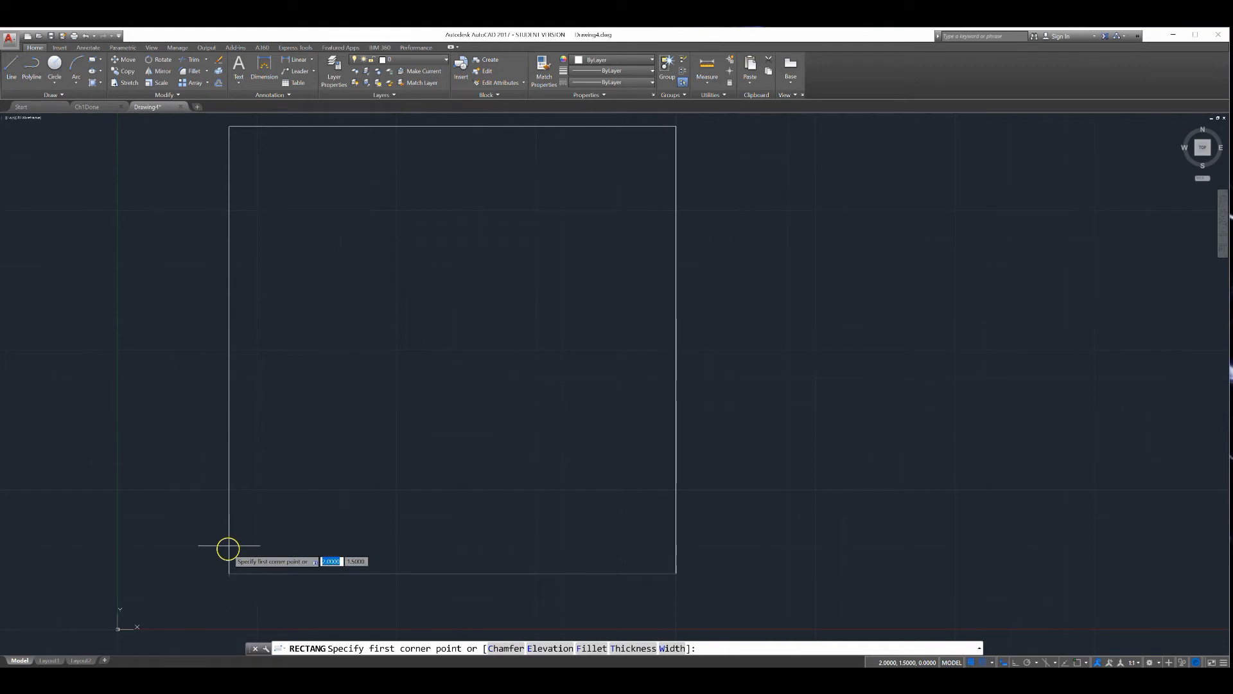
mouse_move(334, 547)
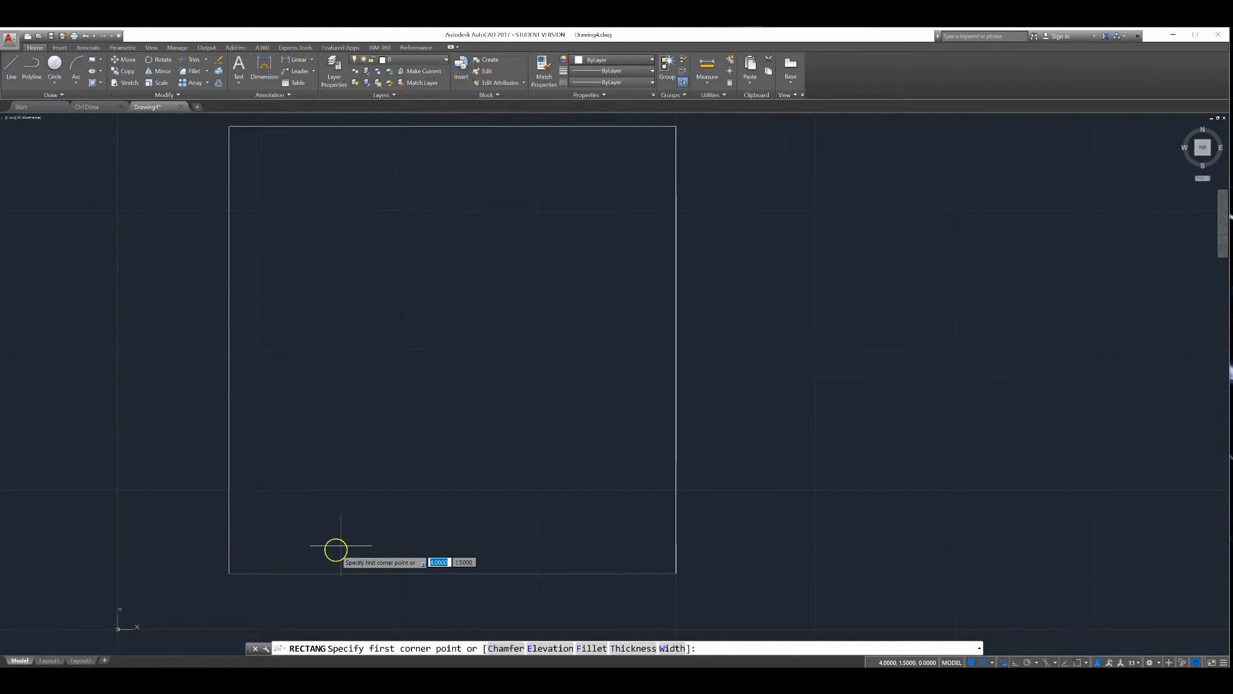
mouse_move(362, 564)
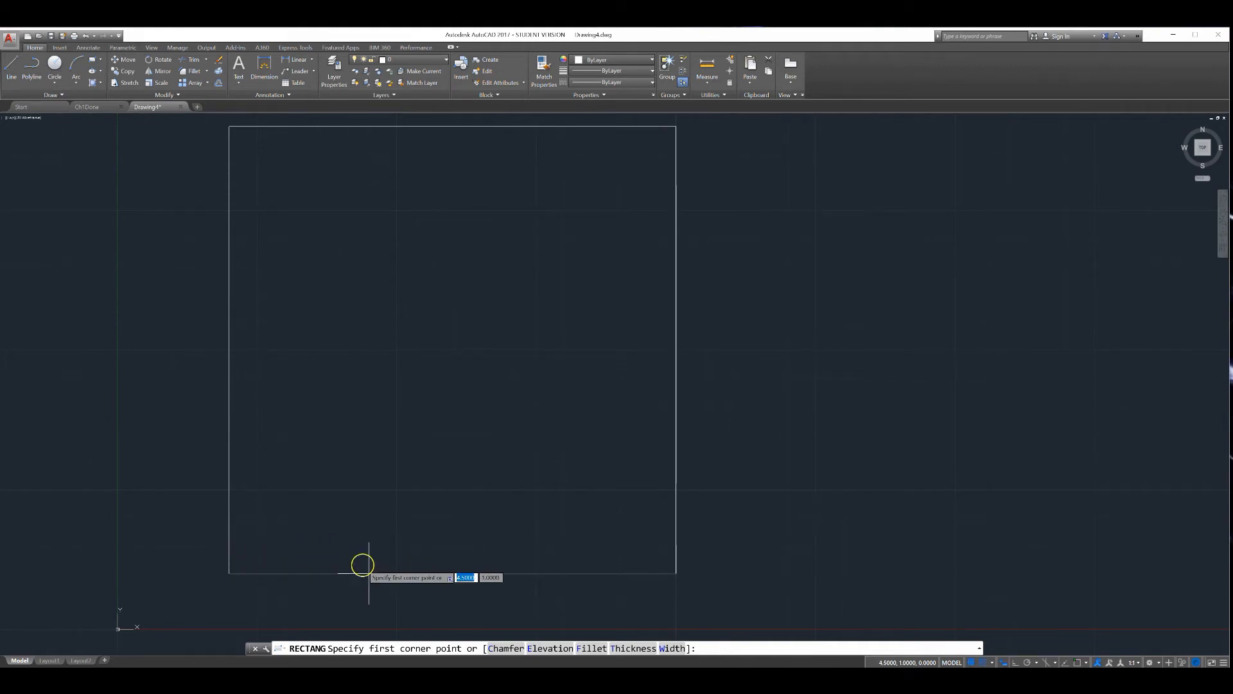
mouse_move(358, 491)
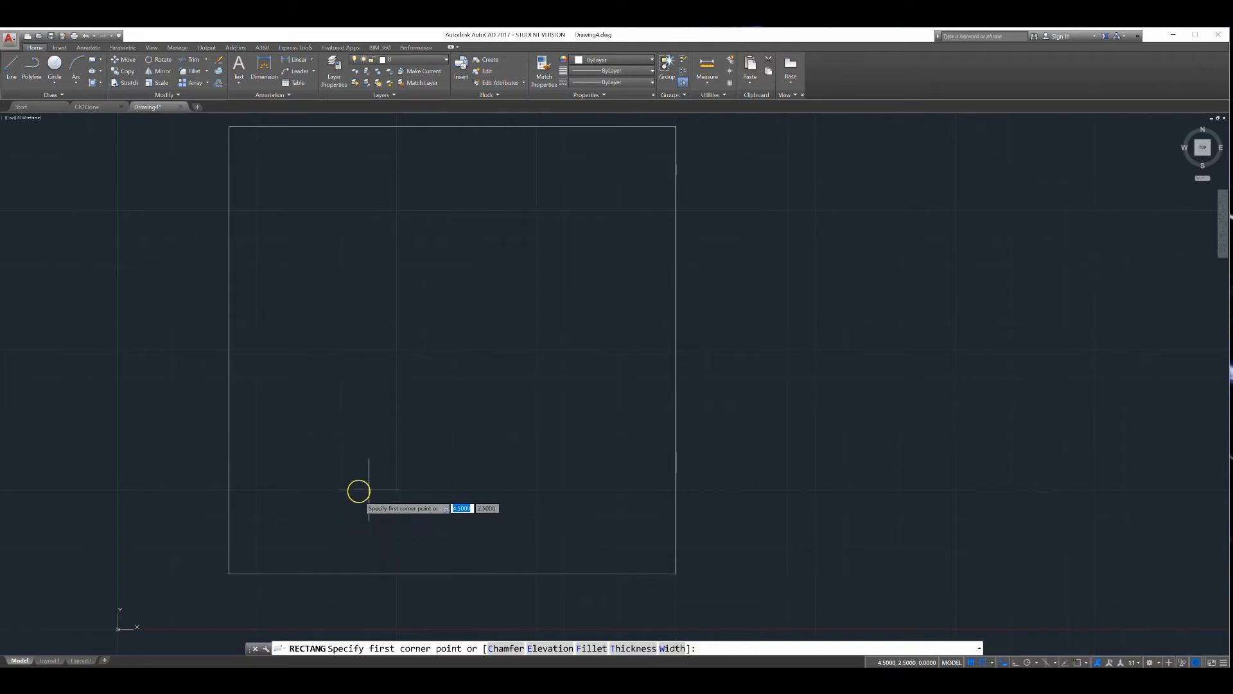
mouse_move(369, 433)
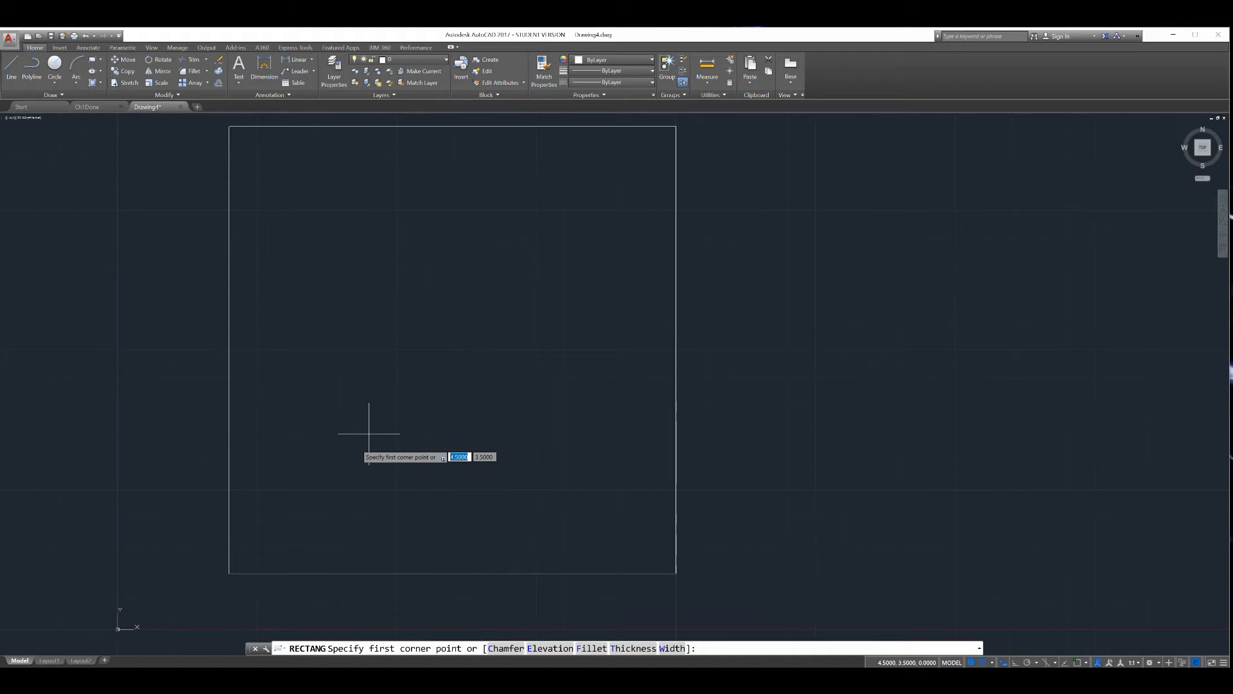
Step: Draw the smaller inner square by picking its two opposite corners
left_click(369, 437)
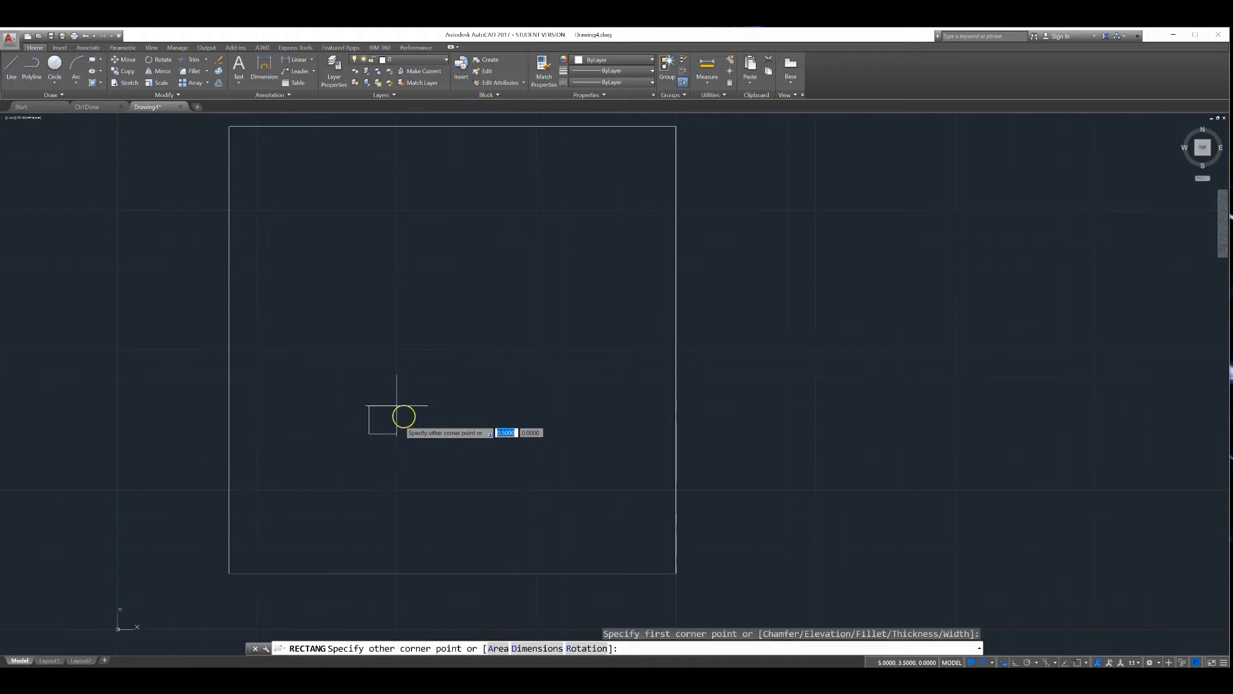
mouse_move(425, 381)
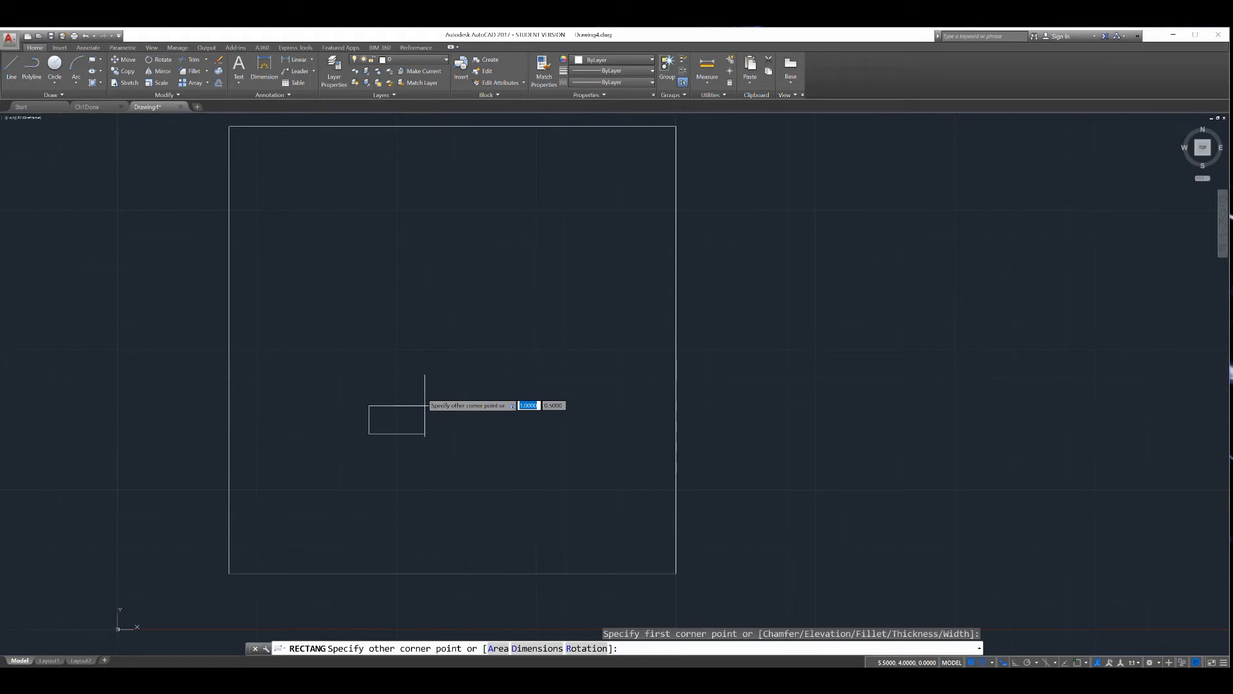
mouse_move(367, 408)
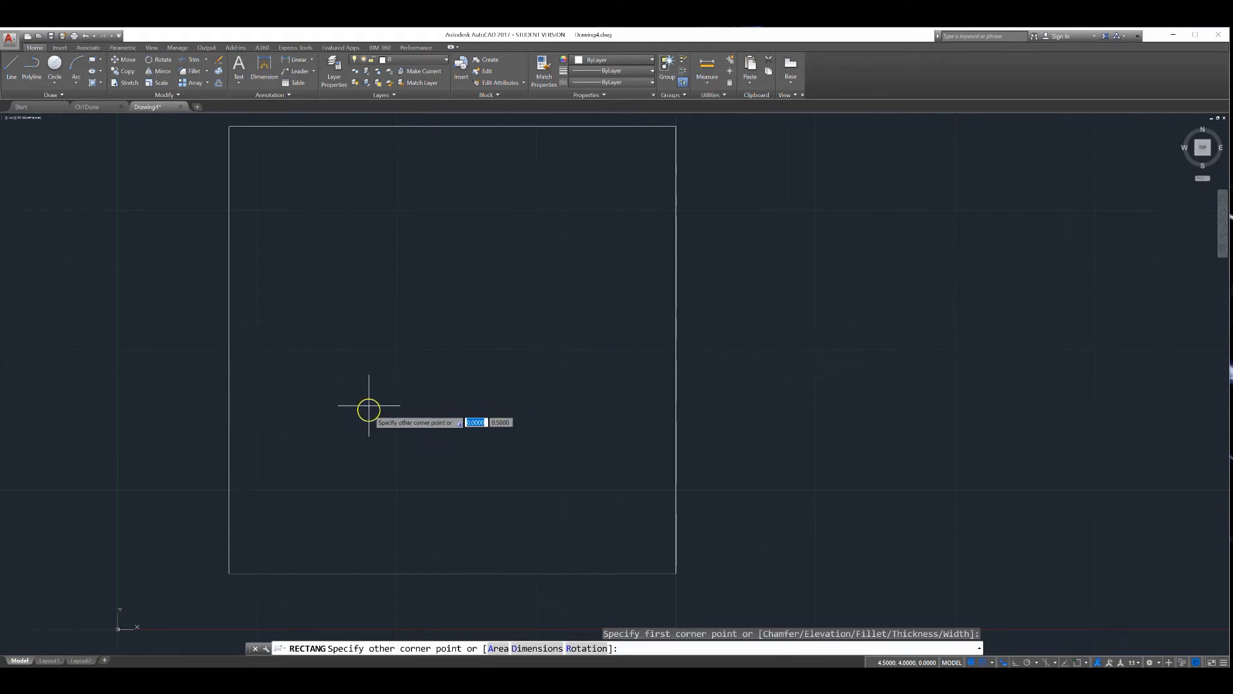
mouse_move(356, 325)
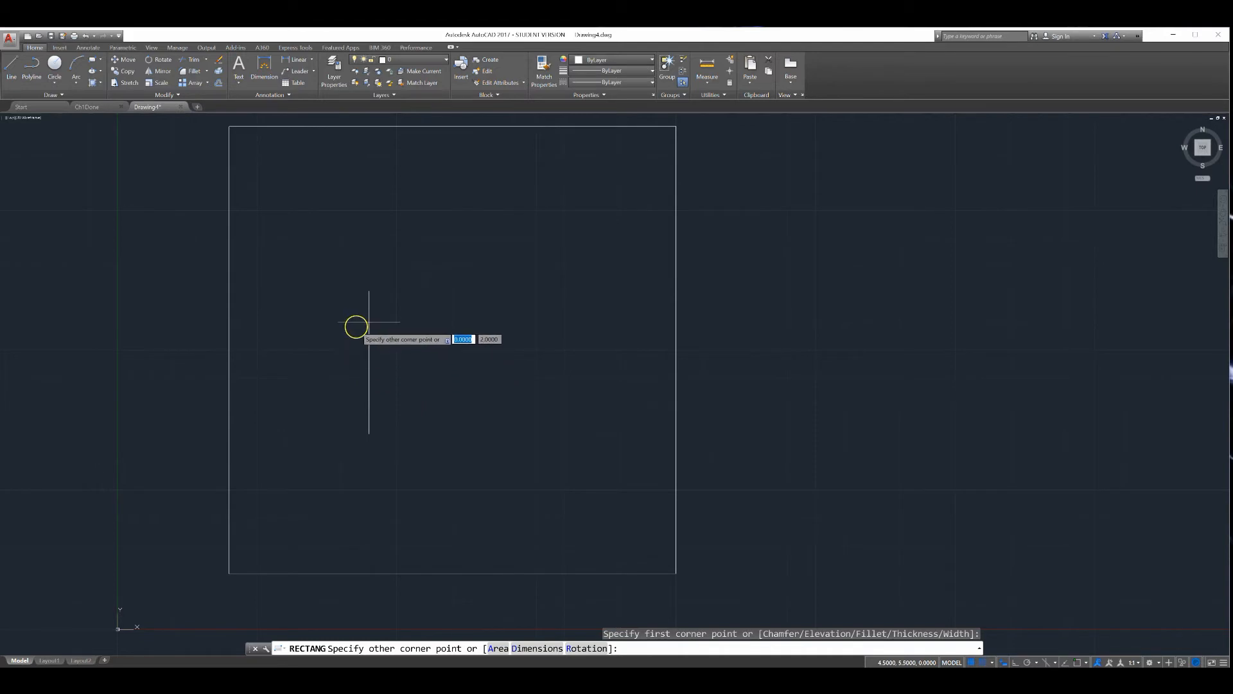
mouse_move(384, 262)
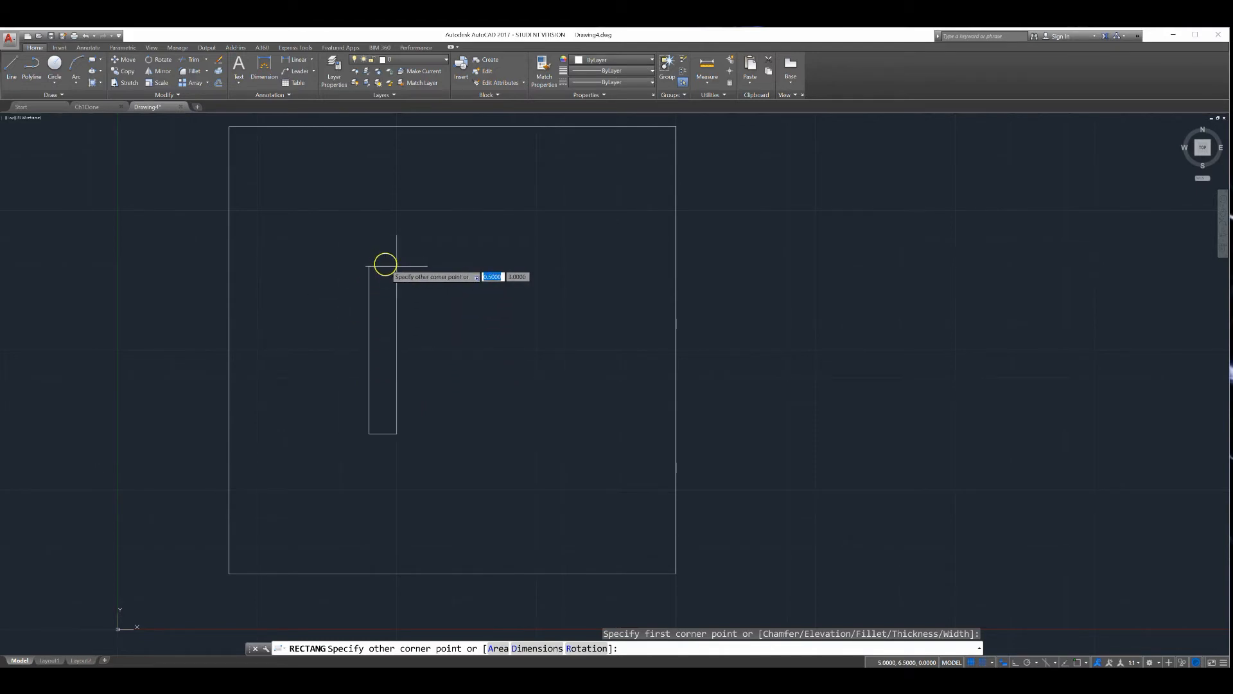
mouse_move(444, 266)
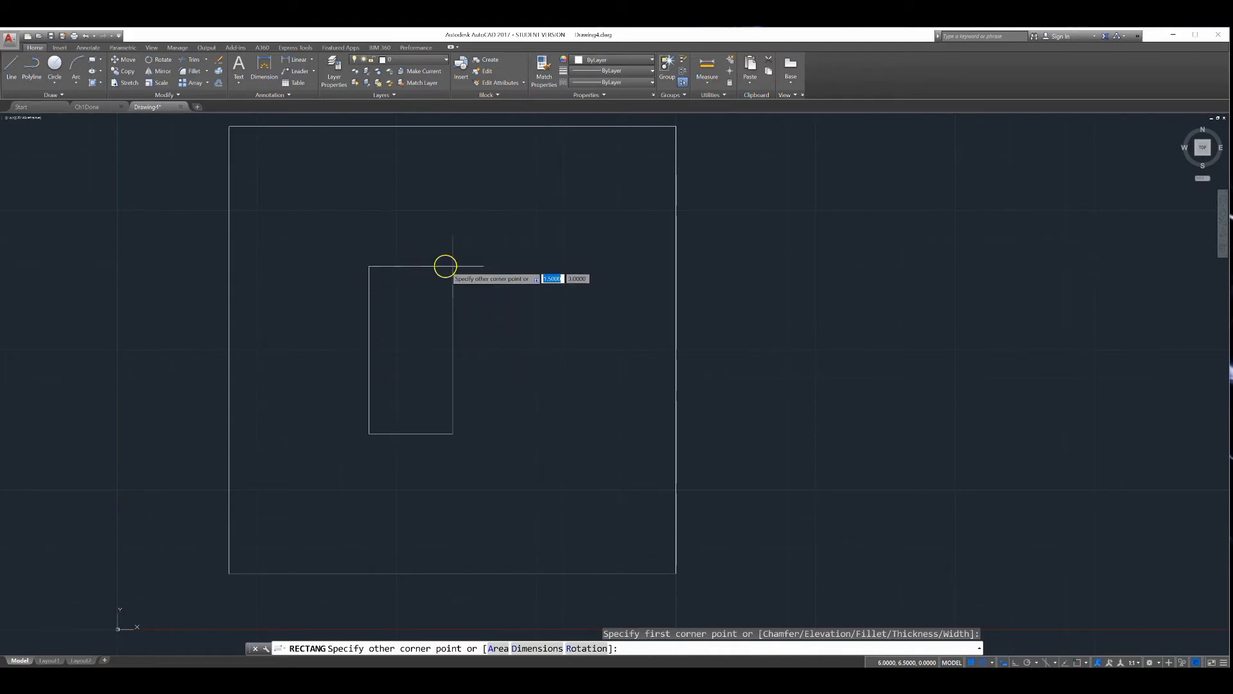
mouse_move(513, 270)
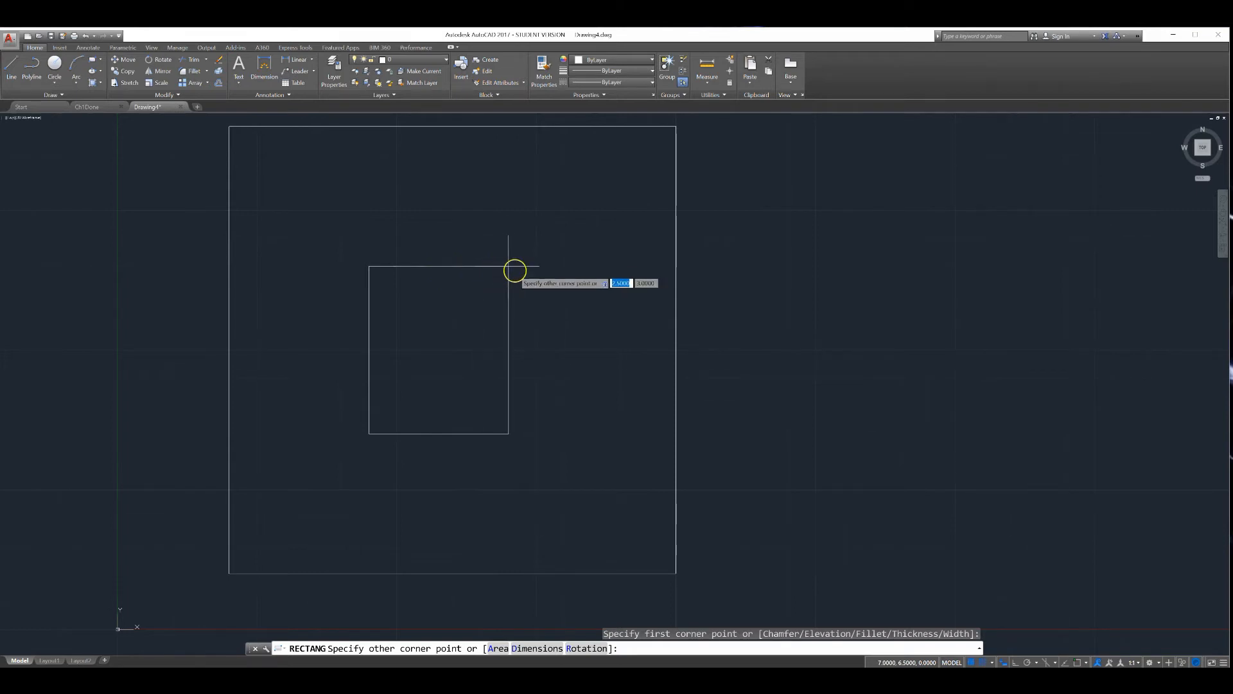
left_click(376, 454)
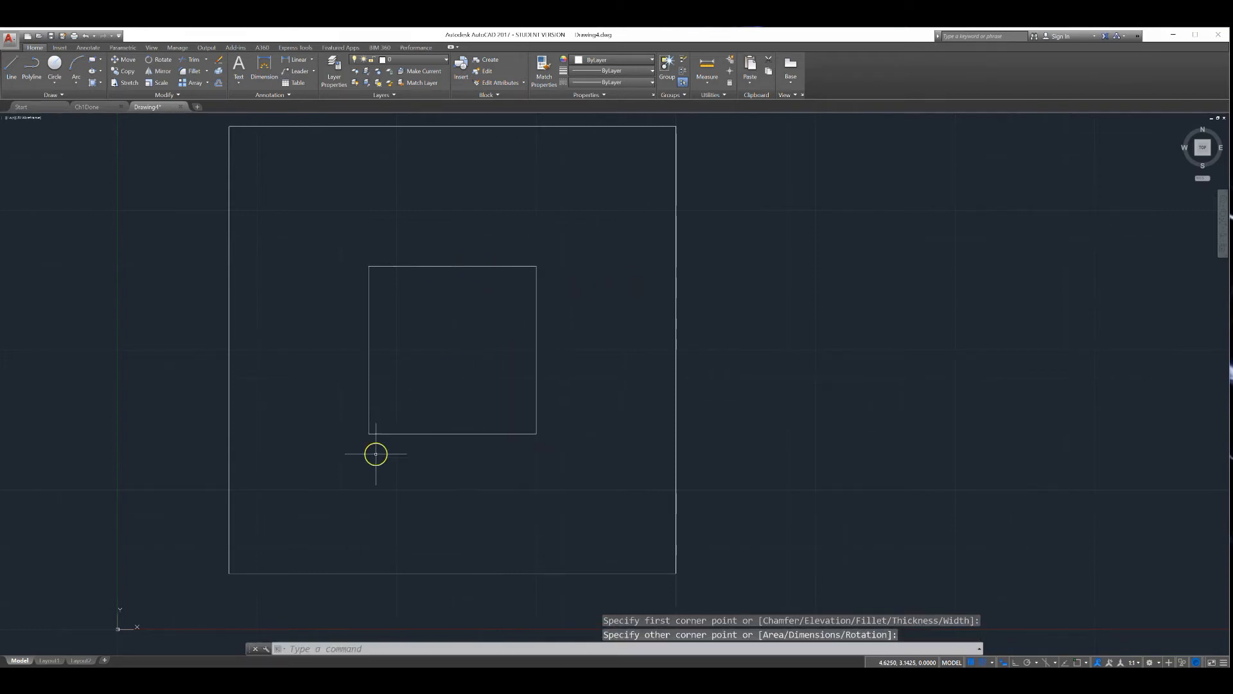
mouse_move(369, 433)
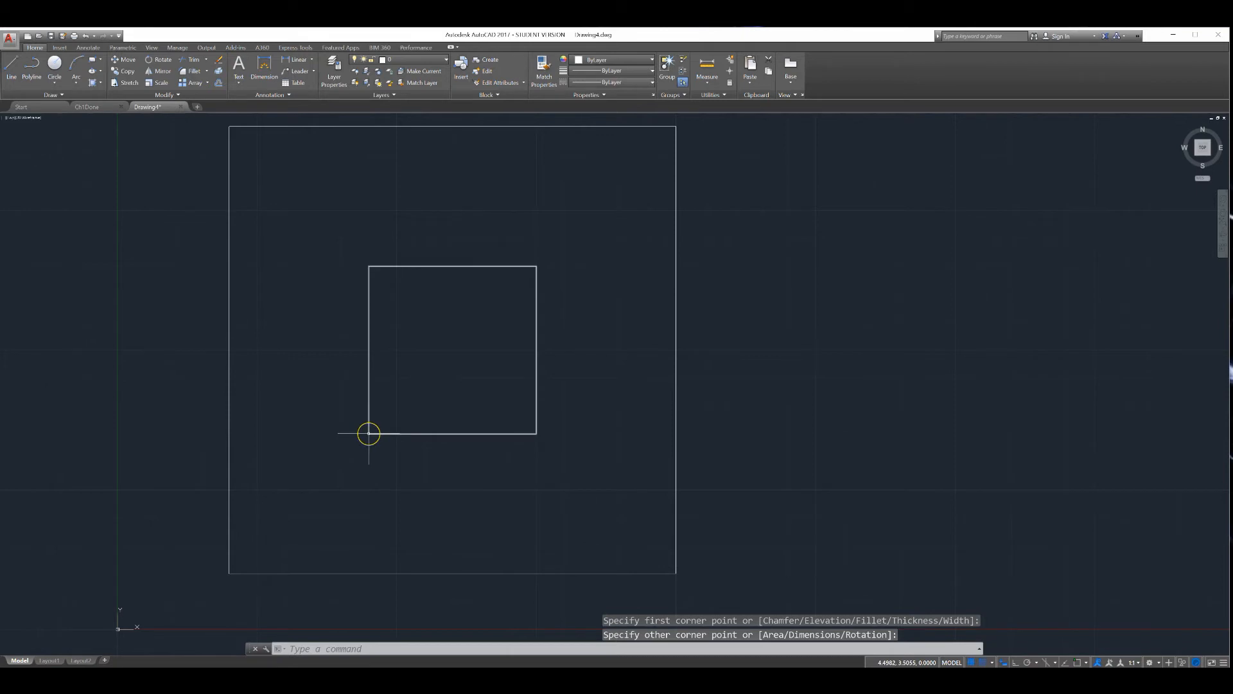
mouse_move(370, 437)
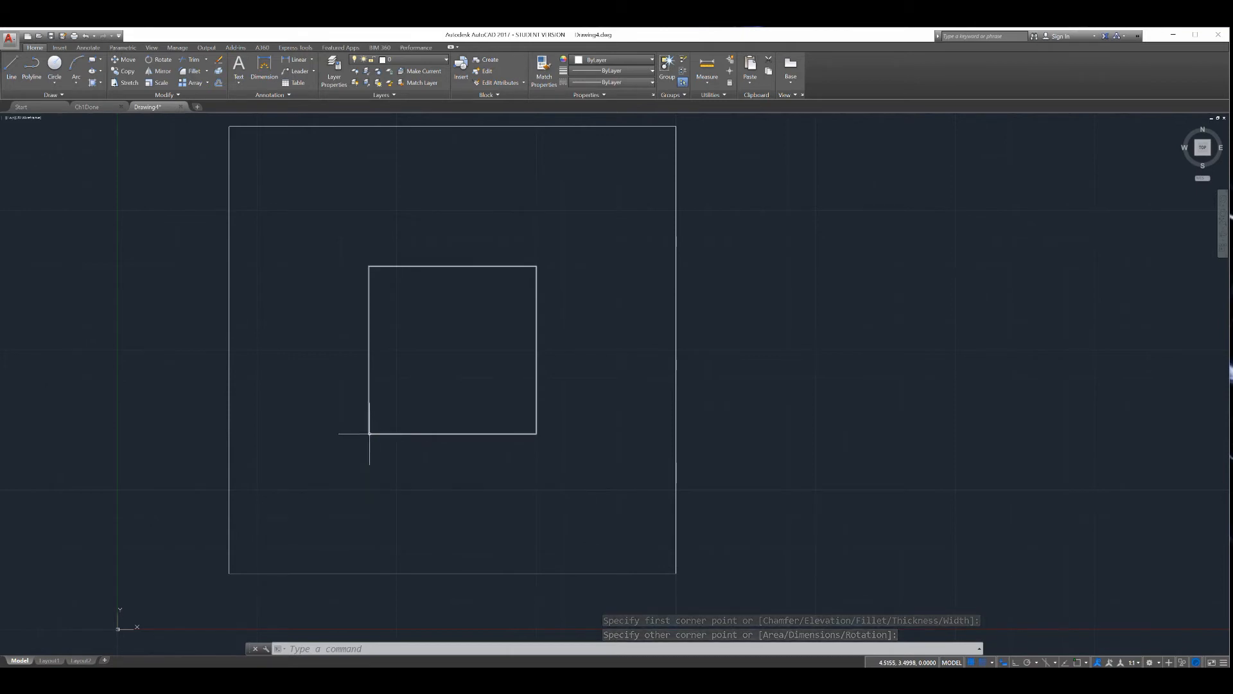
mouse_move(370, 436)
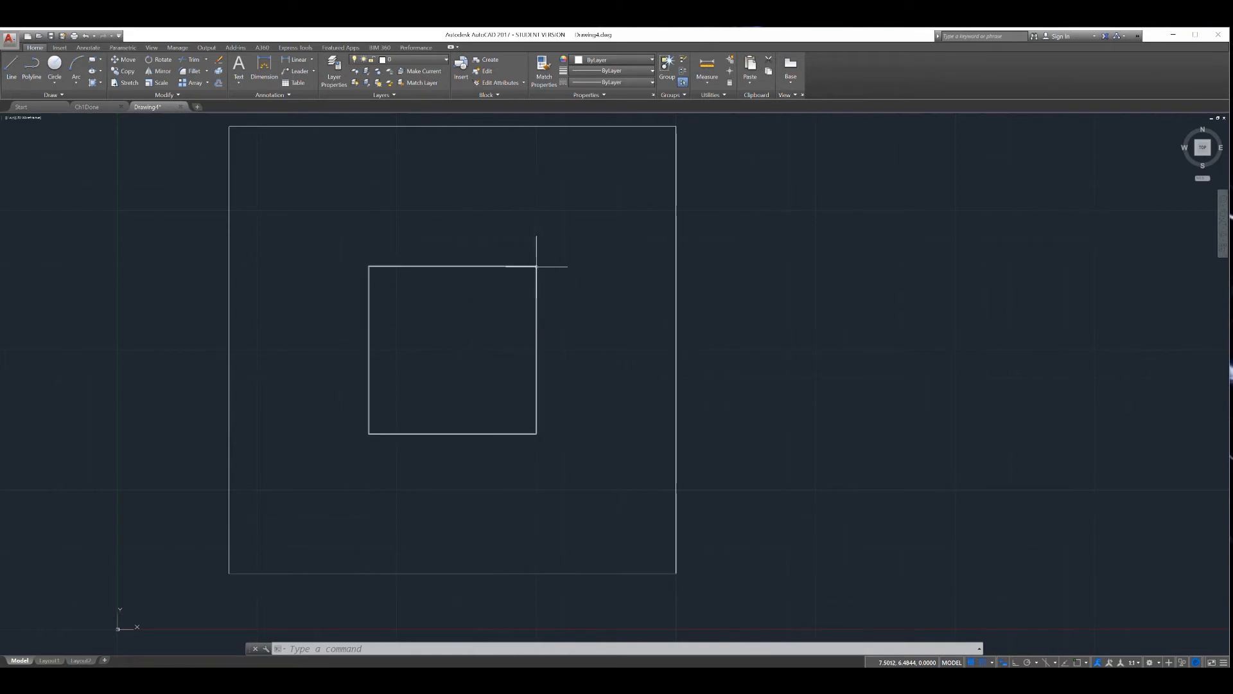
mouse_move(539, 270)
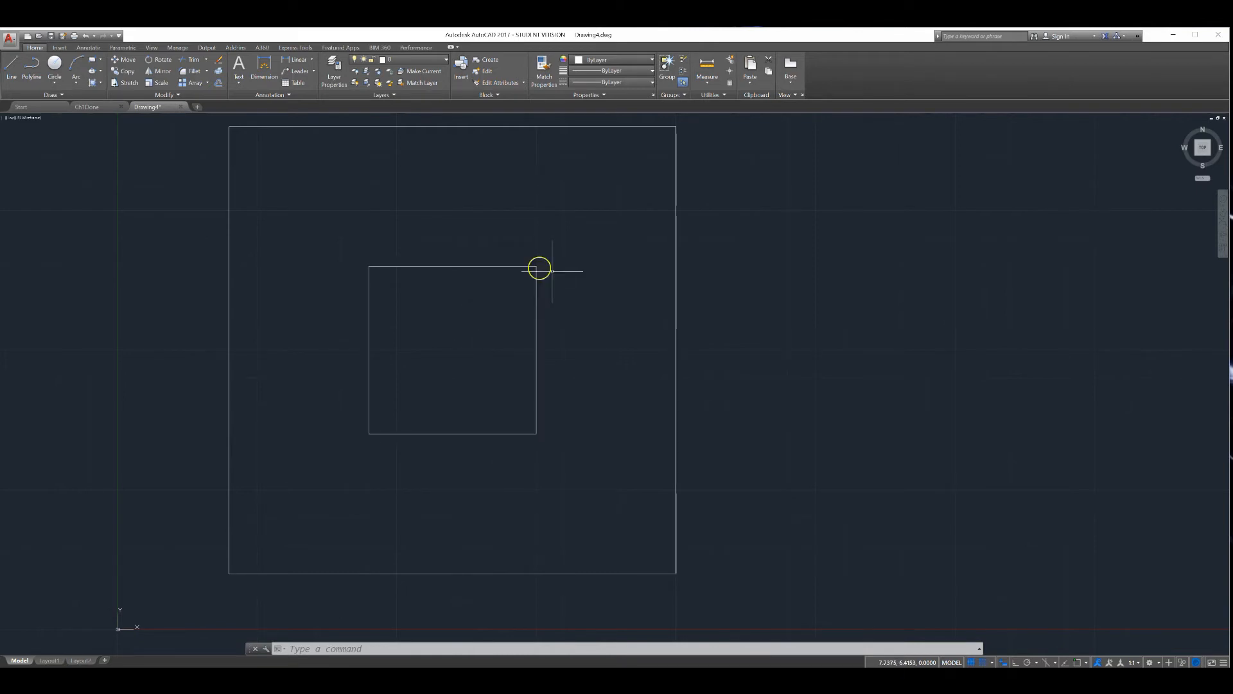
mouse_move(508, 316)
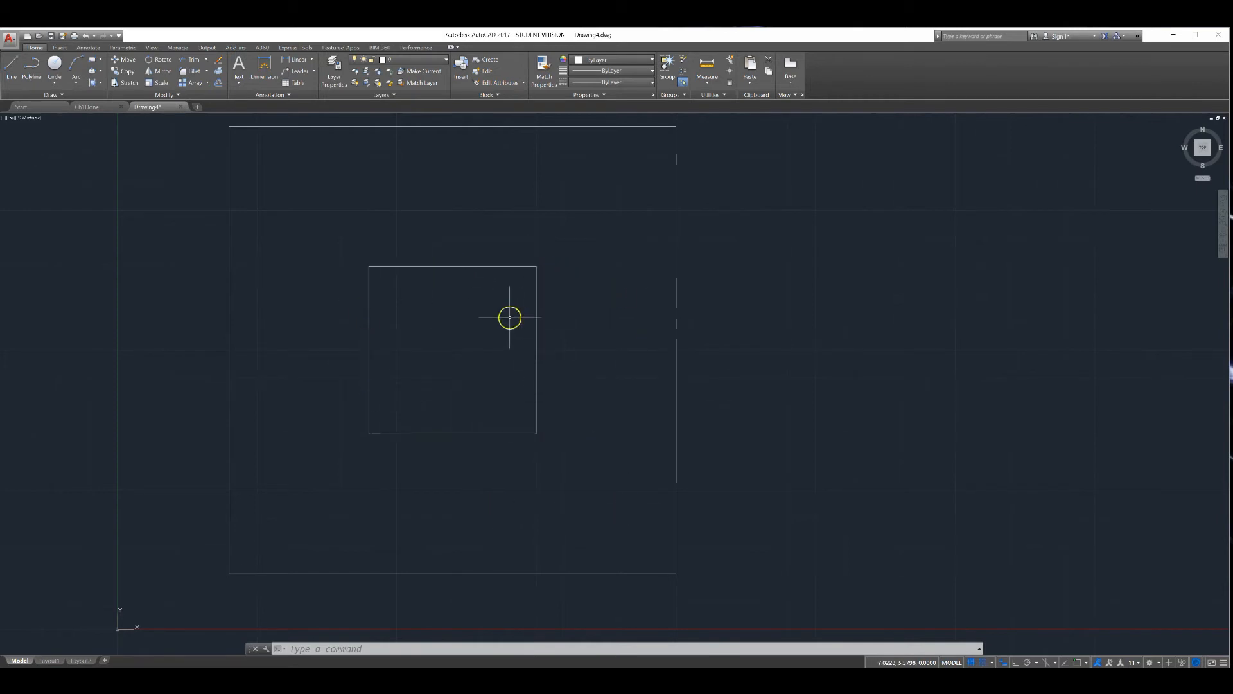
mouse_move(459, 319)
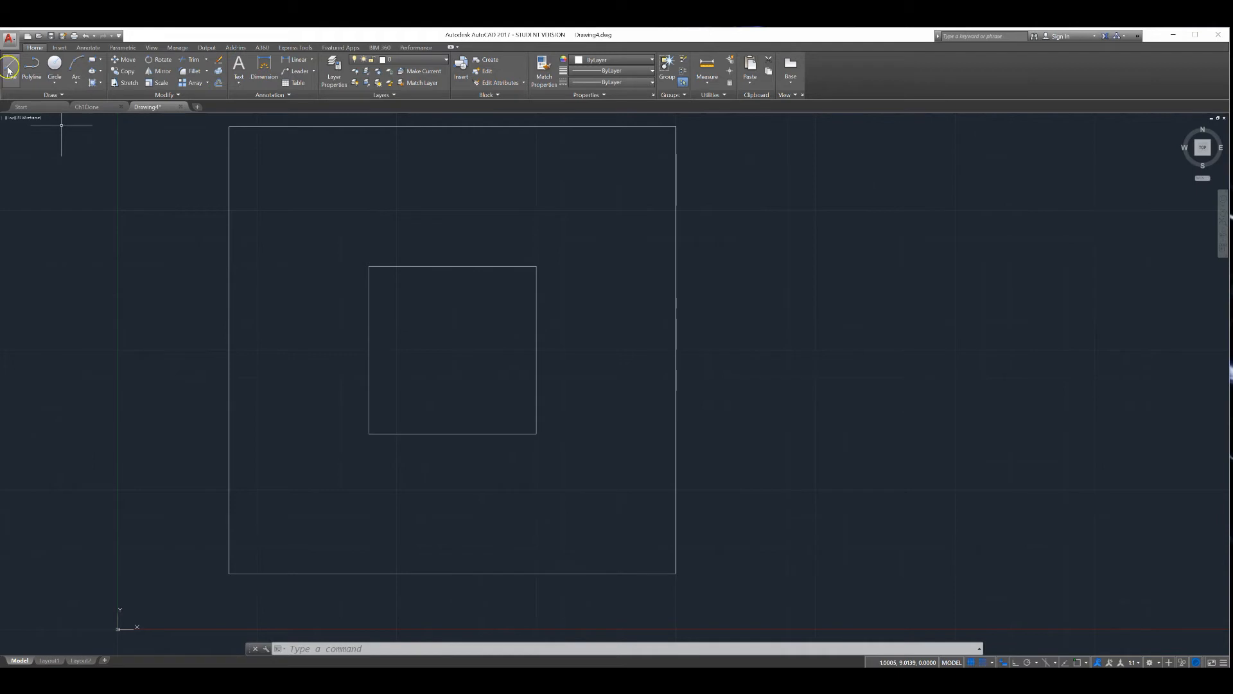
Step: Begin a short inward tick line at the inner square's top-side midpoint
left_click(10, 66)
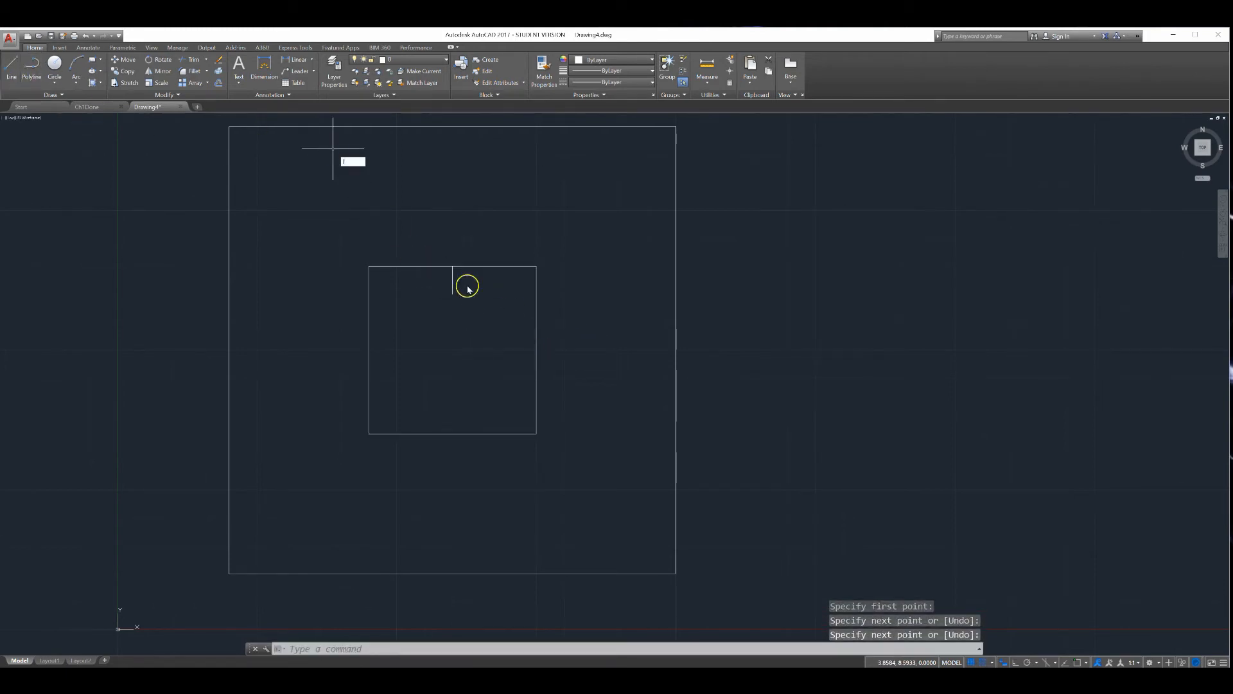
left_click(466, 285)
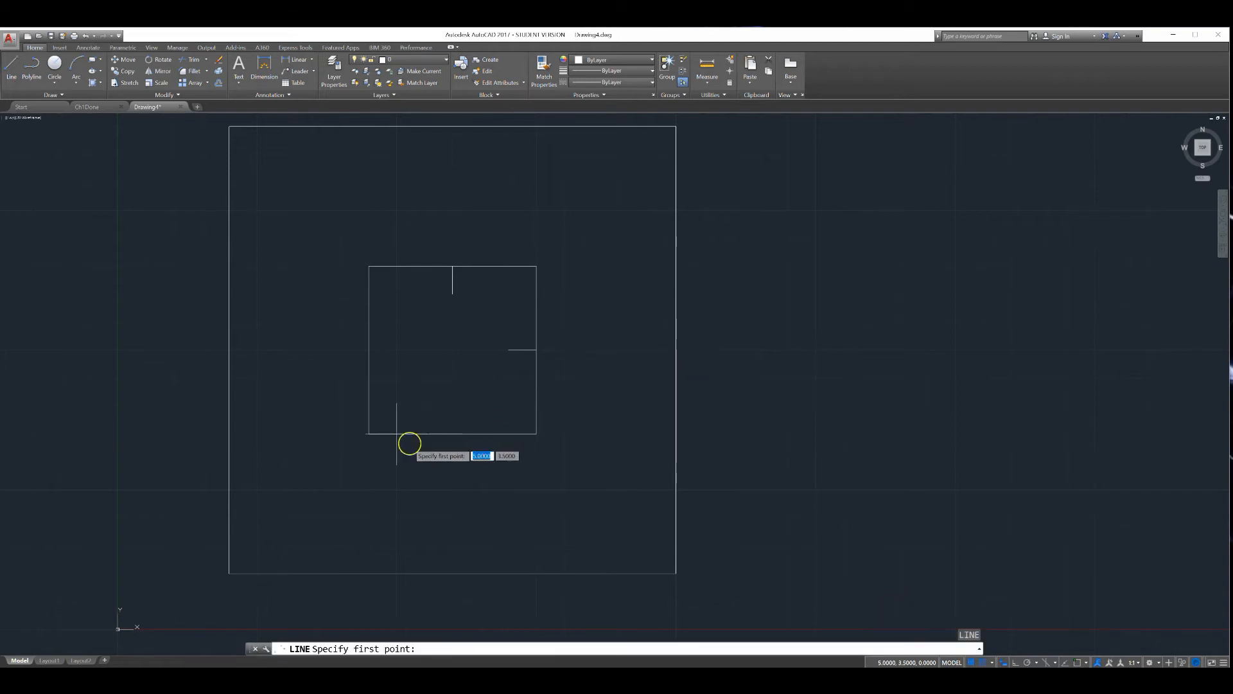
mouse_move(484, 447)
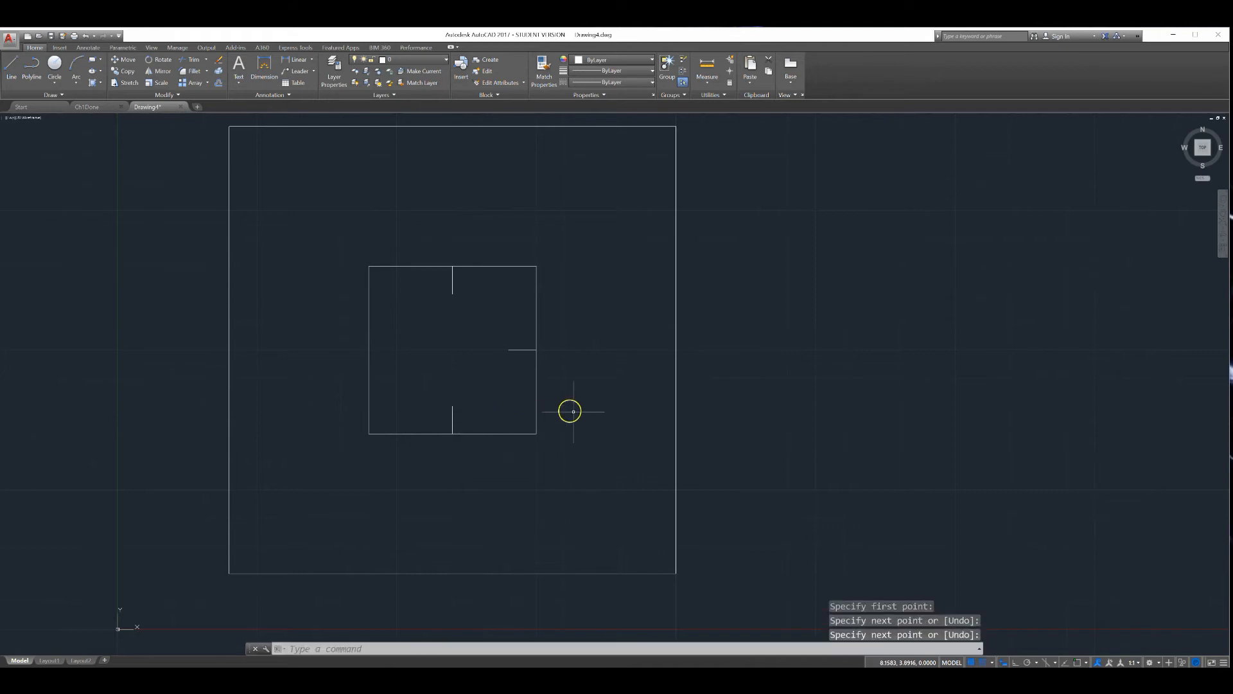
mouse_move(382, 372)
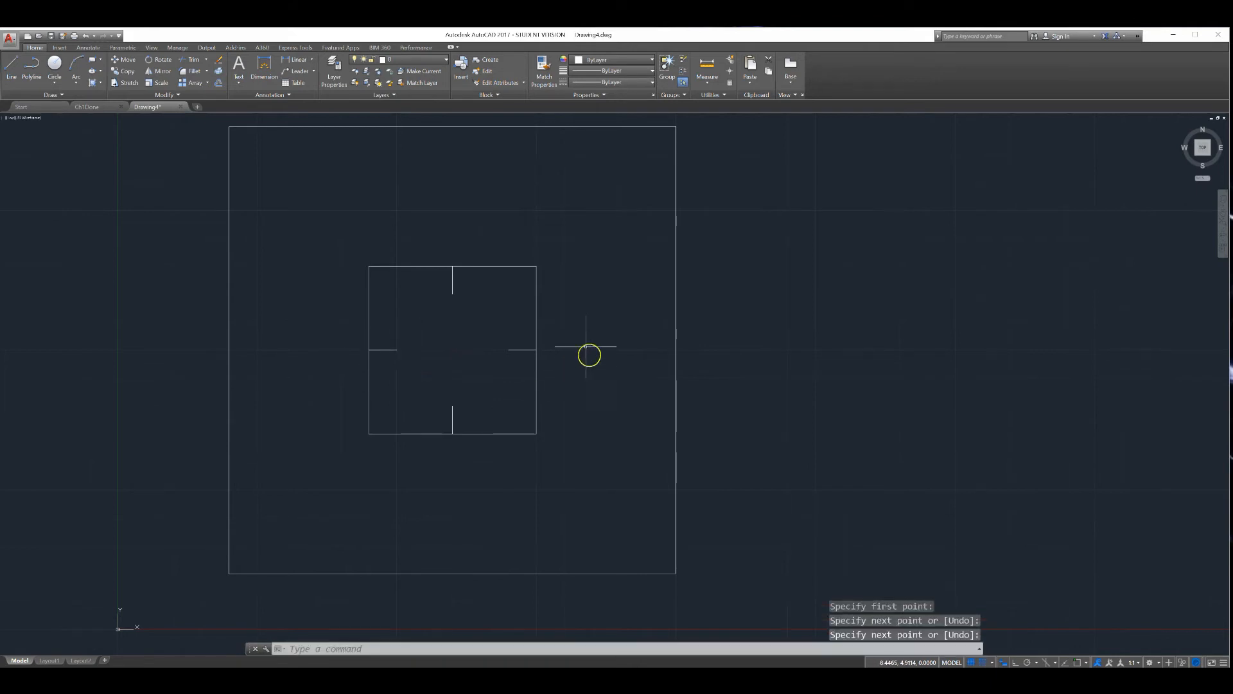
mouse_move(489, 349)
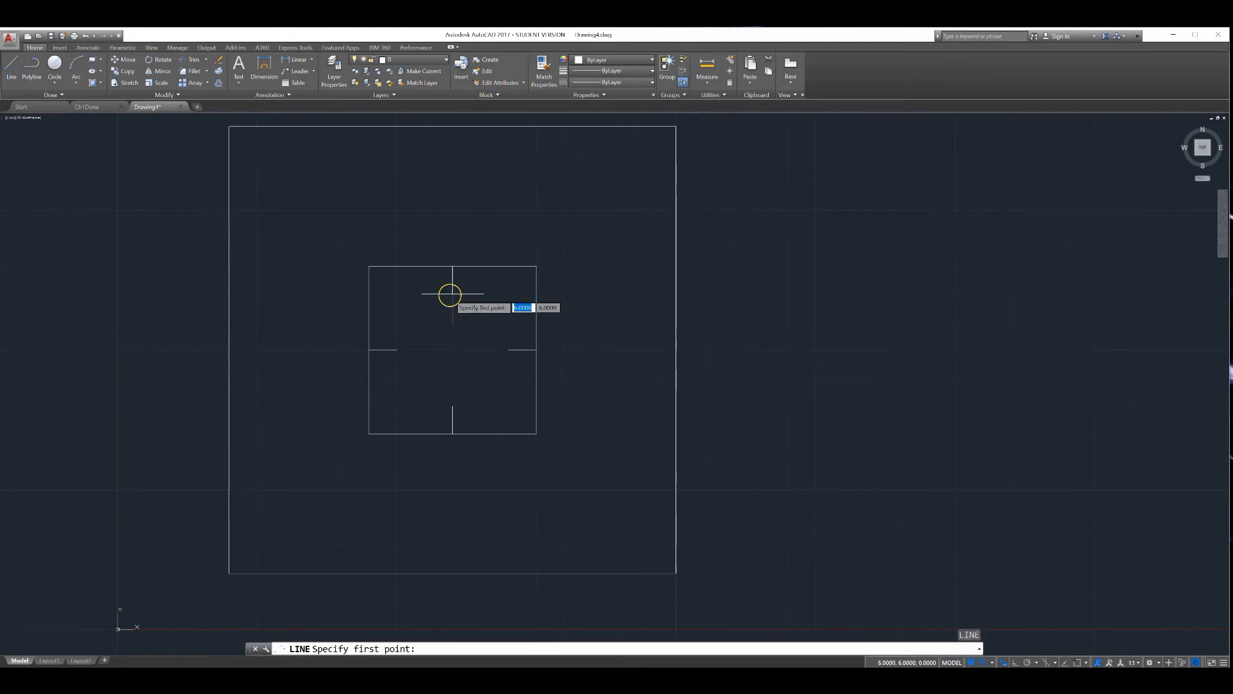
mouse_move(455, 303)
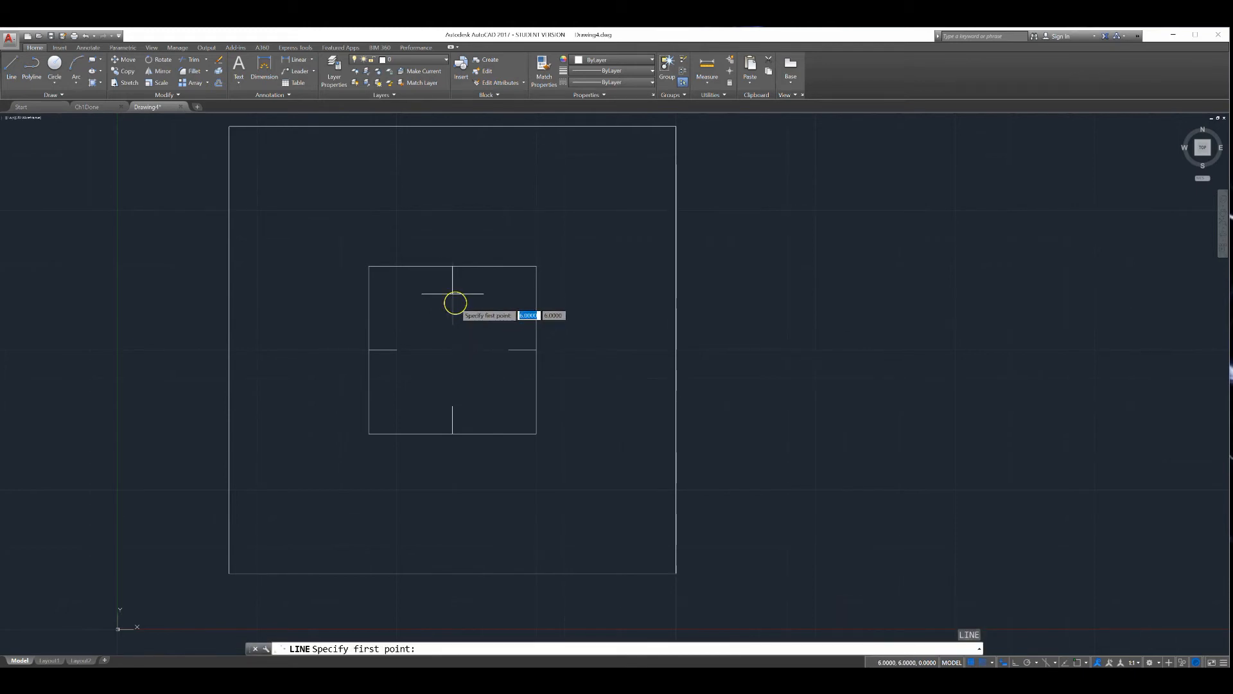
Step: Begin the diamond at the inner end of the top midpoint tick
left_click(455, 303)
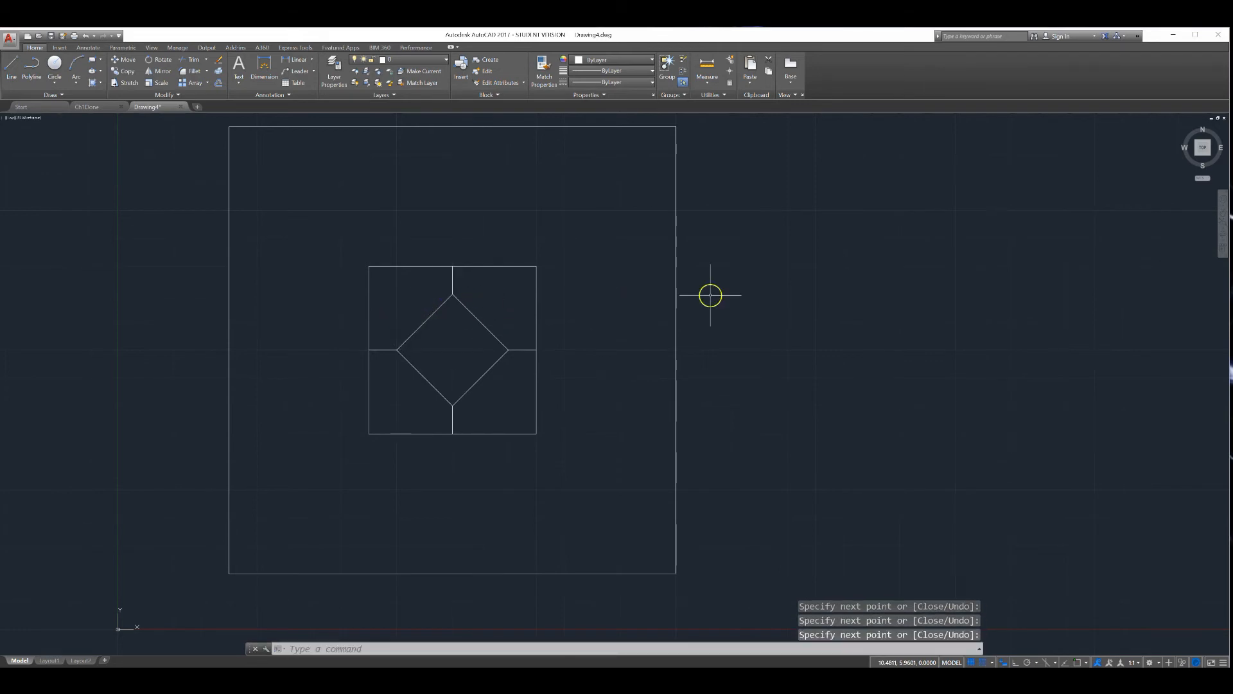
mouse_move(650, 300)
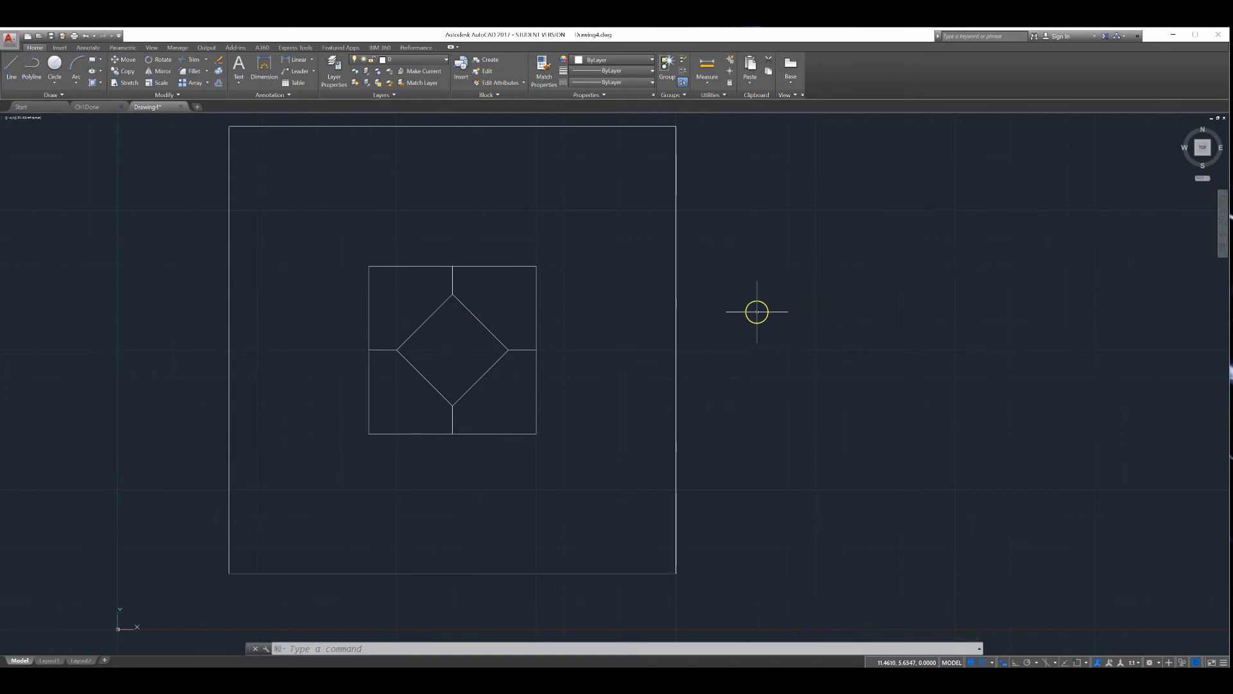
mouse_move(695, 311)
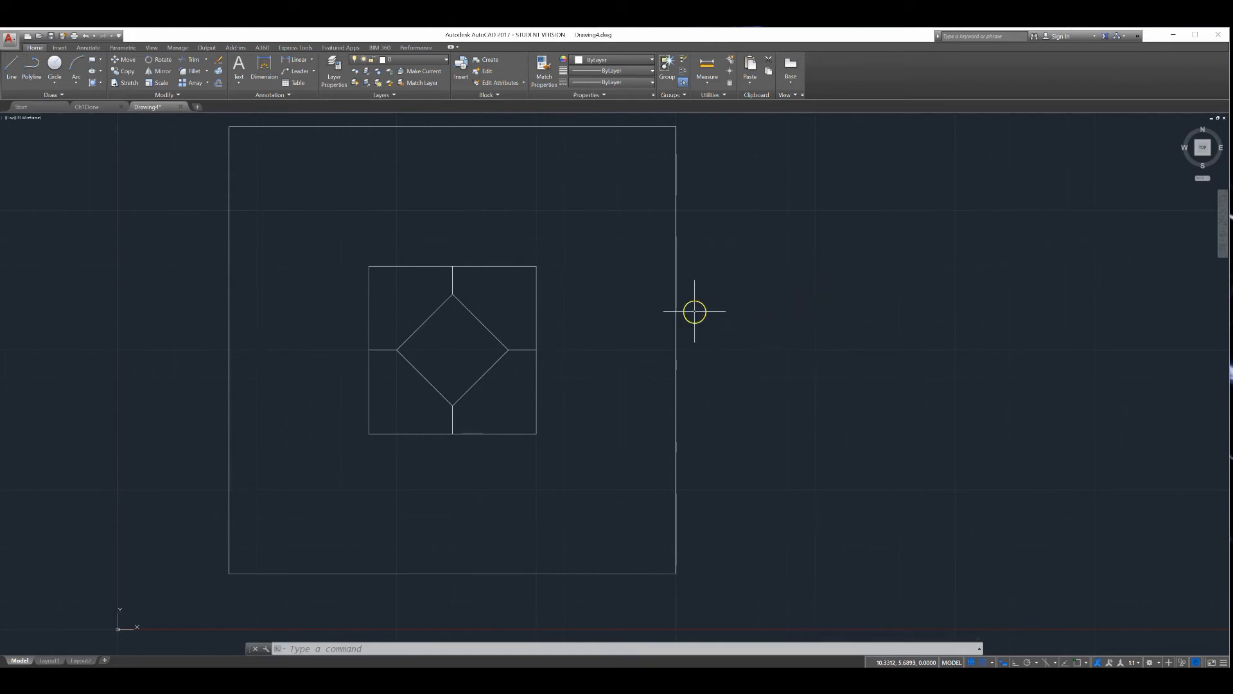
mouse_move(411, 287)
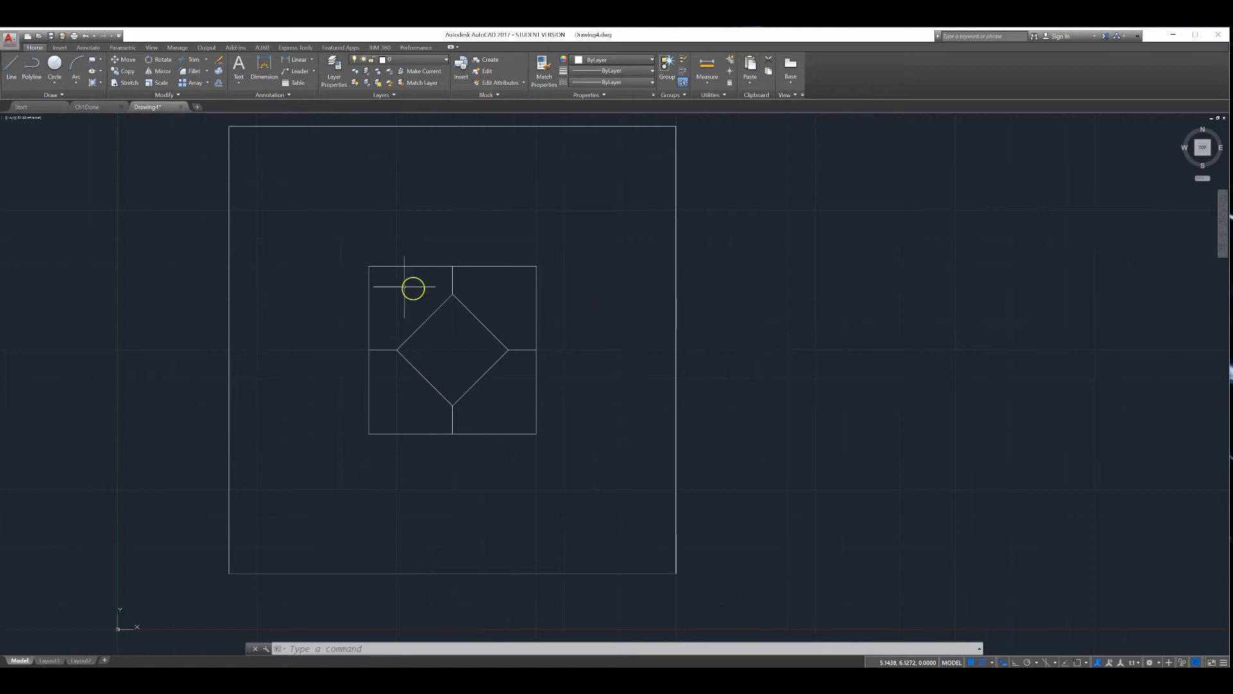
mouse_move(373, 260)
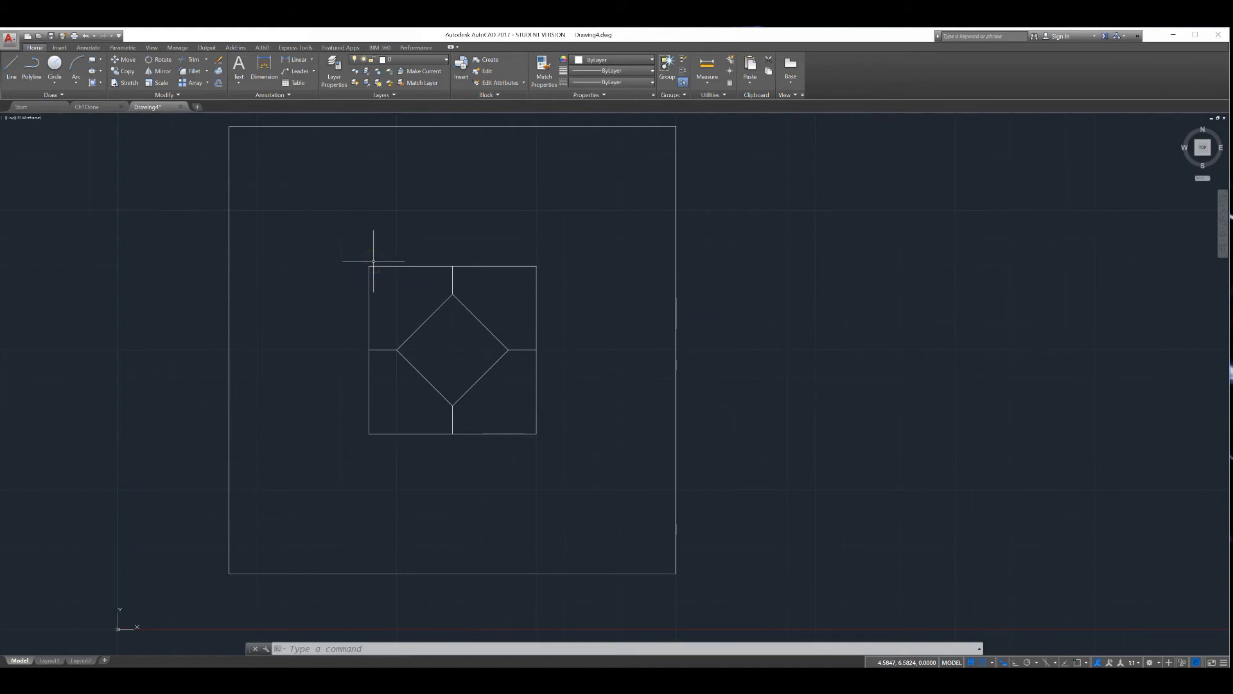
mouse_move(168, 166)
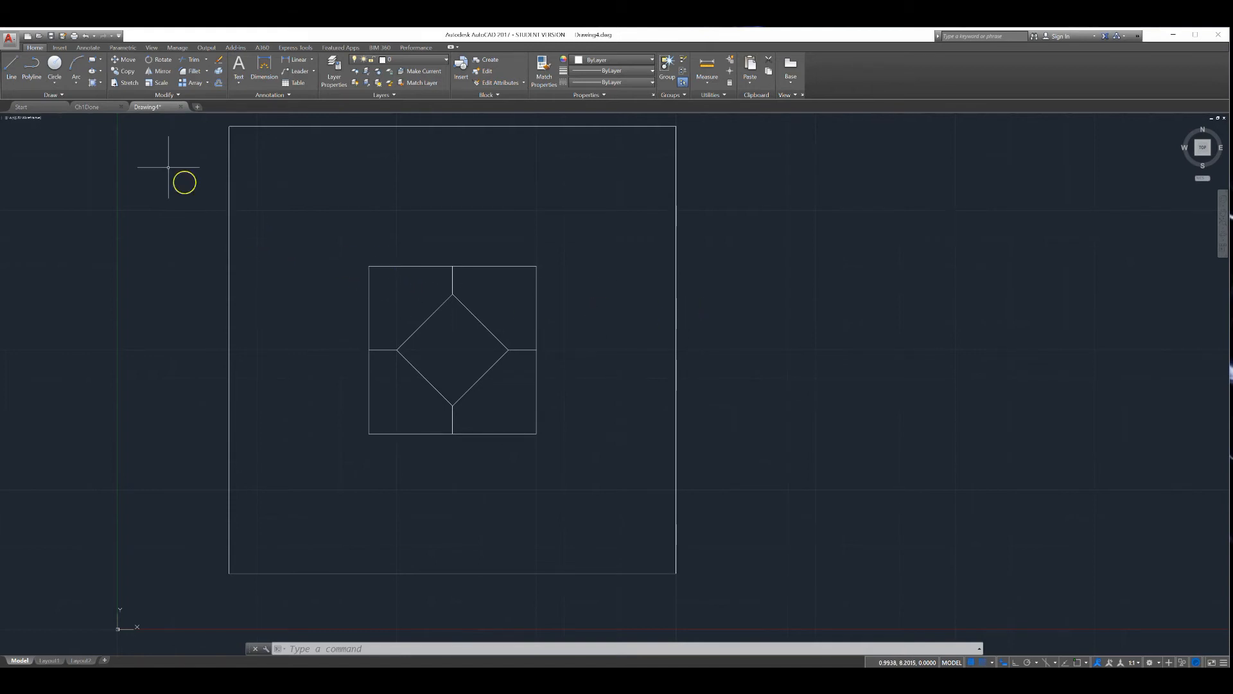
Step: Close the octagon from the inner square's top-left corner to the peak above its top side
left_click(11, 76)
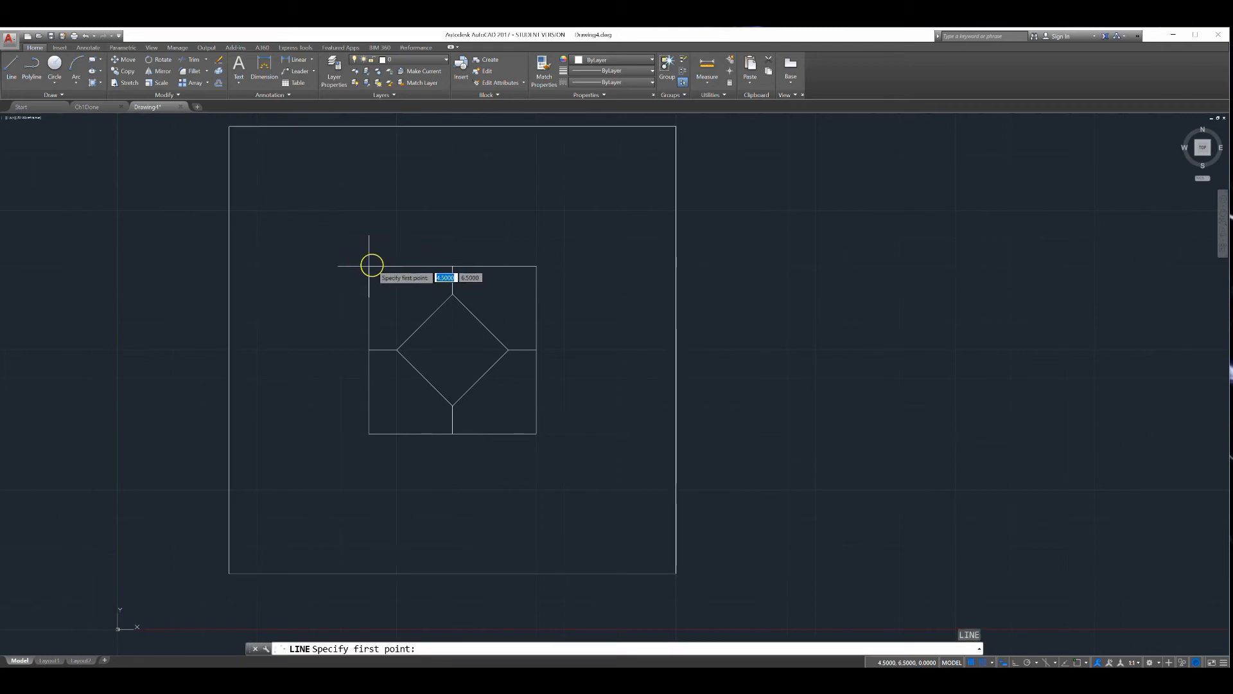
left_click(370, 264)
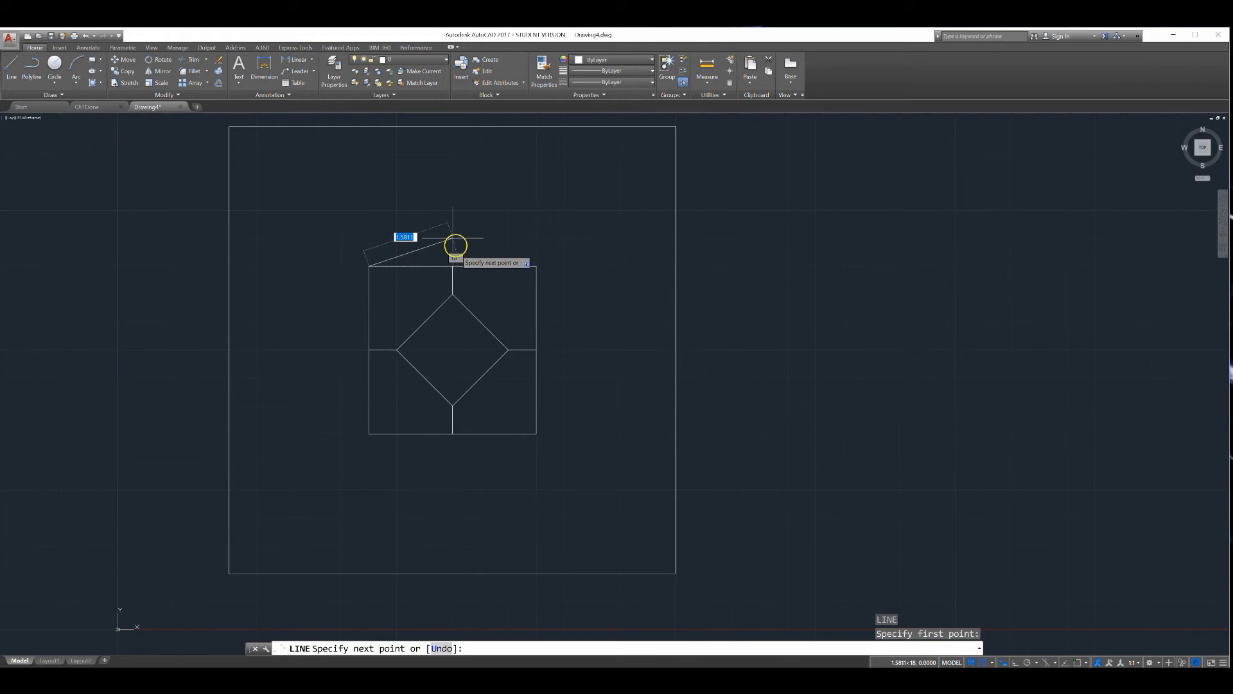
left_click(453, 245)
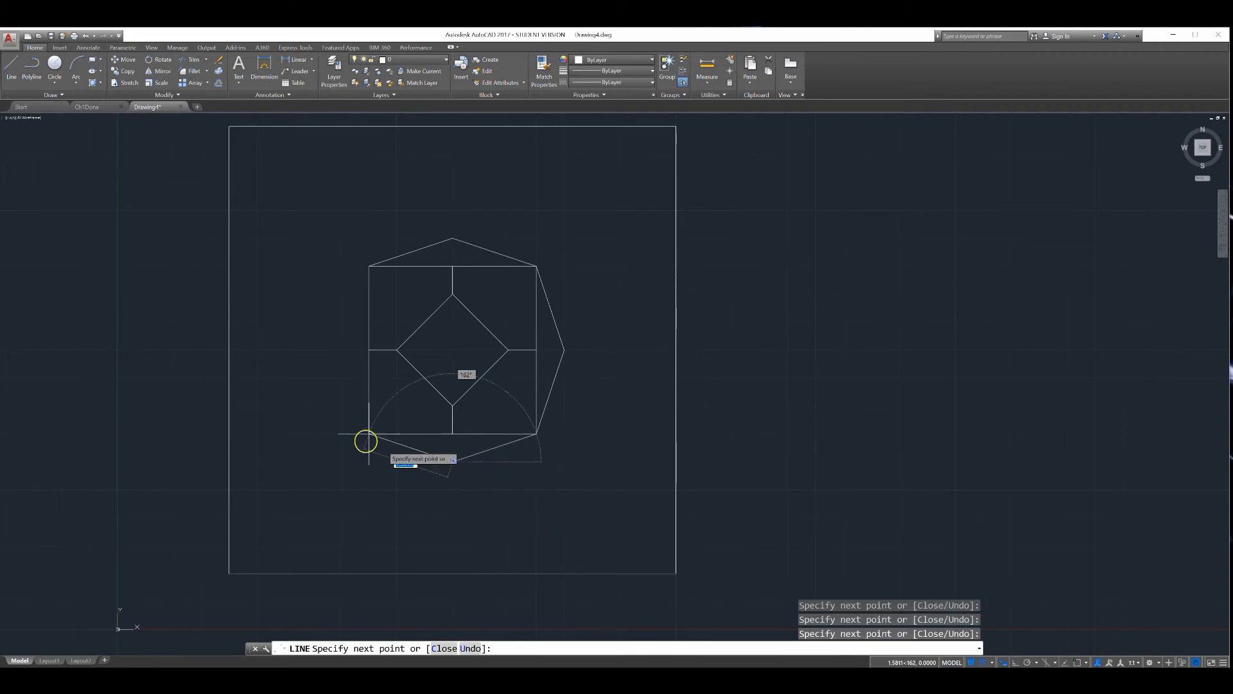
mouse_move(328, 348)
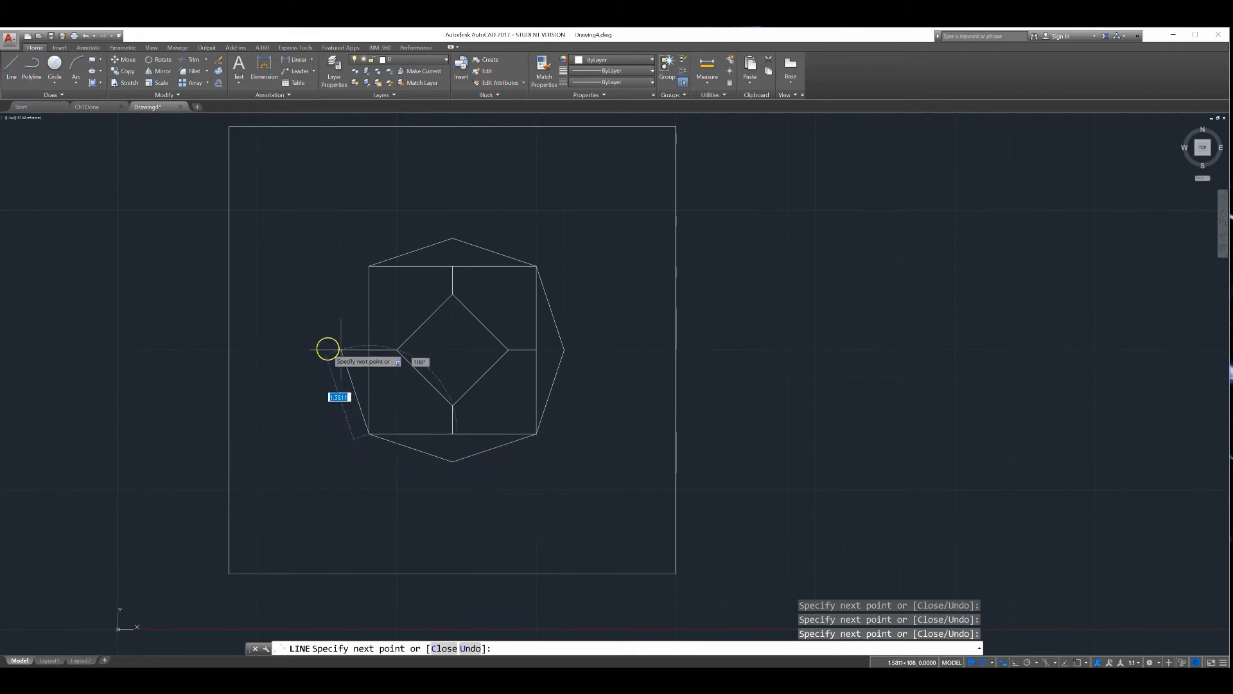
key("Escape")
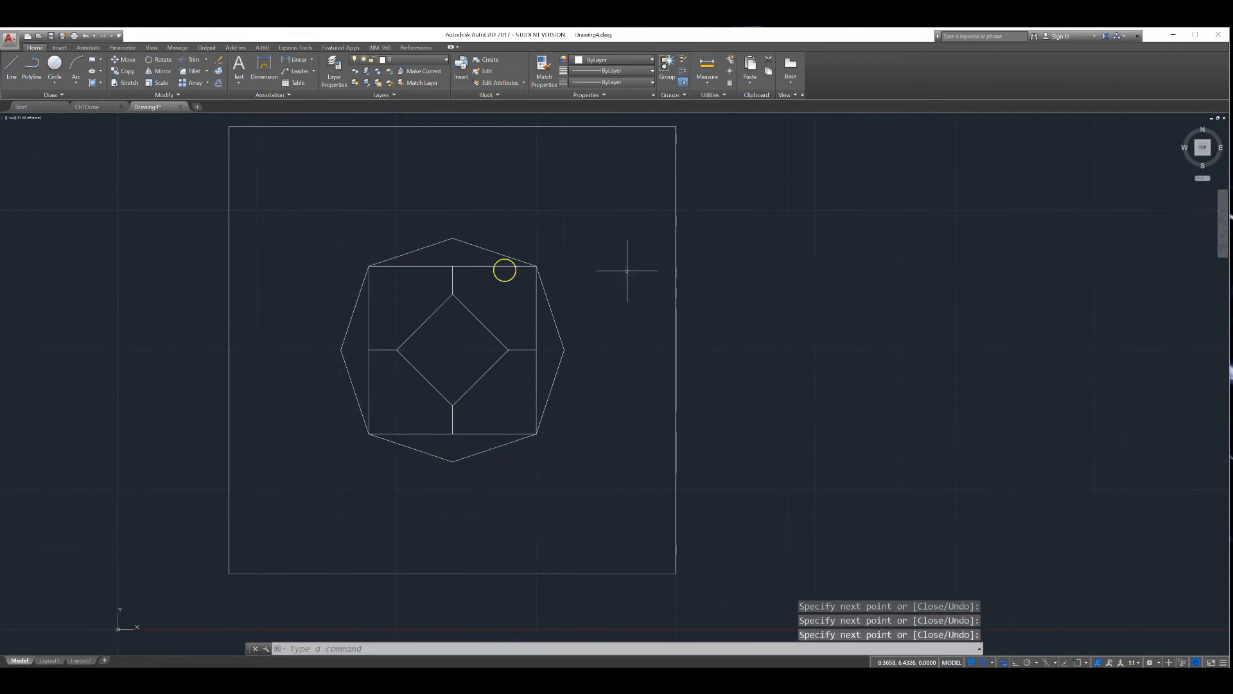
mouse_move(783, 293)
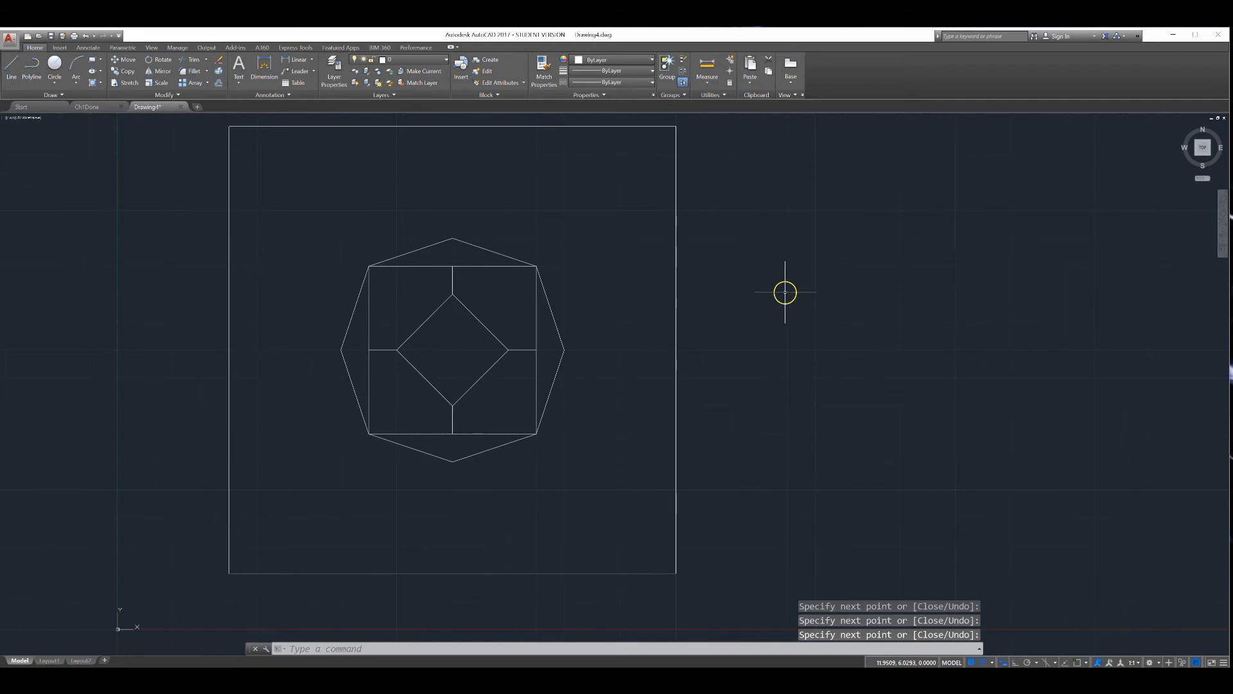
mouse_move(734, 310)
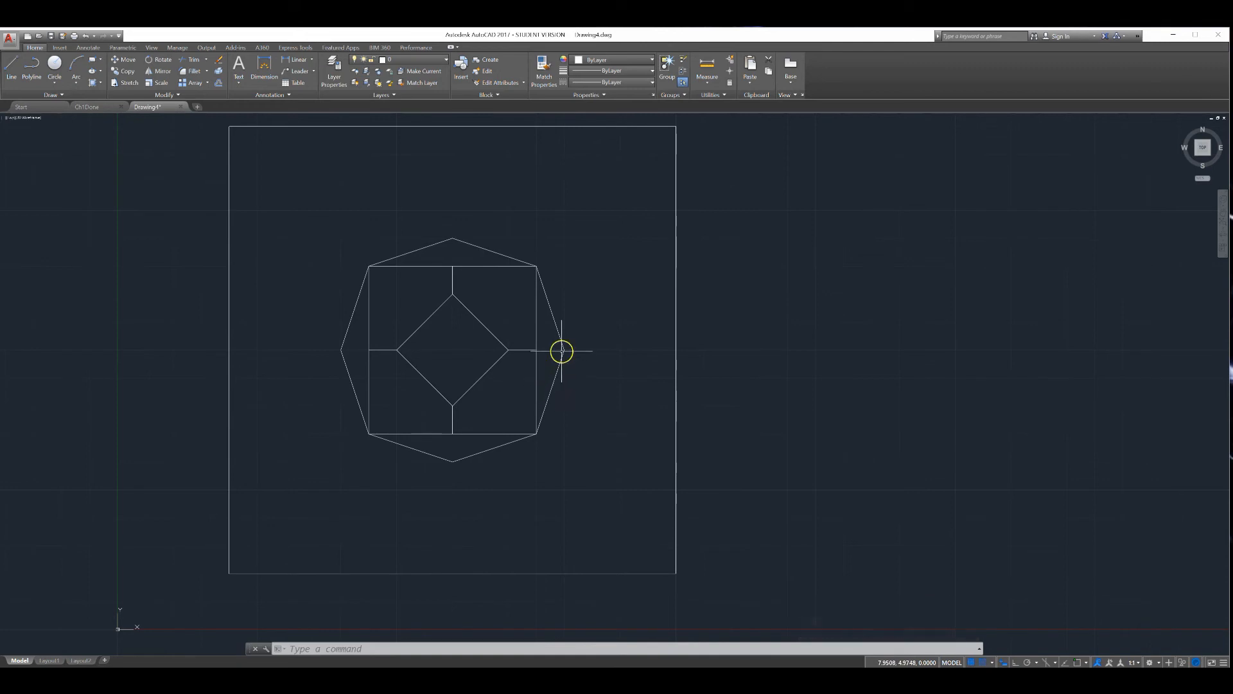
mouse_move(461, 262)
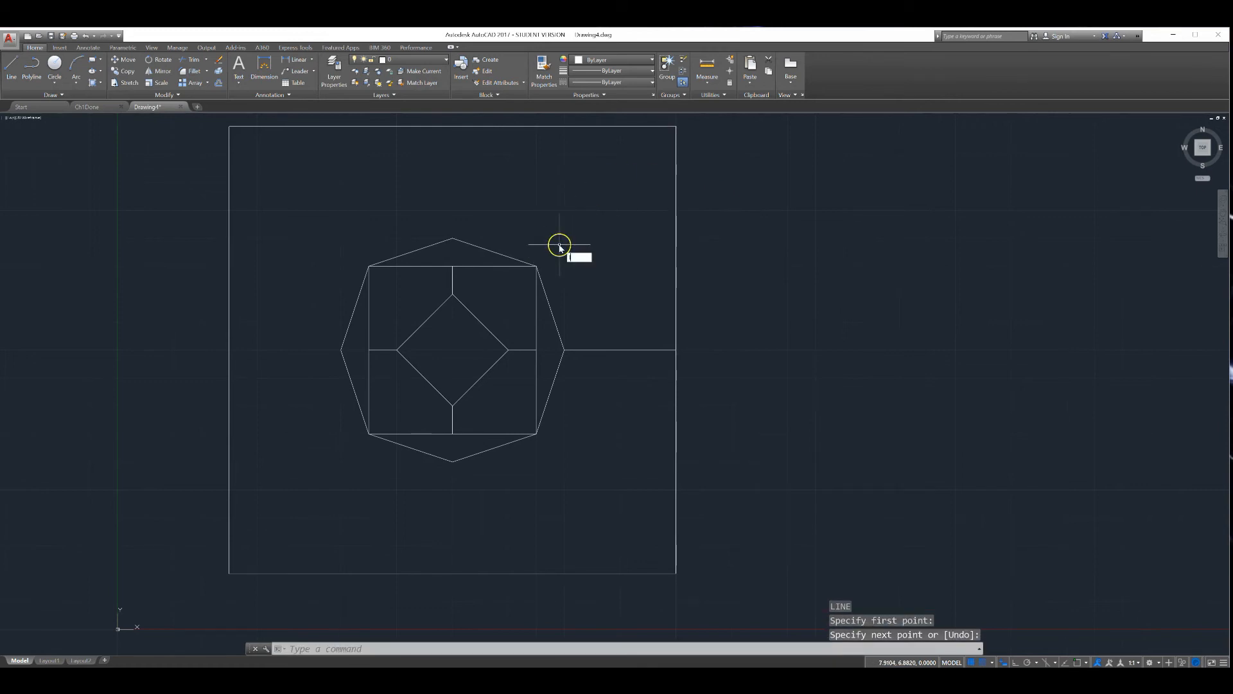
Step: Draw radial spokes from the octagon's vertices out to the outer square's top-right corner and sides
left_click(675, 122)
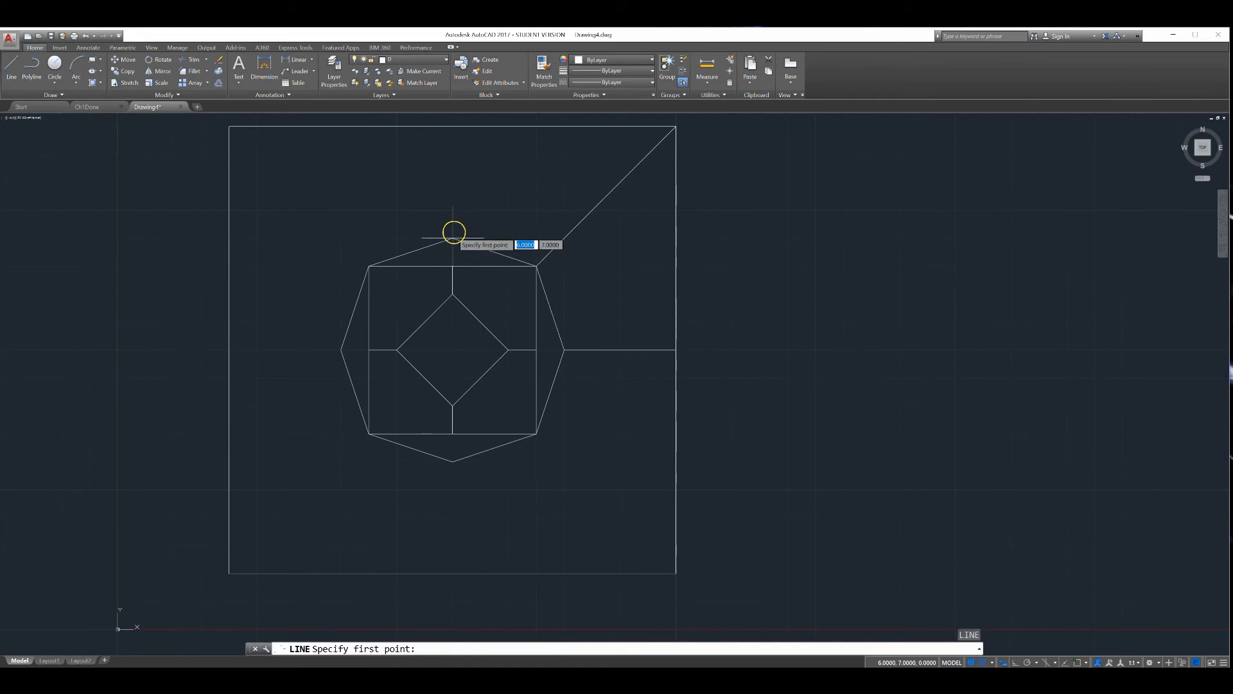
left_click(452, 234)
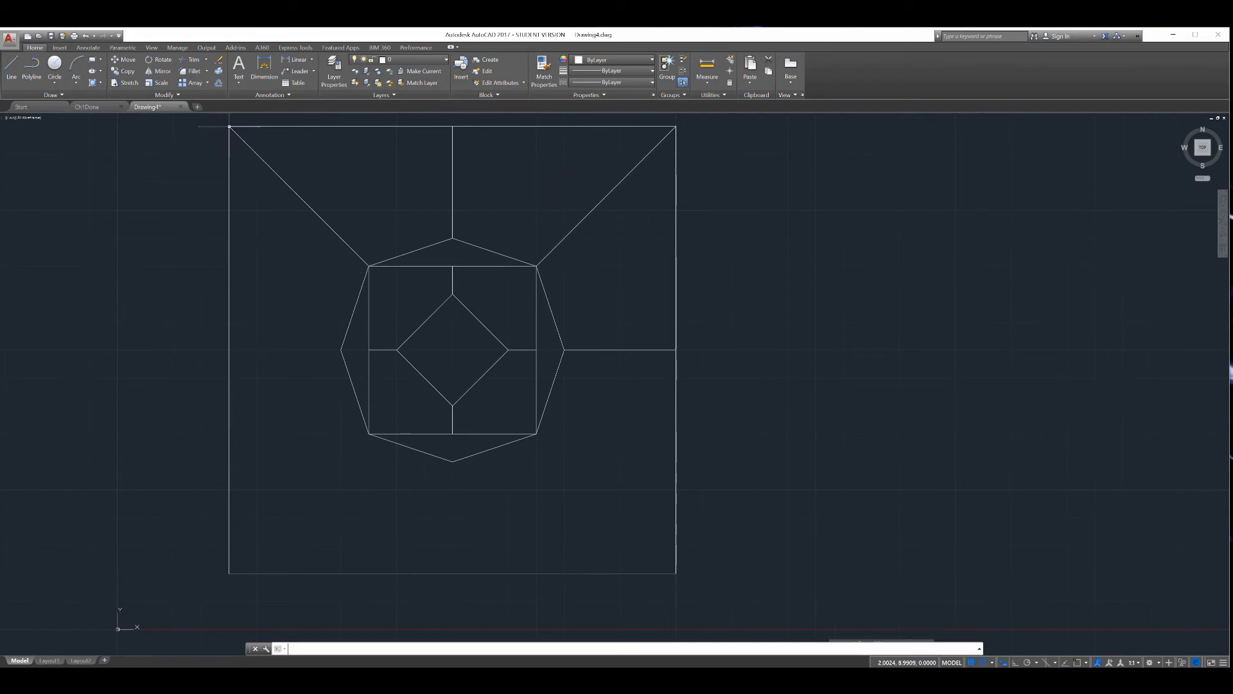
left_click(342, 349)
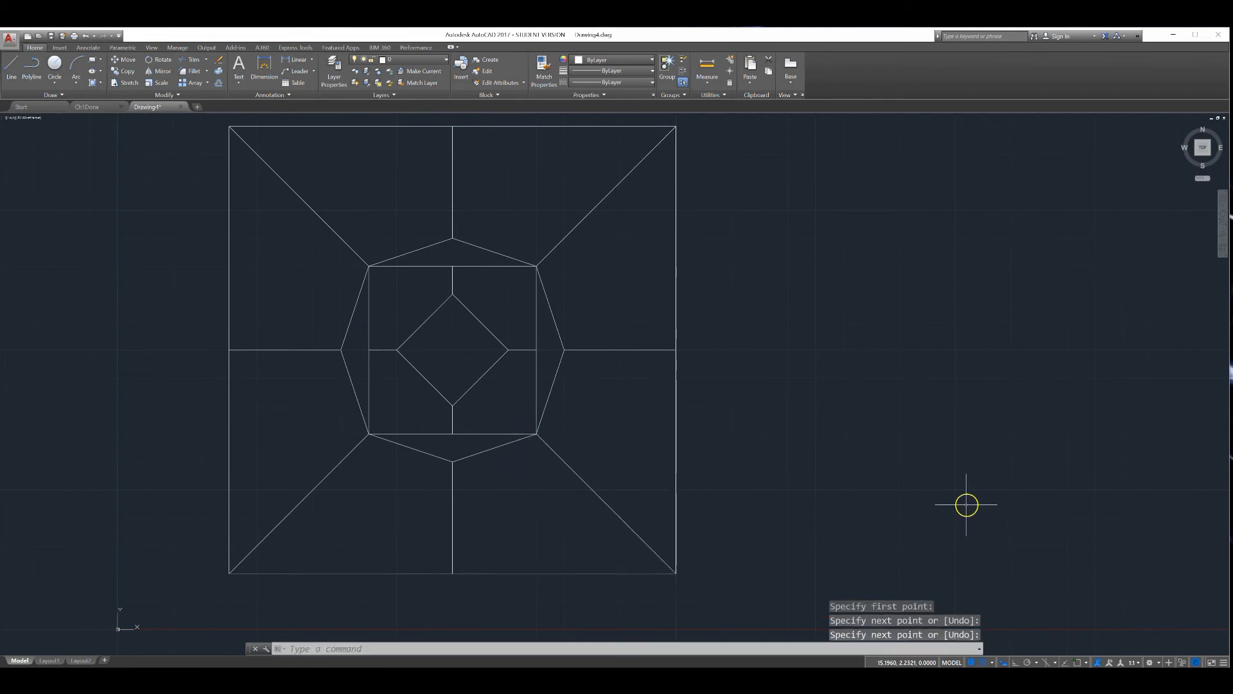
mouse_move(955, 502)
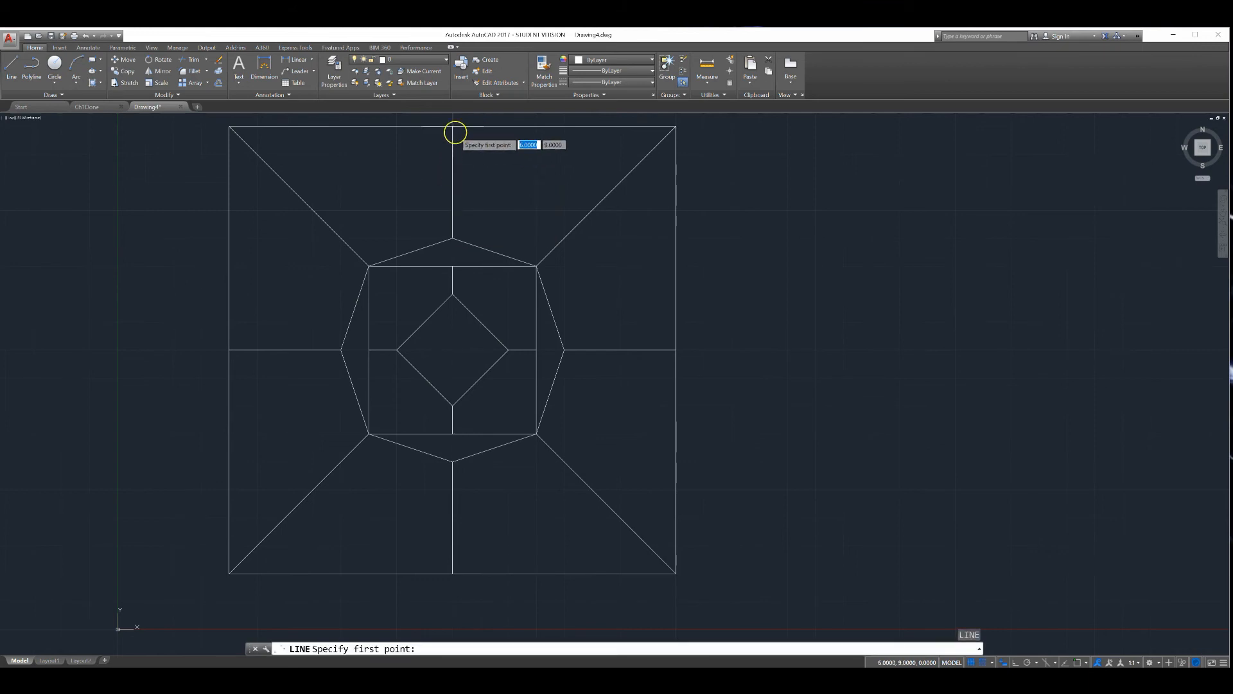
Step: Draw the star rays from the top midpoint to the top-right corner and finish the outline
left_click(453, 131)
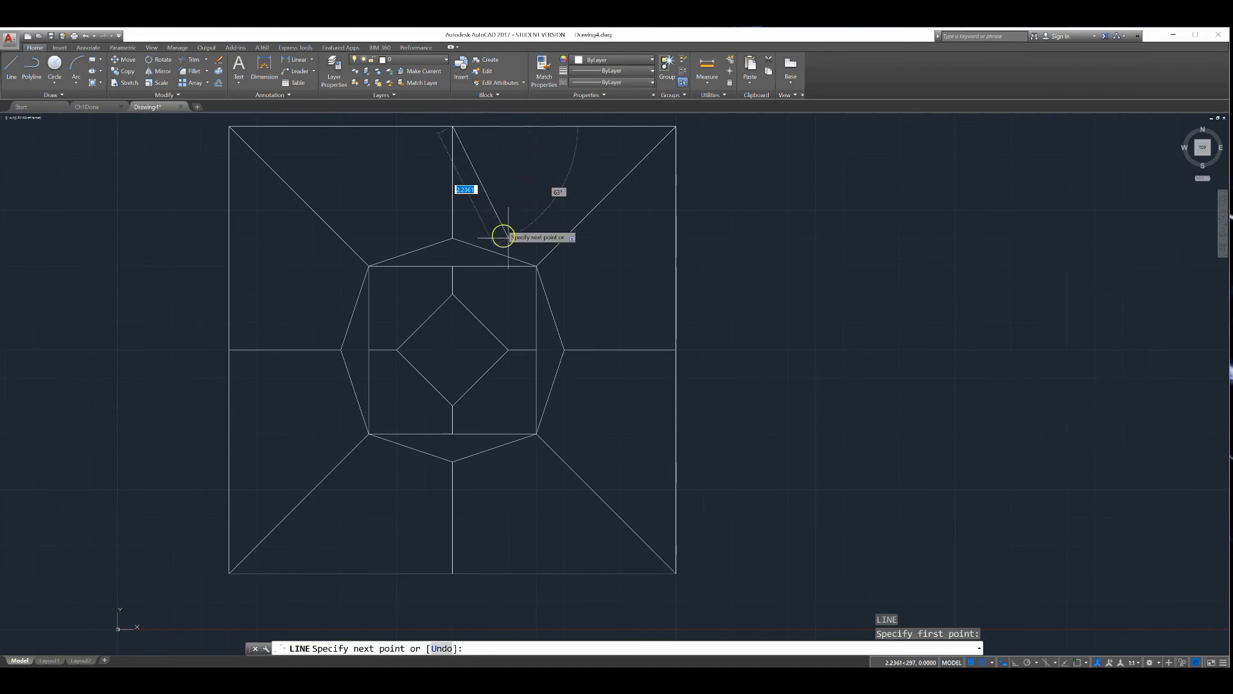
mouse_move(508, 260)
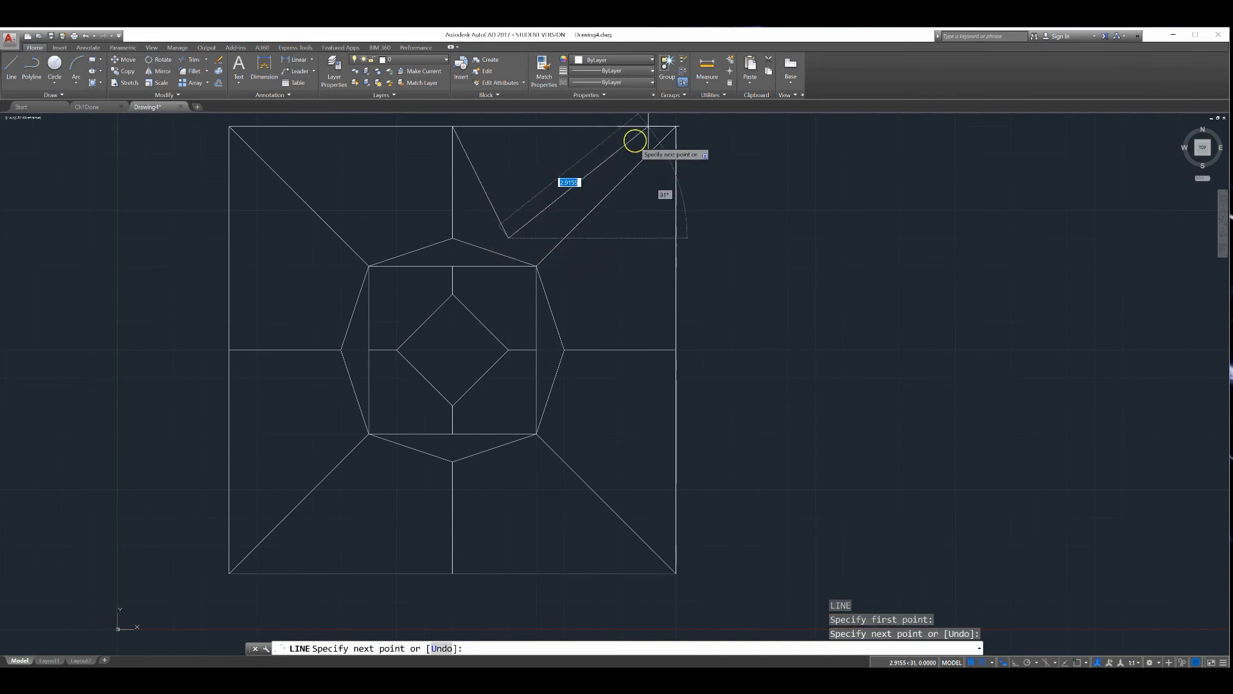
mouse_move(704, 133)
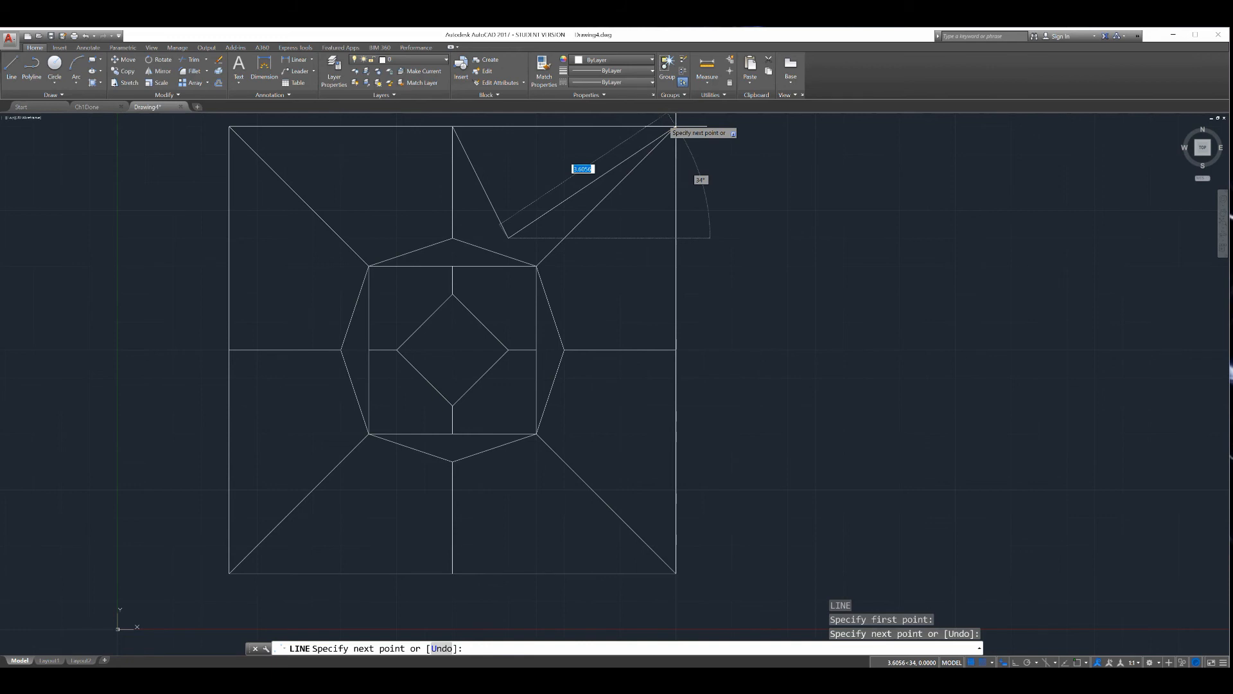
left_click(675, 125)
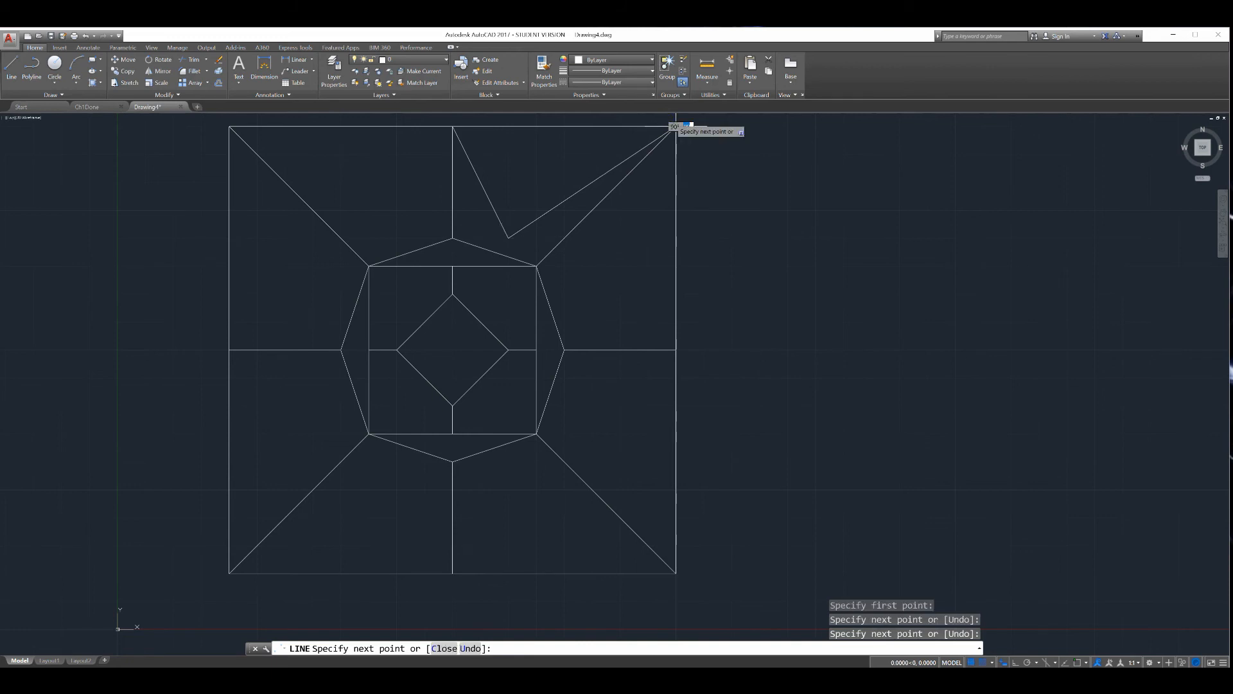
mouse_move(620, 162)
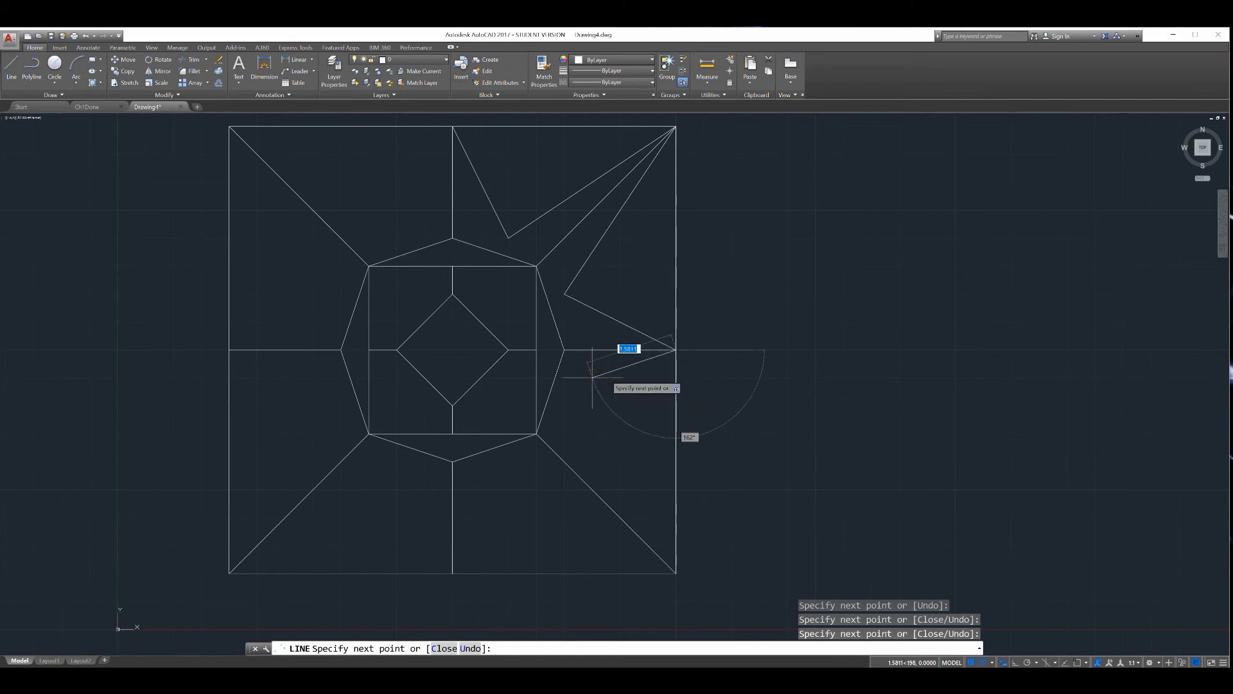
mouse_move(533, 421)
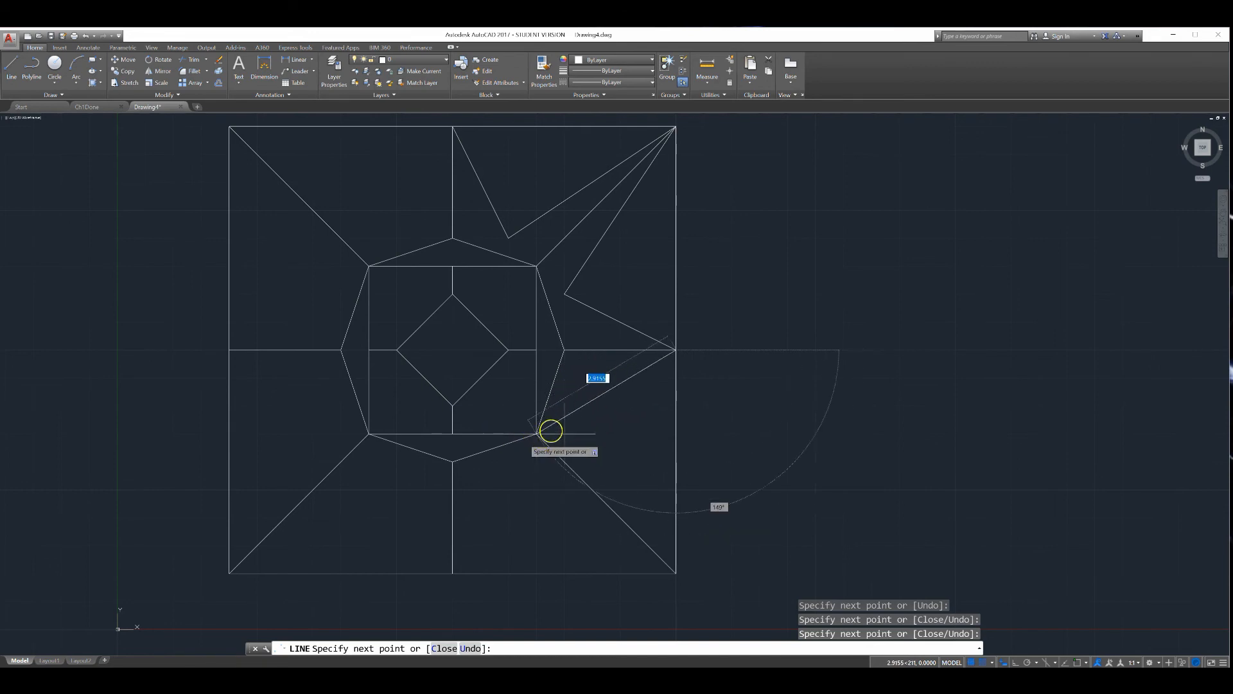
mouse_move(562, 408)
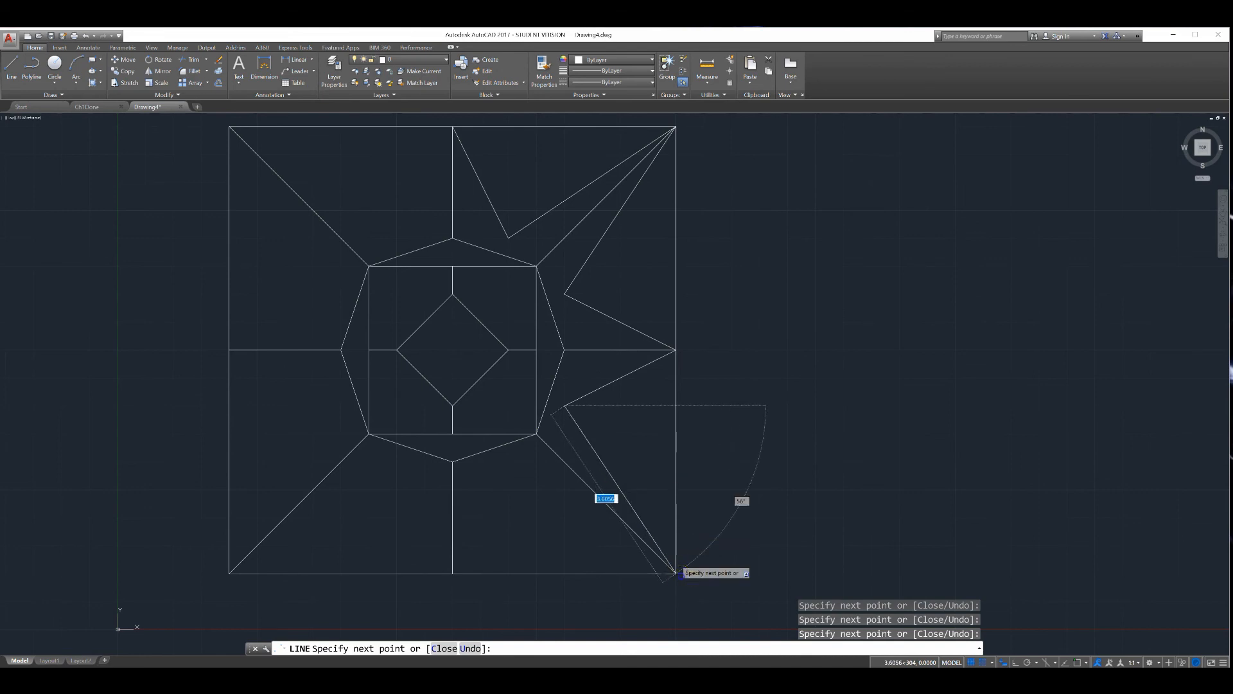
mouse_move(541, 458)
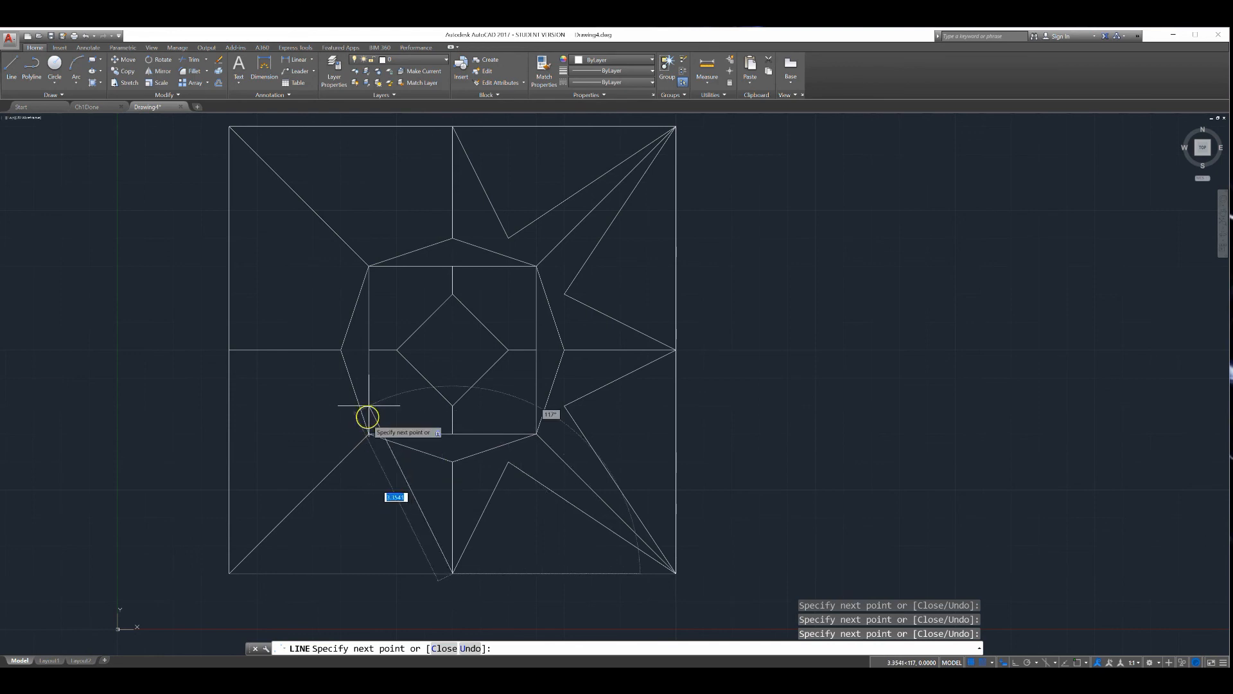
mouse_move(303, 542)
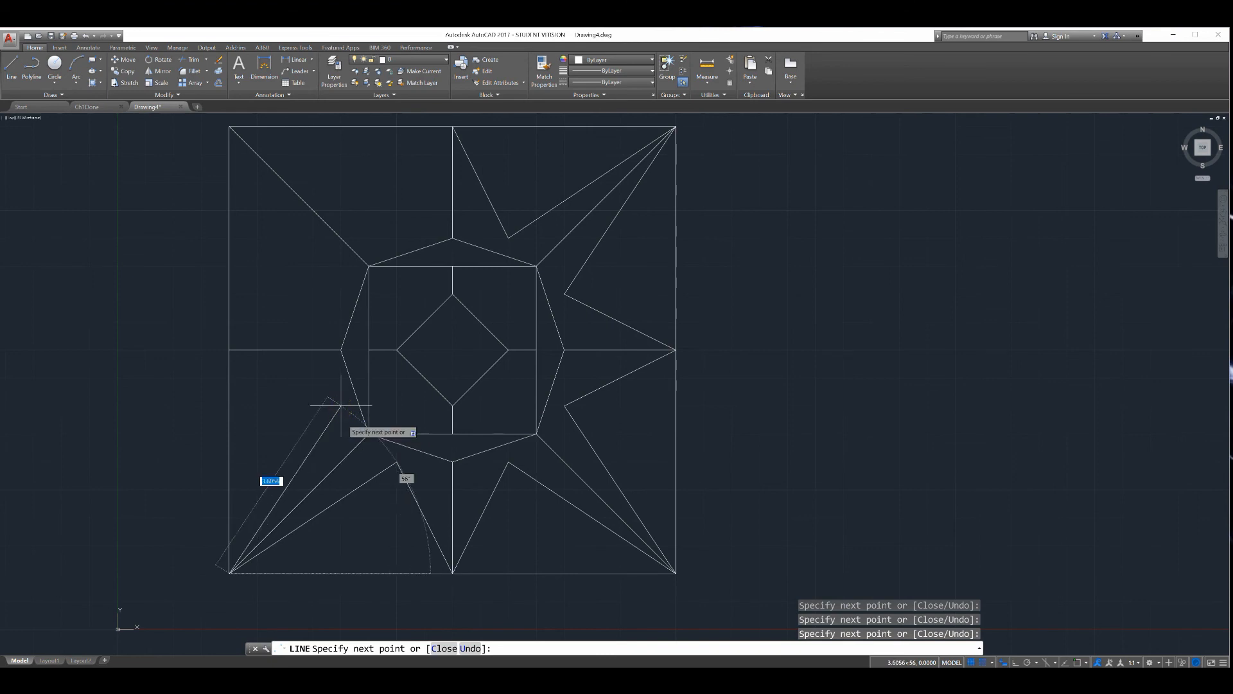
mouse_move(248, 378)
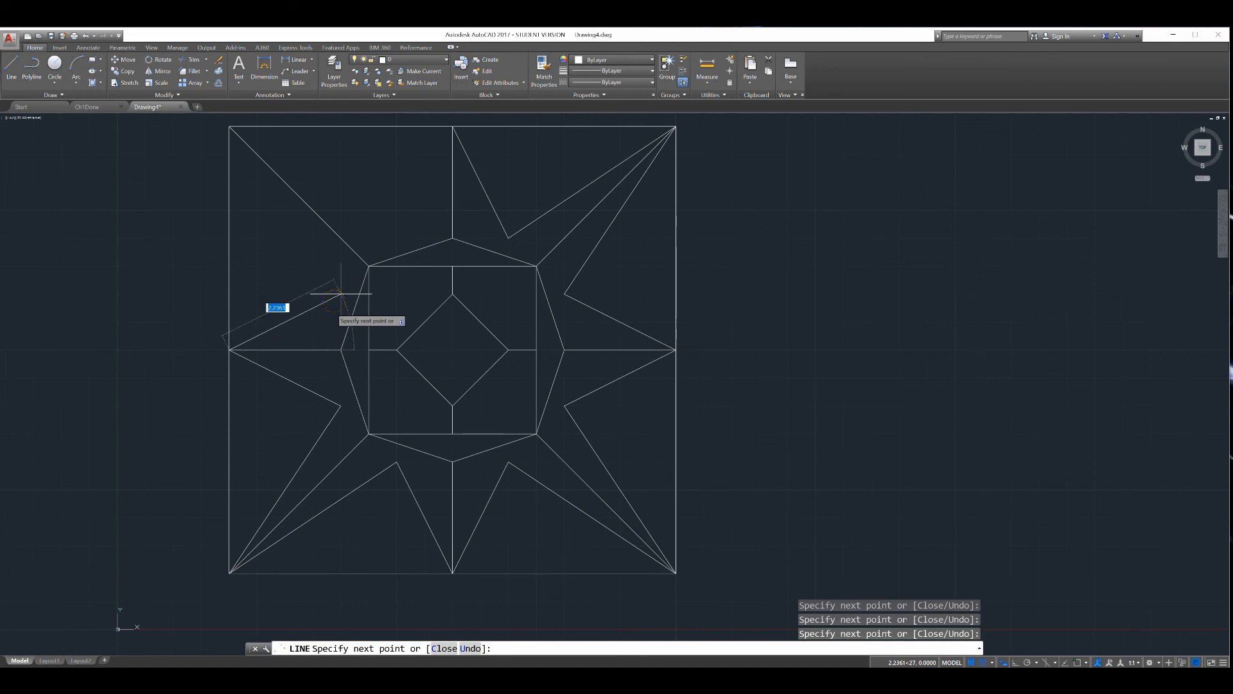
mouse_move(303, 171)
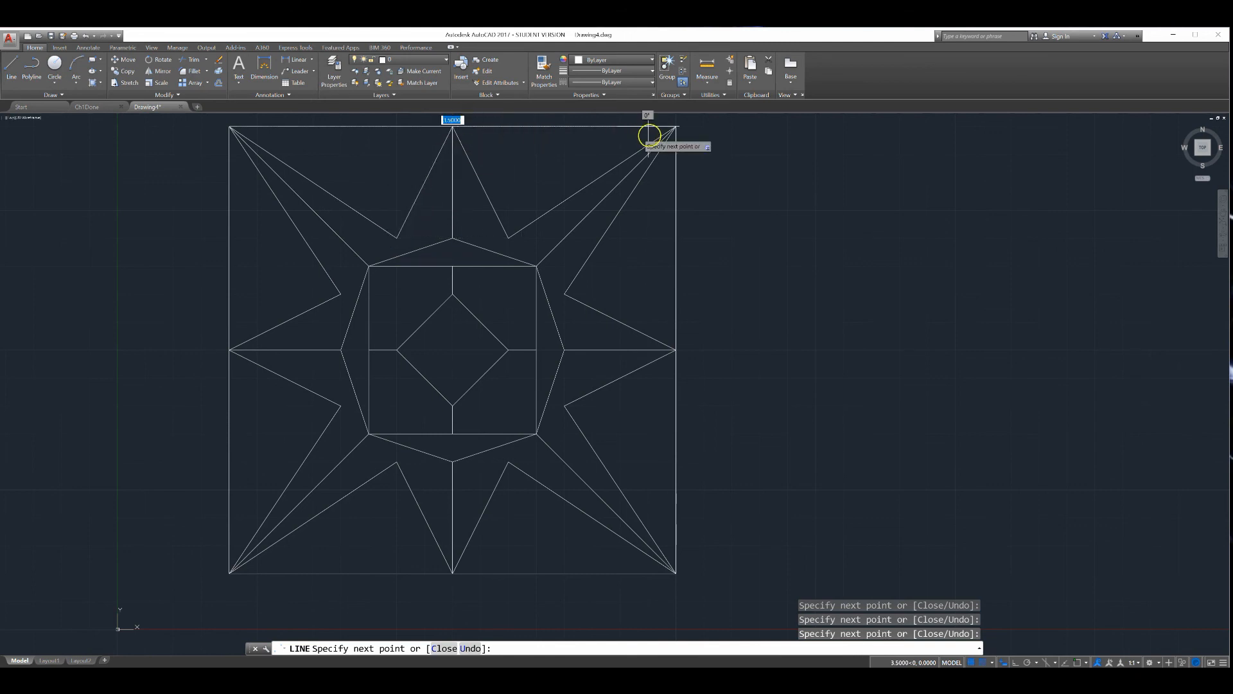
key("Escape")
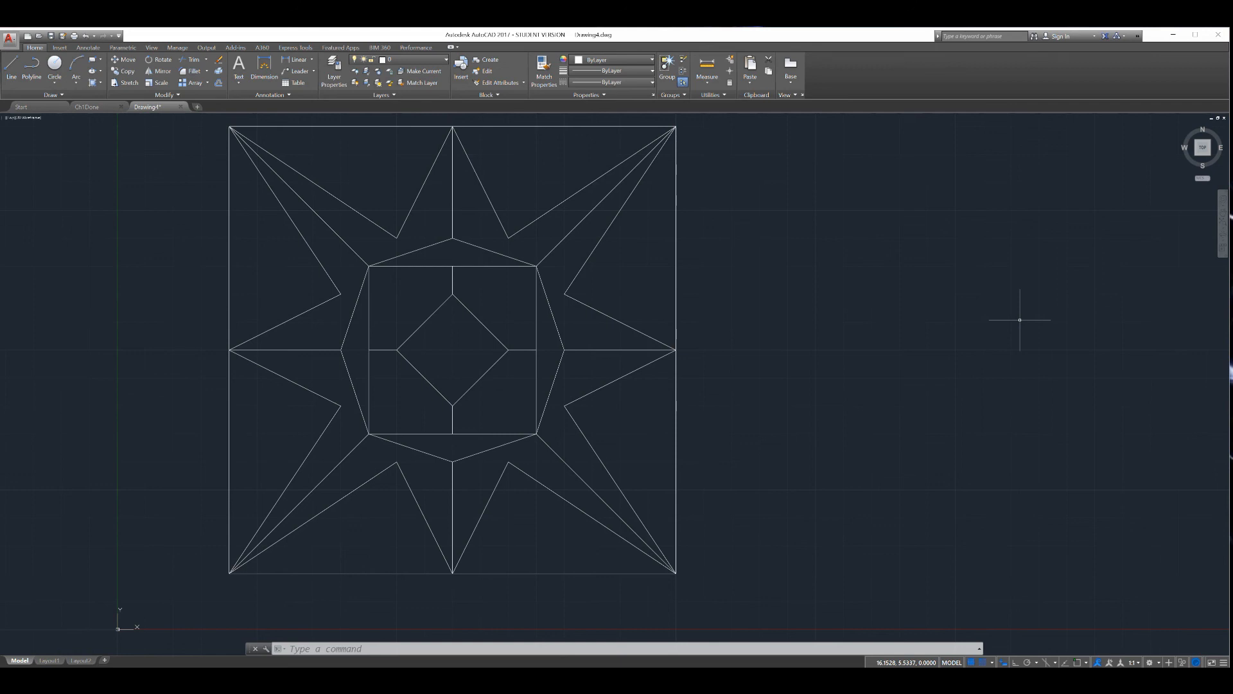
mouse_move(474, 205)
type("Ch1D7")
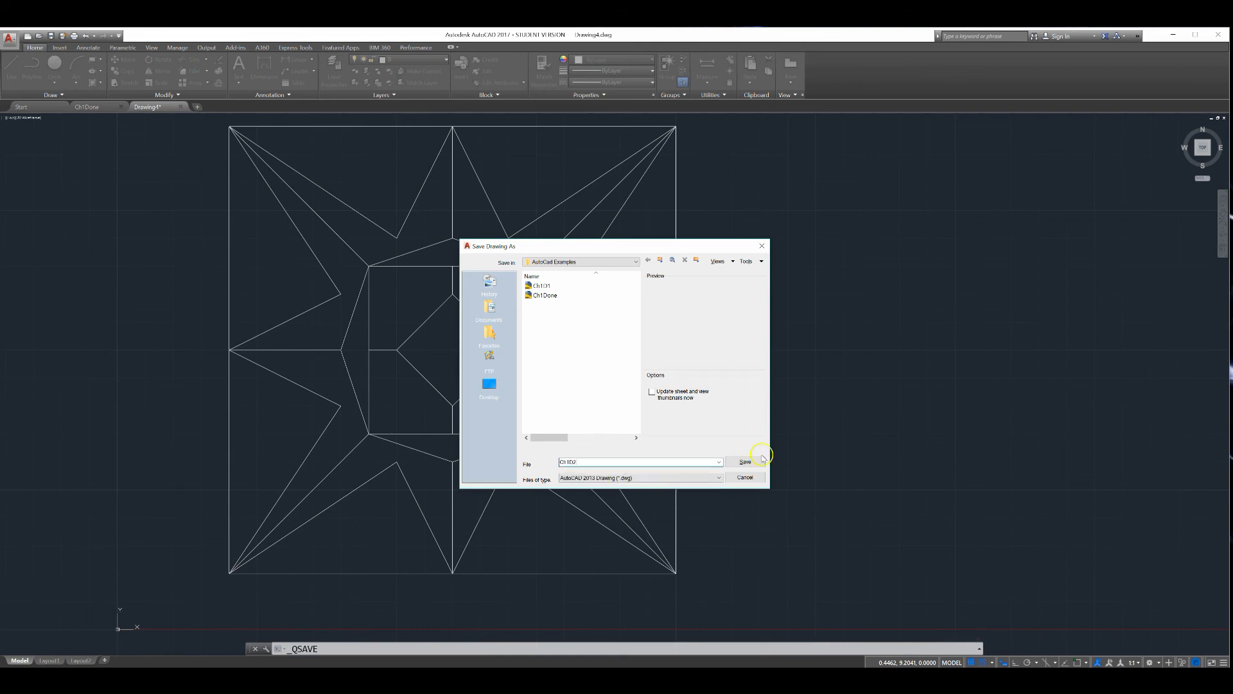
Step: Confirm the Save Drawing As dialog to store the drawing in the AutoCad Examples folder
left_click(743, 461)
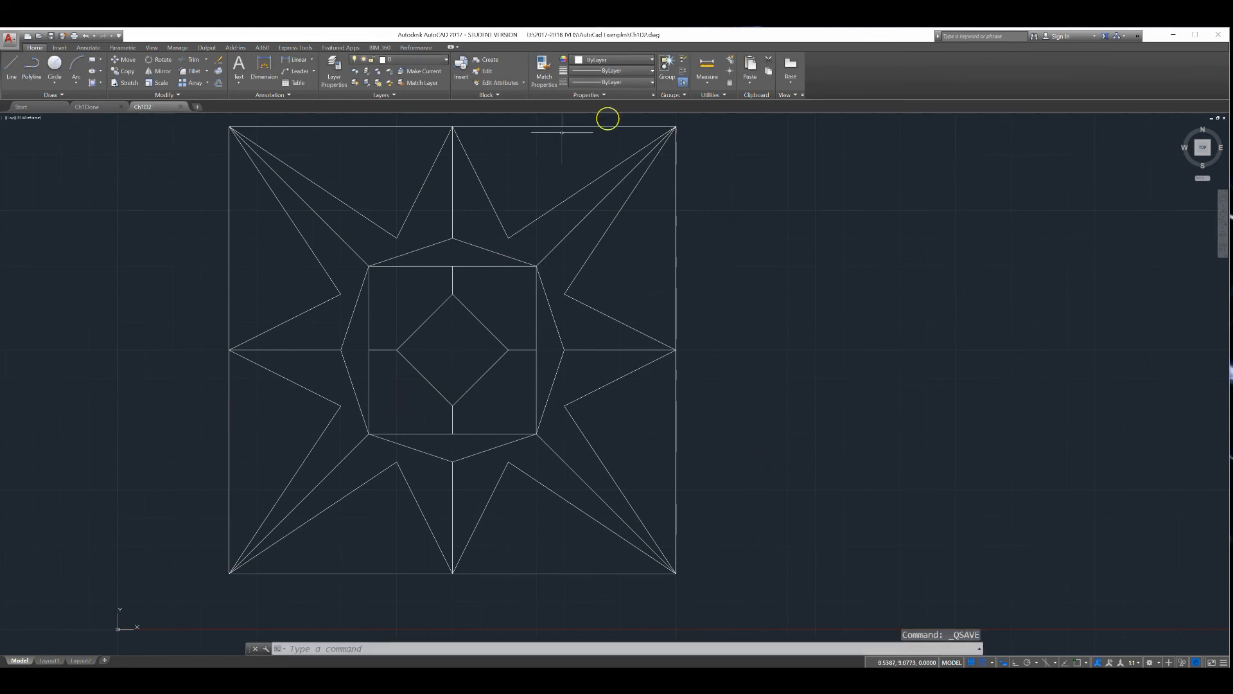